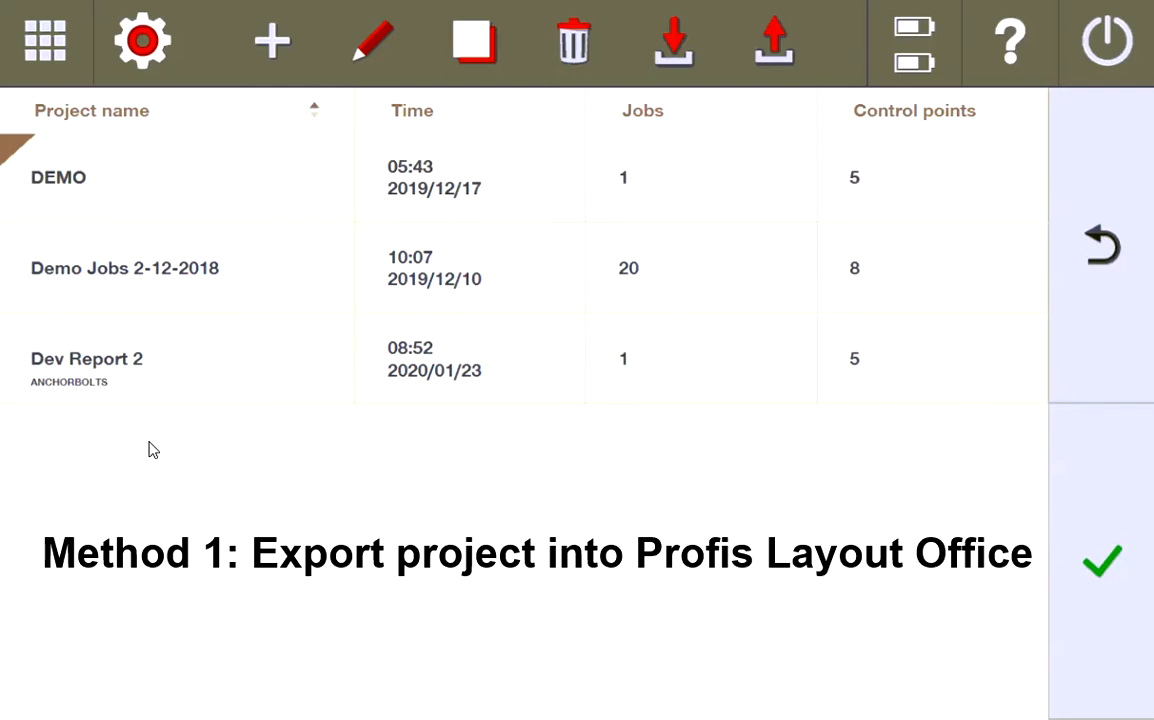
mouse_move(52, 368)
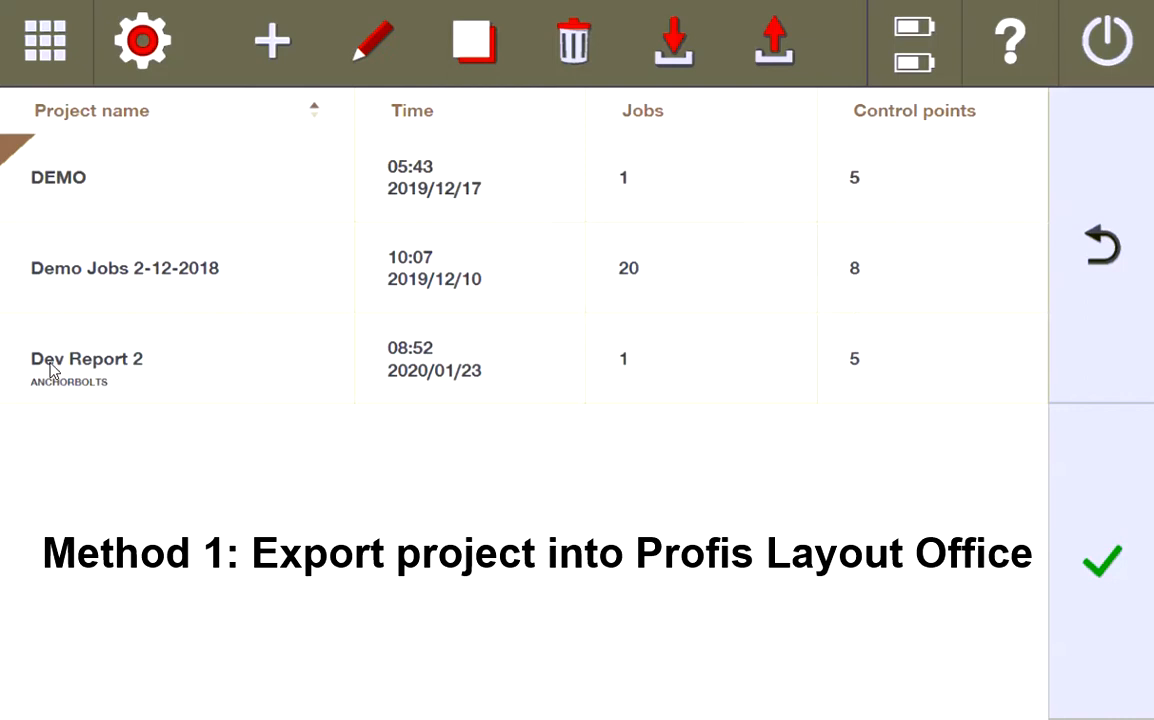
mouse_move(283, 363)
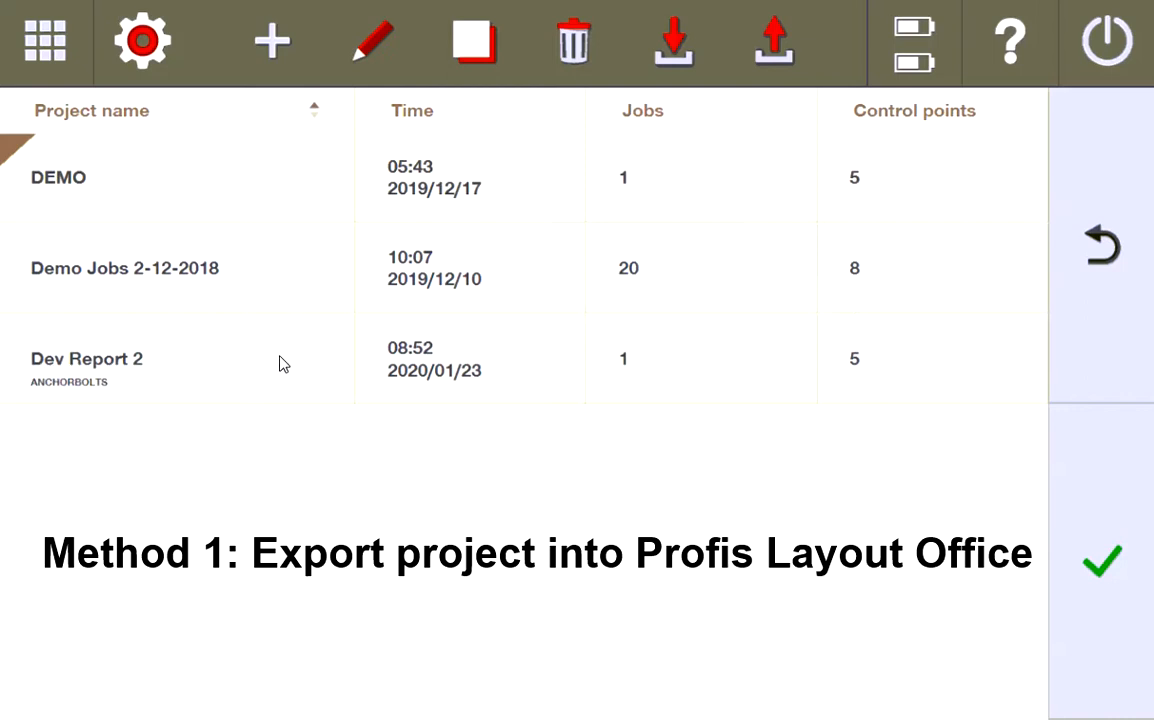
Open the Dev Report 2 project from the controller's project list.
left_click(281, 372)
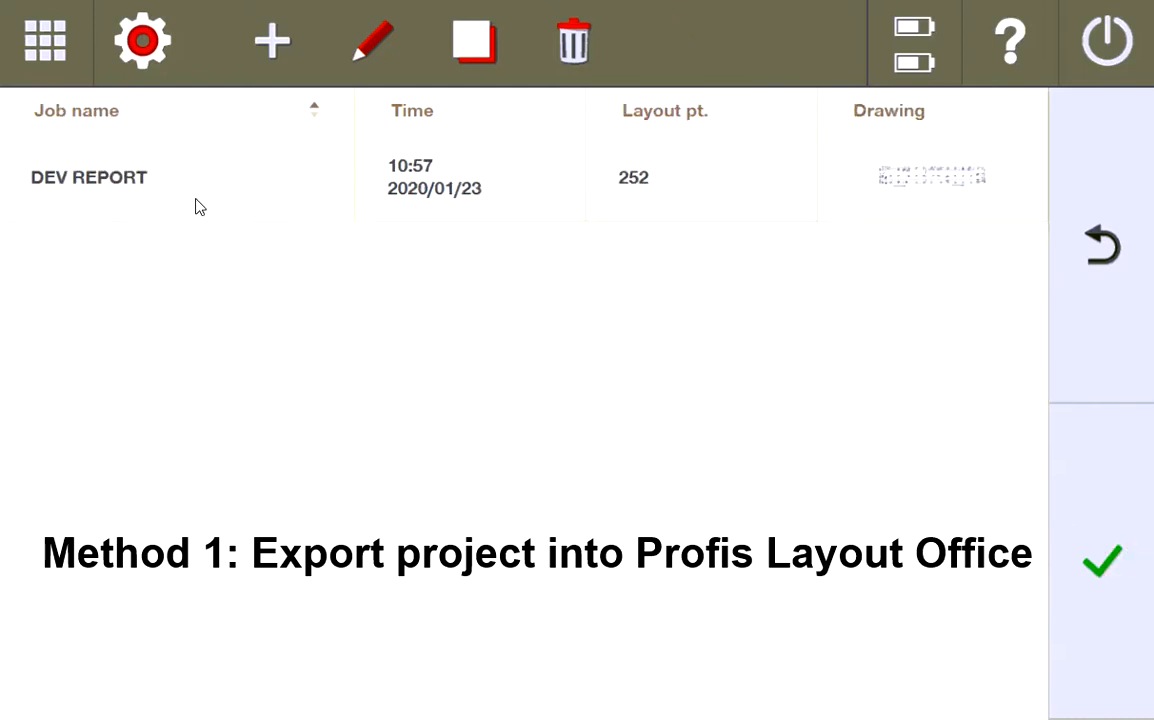
mouse_move(595, 197)
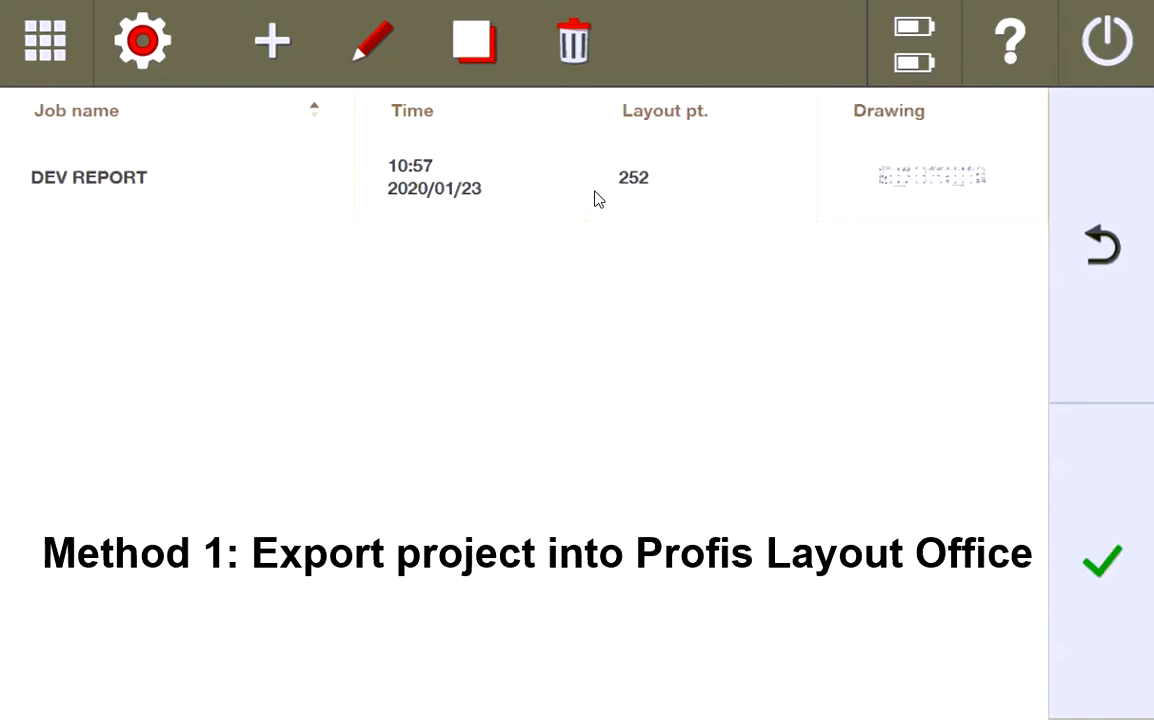
mouse_move(230, 197)
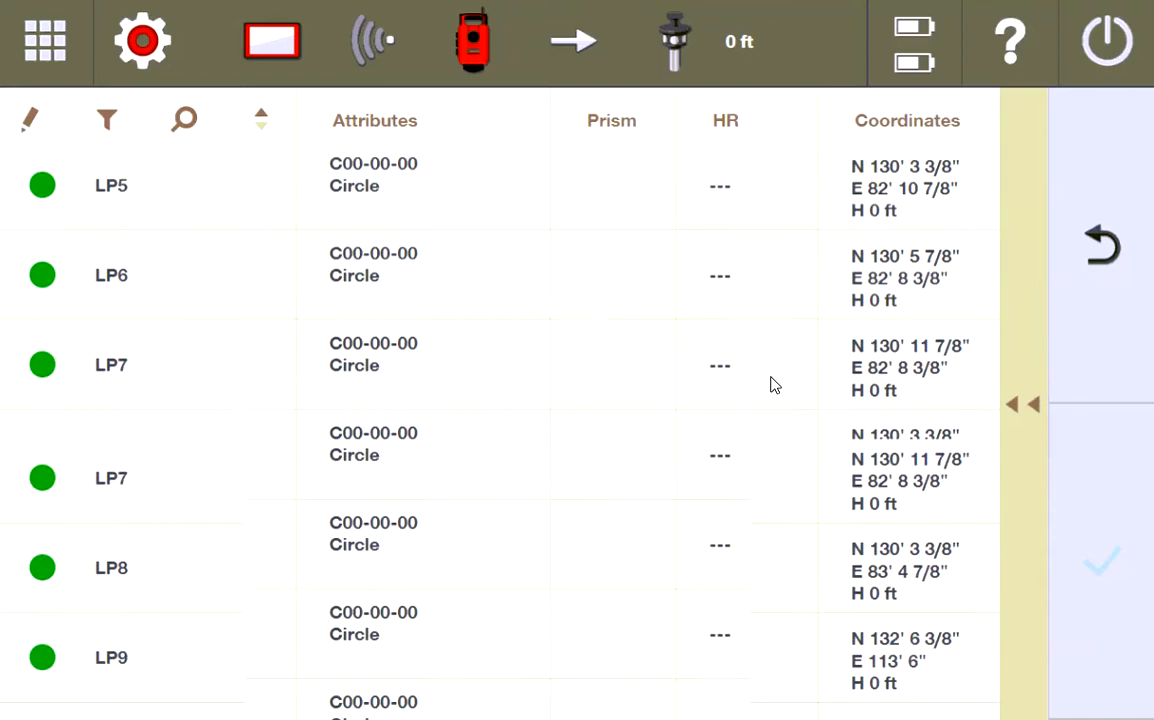
Scroll down the DEV REPORT job's layout point list.
scroll("down", 3)
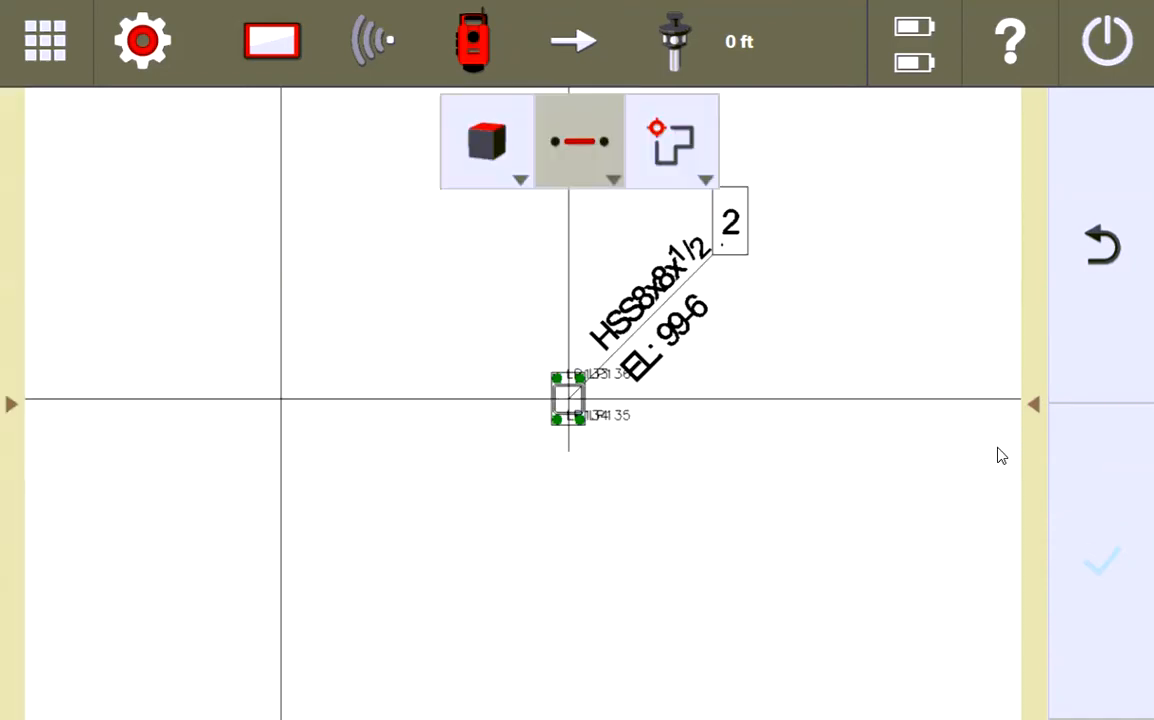
mouse_move(623, 497)
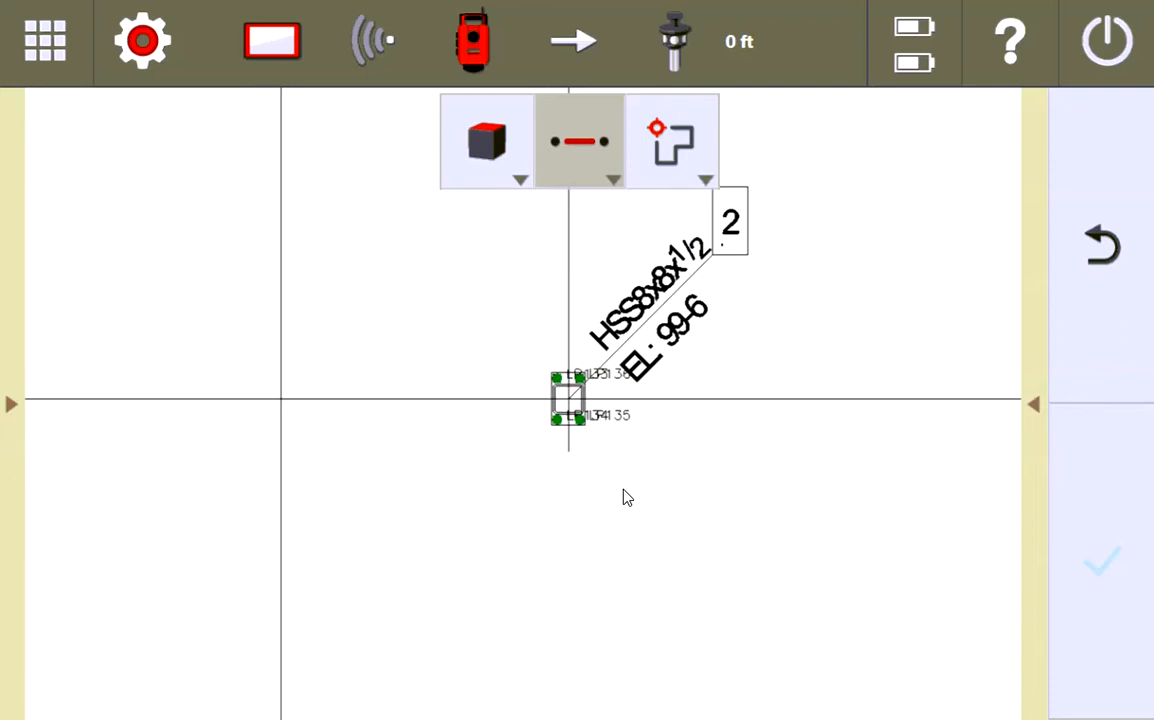
mouse_move(585, 387)
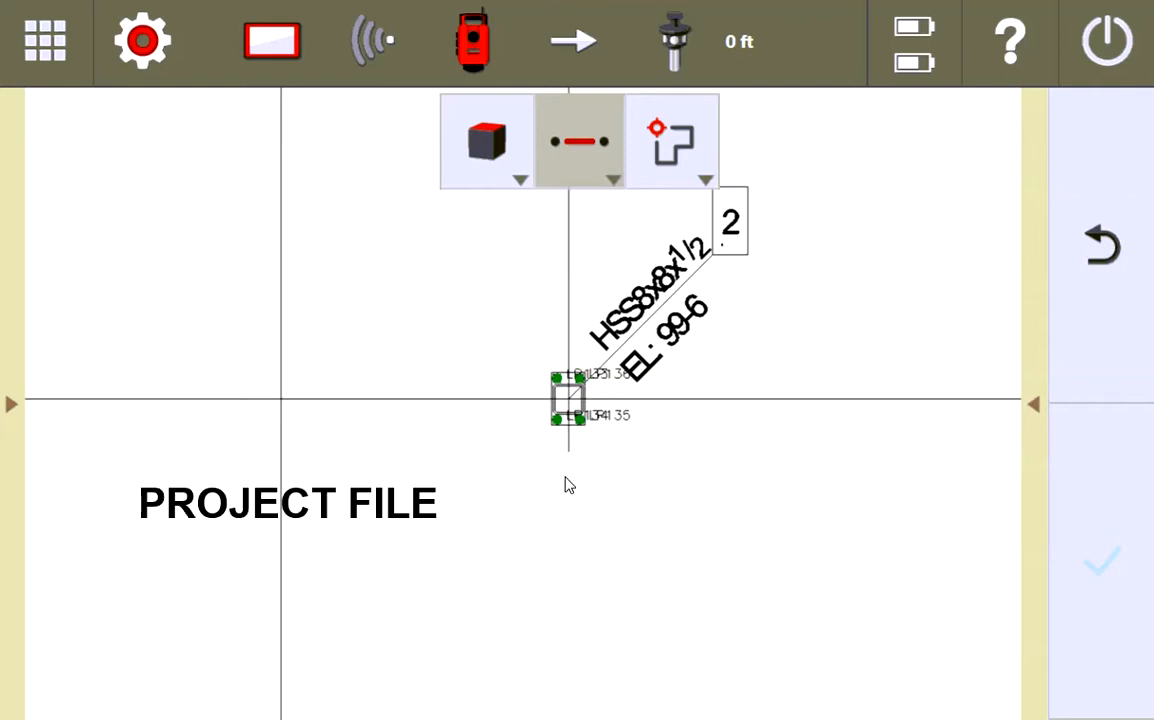
mouse_move(363, 537)
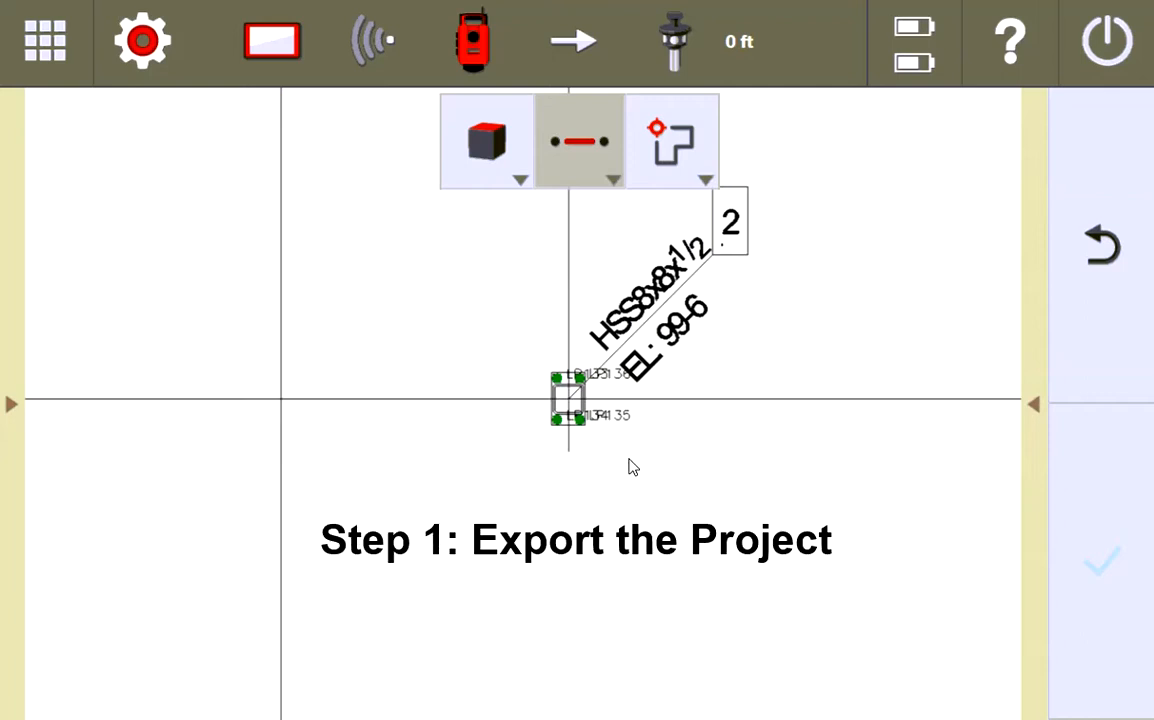
mouse_move(518, 396)
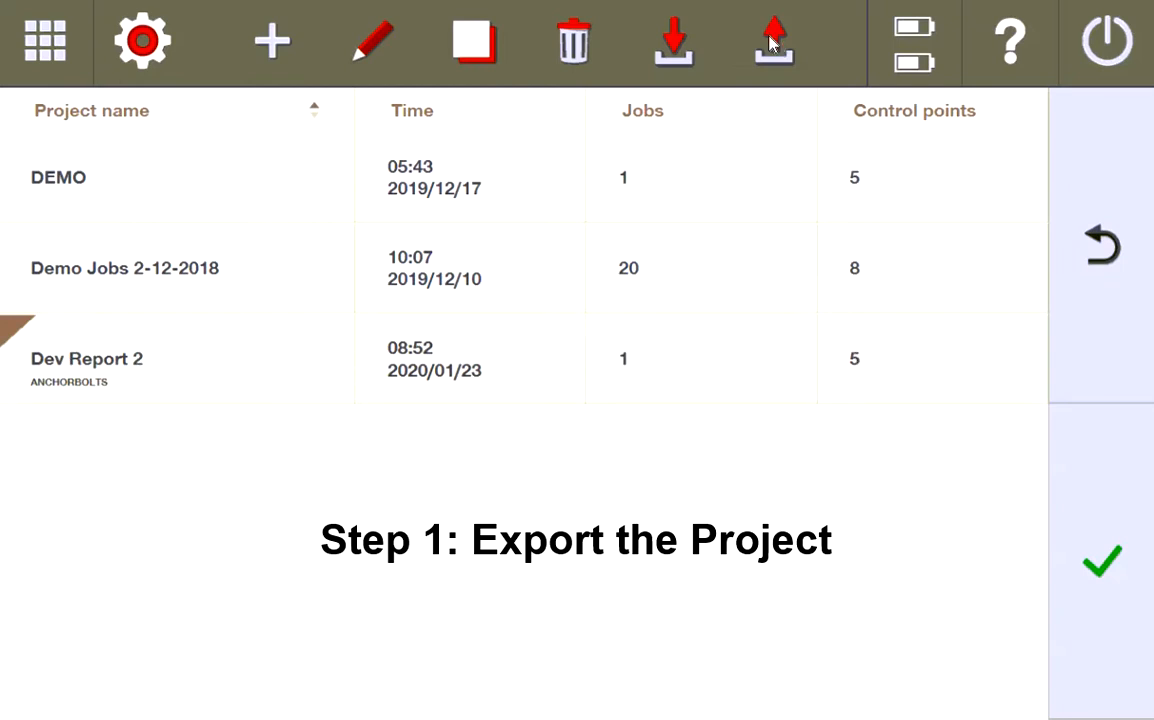
Export the Dev Report 2 project with the upload button and confirm.
left_click(773, 42)
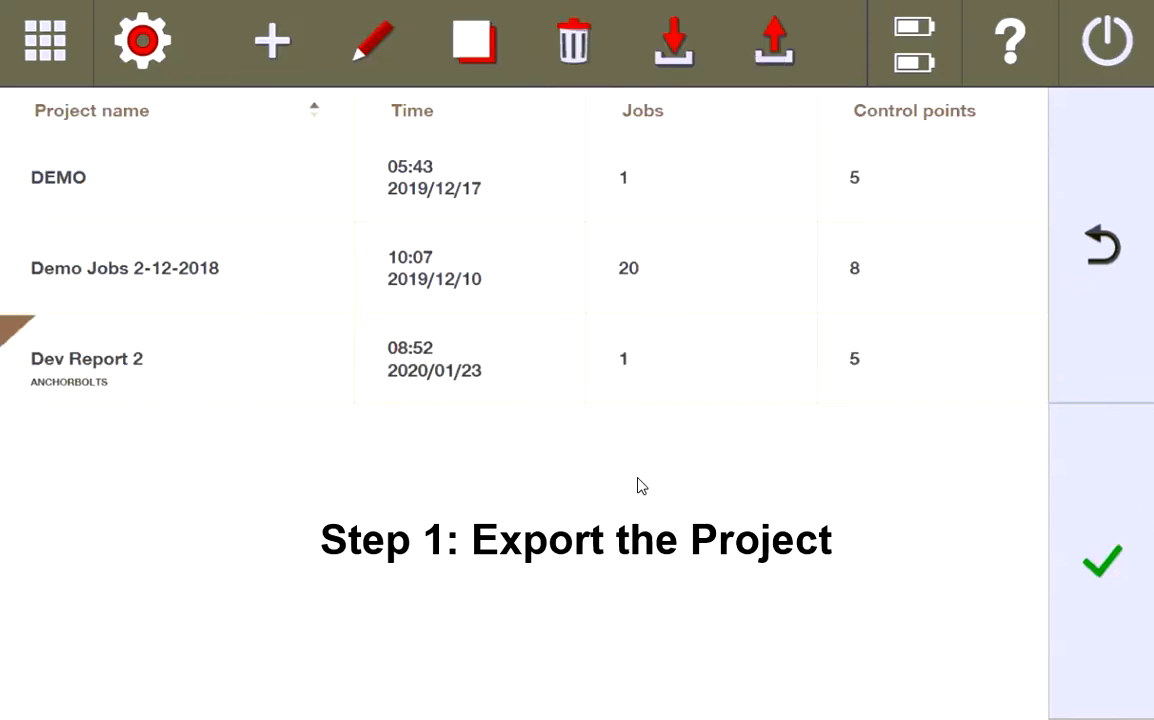
left_click(774, 41)
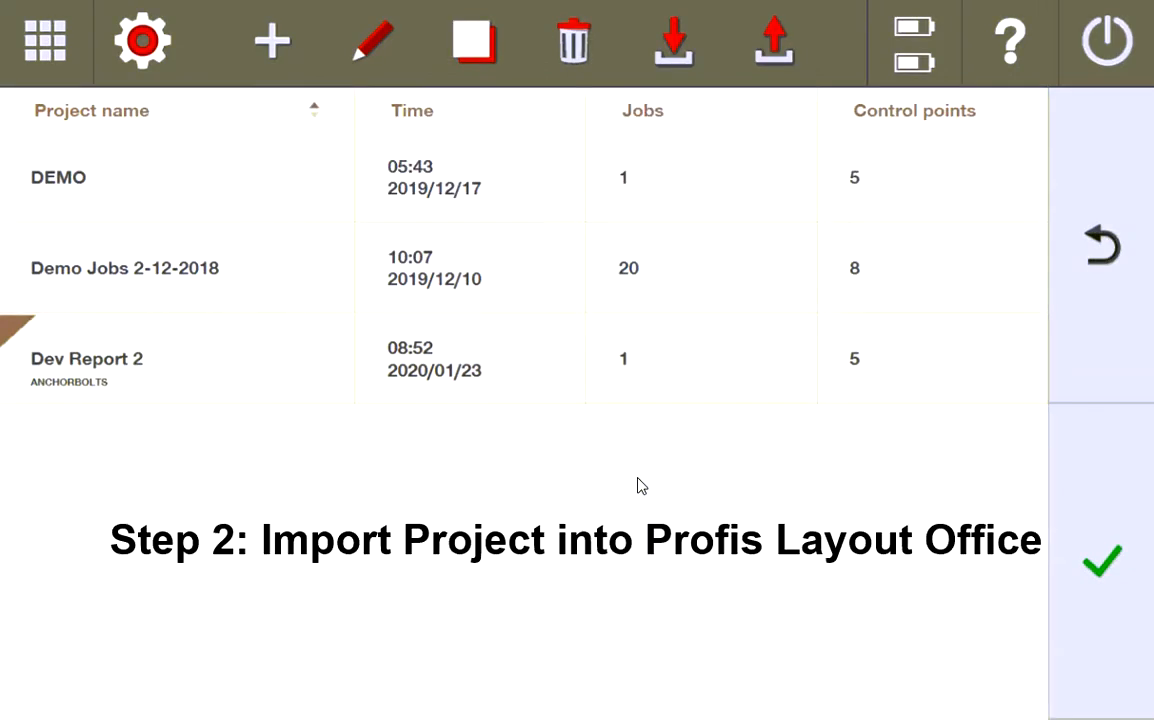
mouse_move(483, 520)
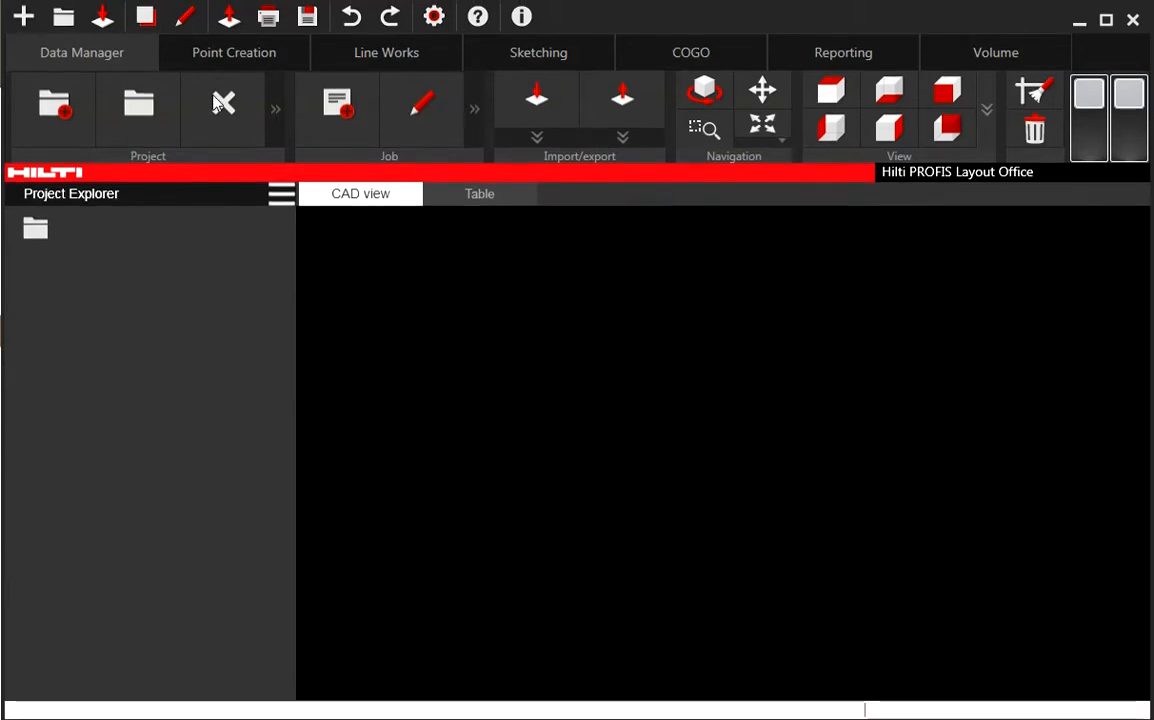
Import the exported Dev Report 2 file in Data Manager and scroll its points.
left_click(55, 105)
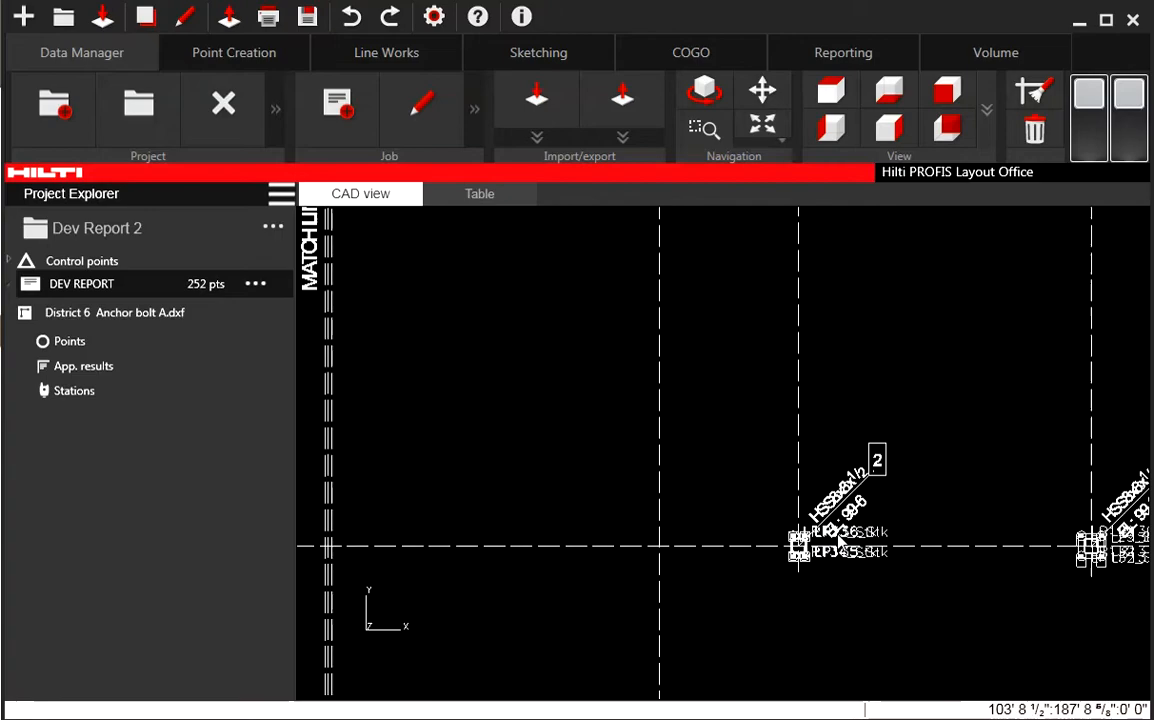
scroll("down", 3)
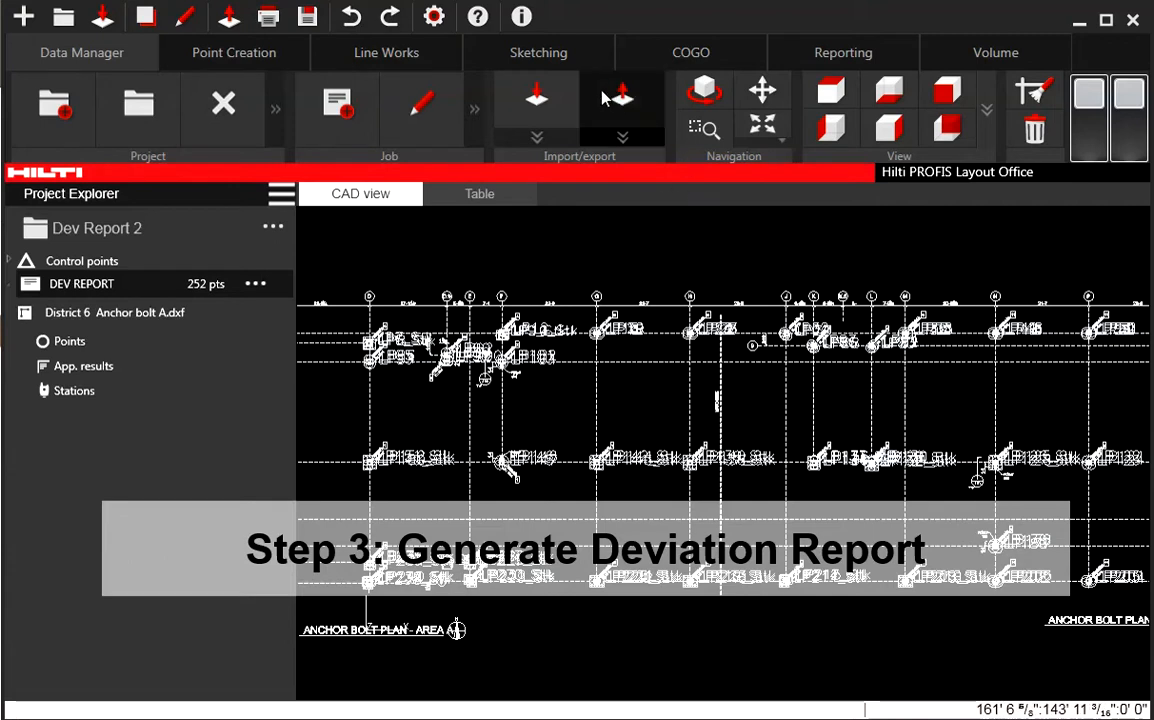
Choose Deviation Report under Reporting and tick Only Measured Points.
left_click(843, 52)
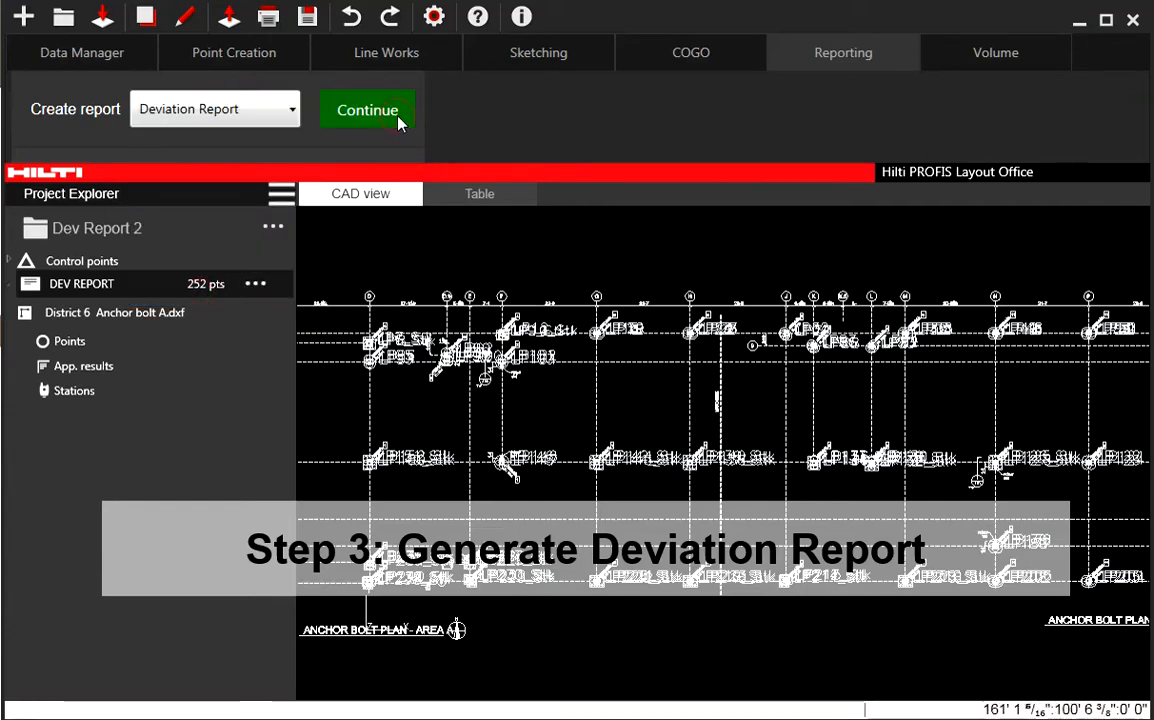
left_click(367, 110)
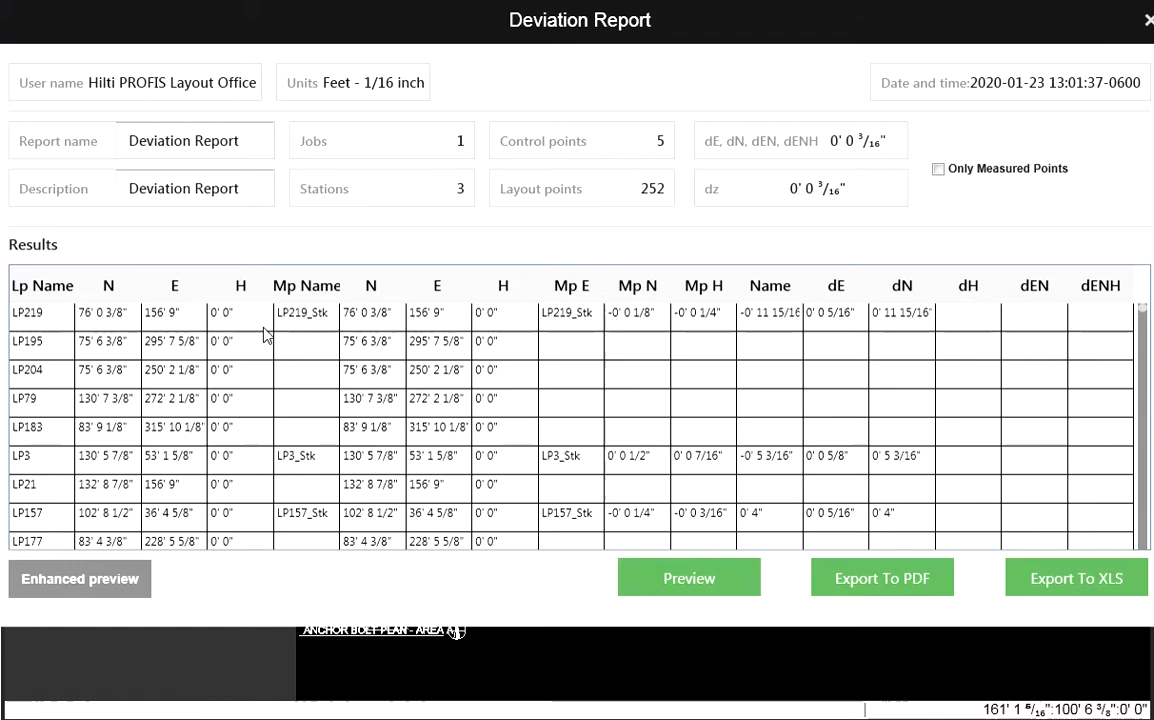
mouse_move(600, 390)
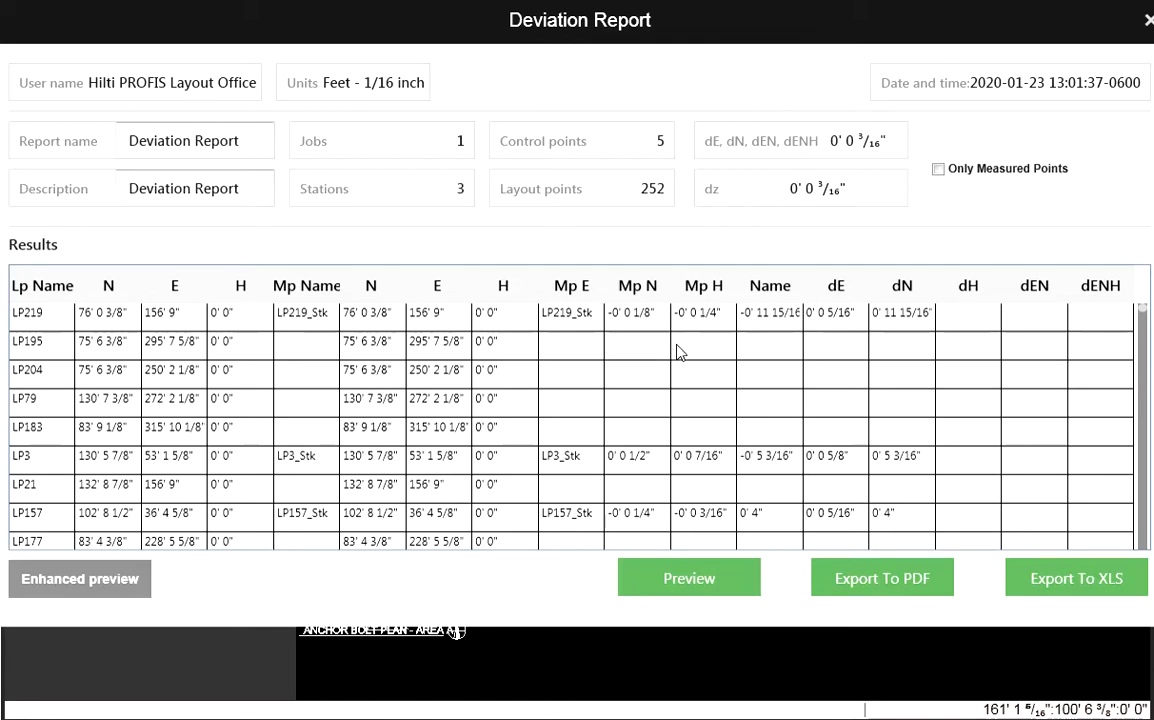
left_click(938, 168)
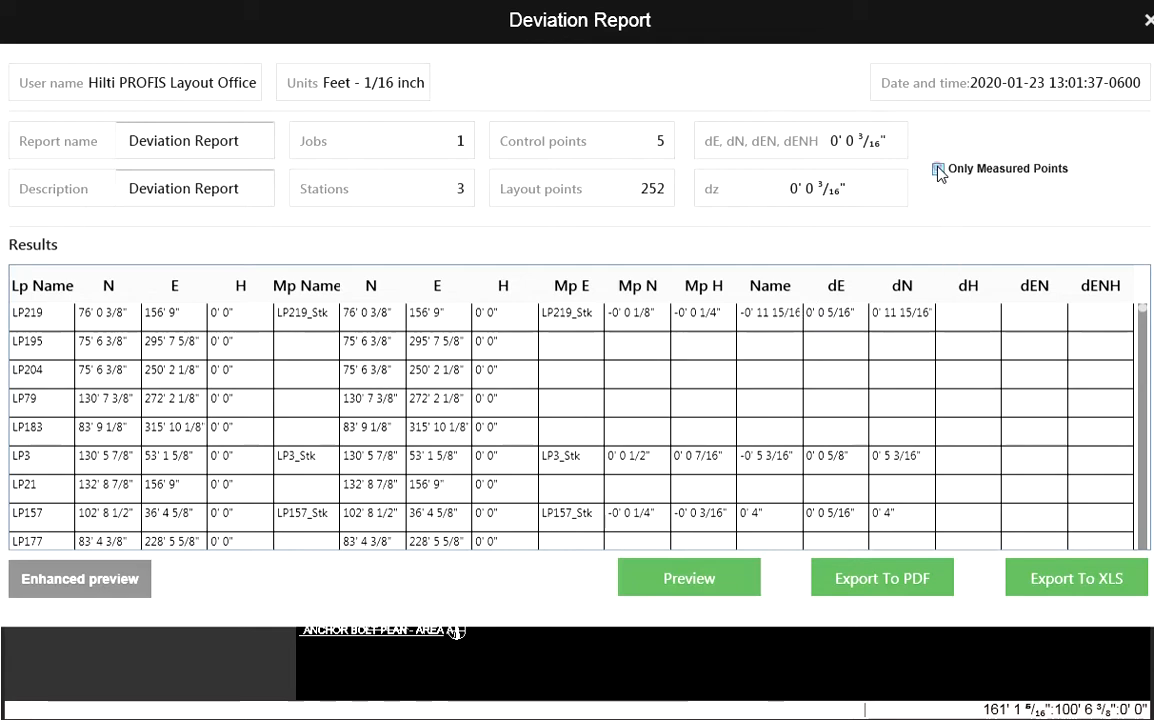
left_click(938, 168)
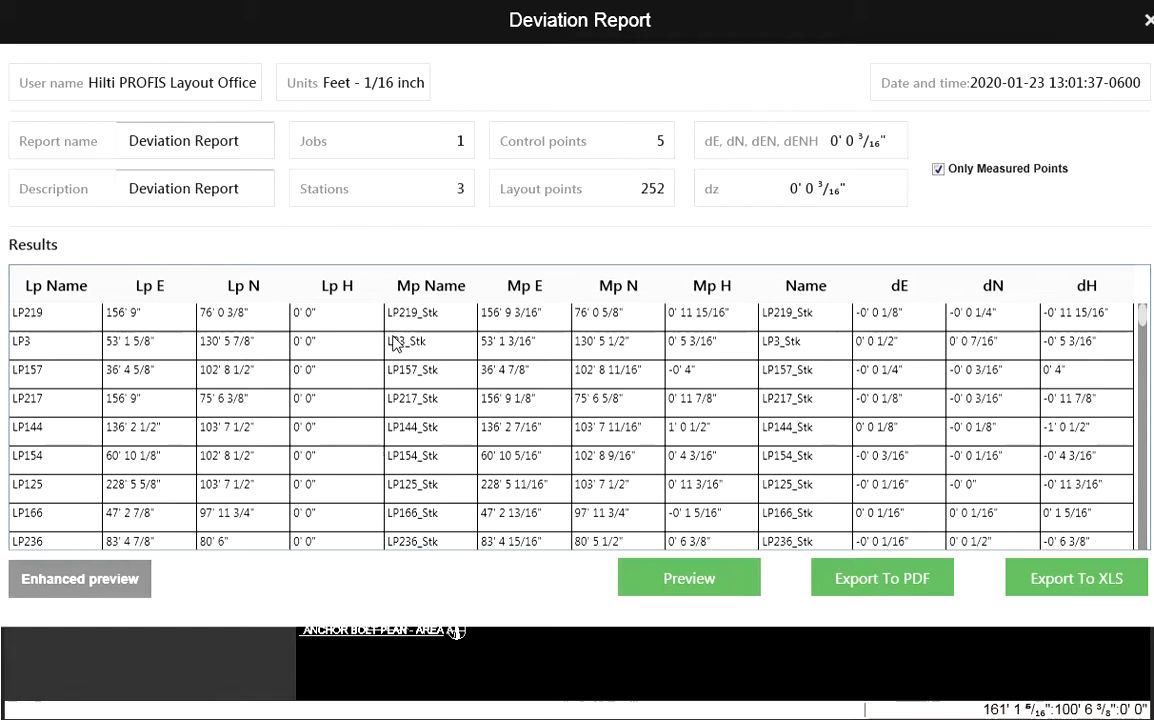
mouse_move(430, 390)
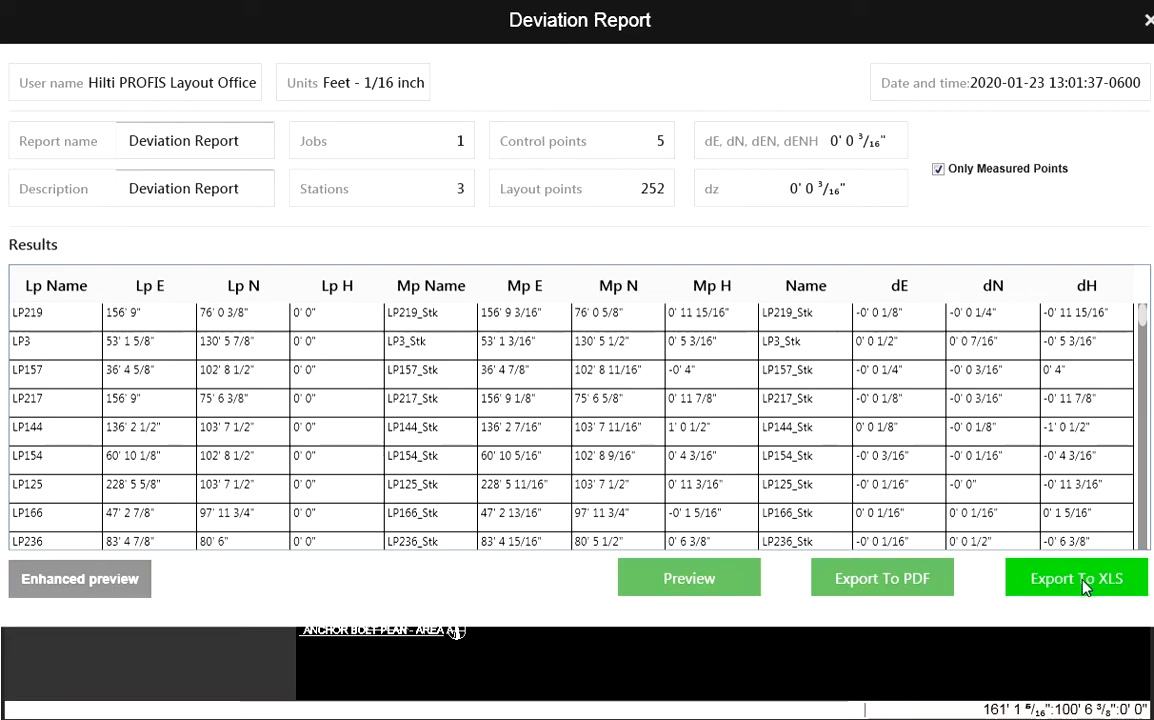
Export the deviation report to XLS and review the LP219 row in Excel.
left_click(1076, 578)
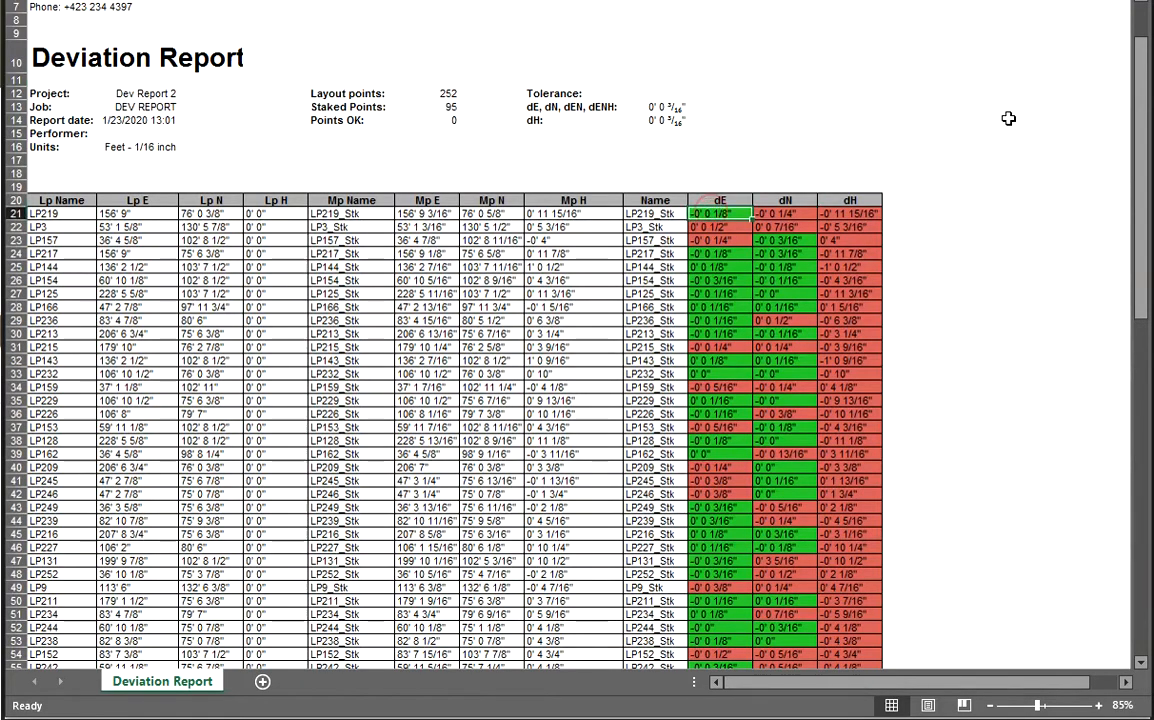
left_click(58, 213)
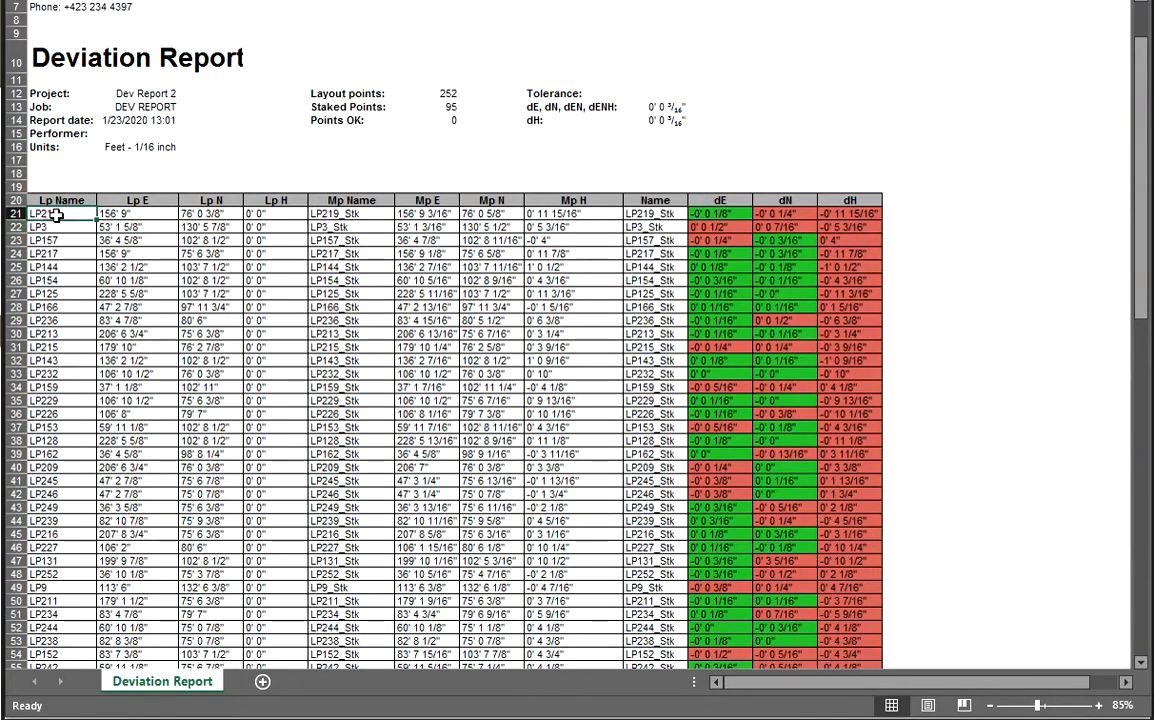
left_click_drag(45, 214, 260, 214)
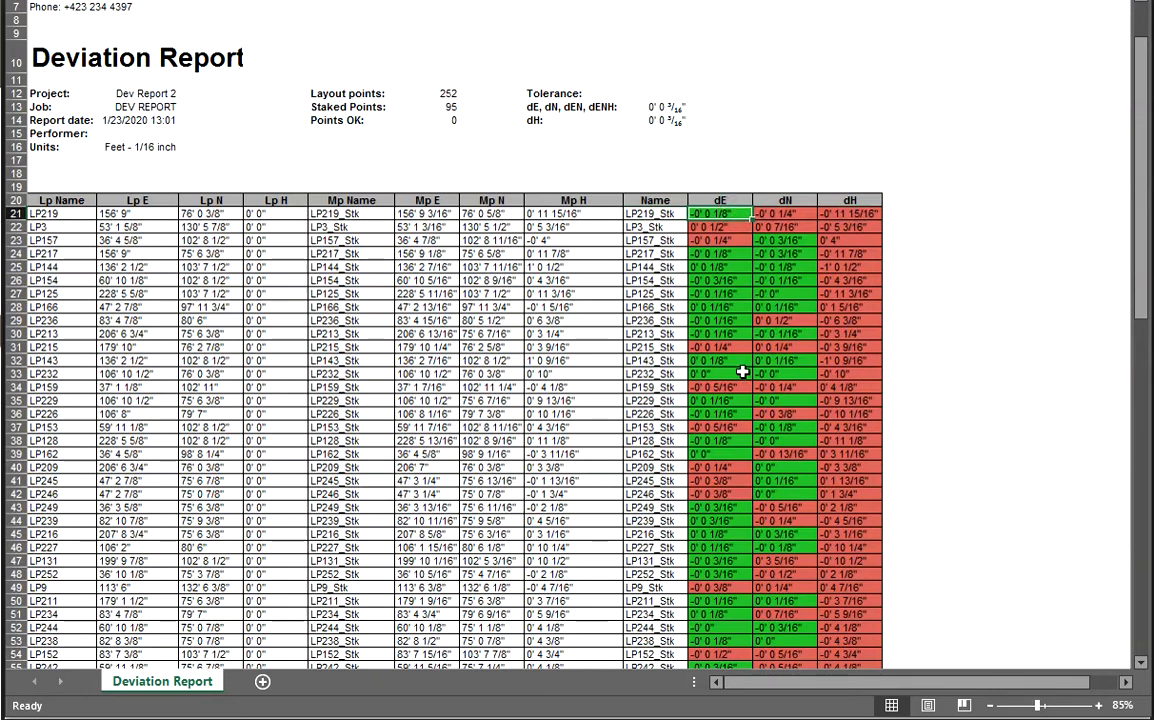
mouse_move(725, 507)
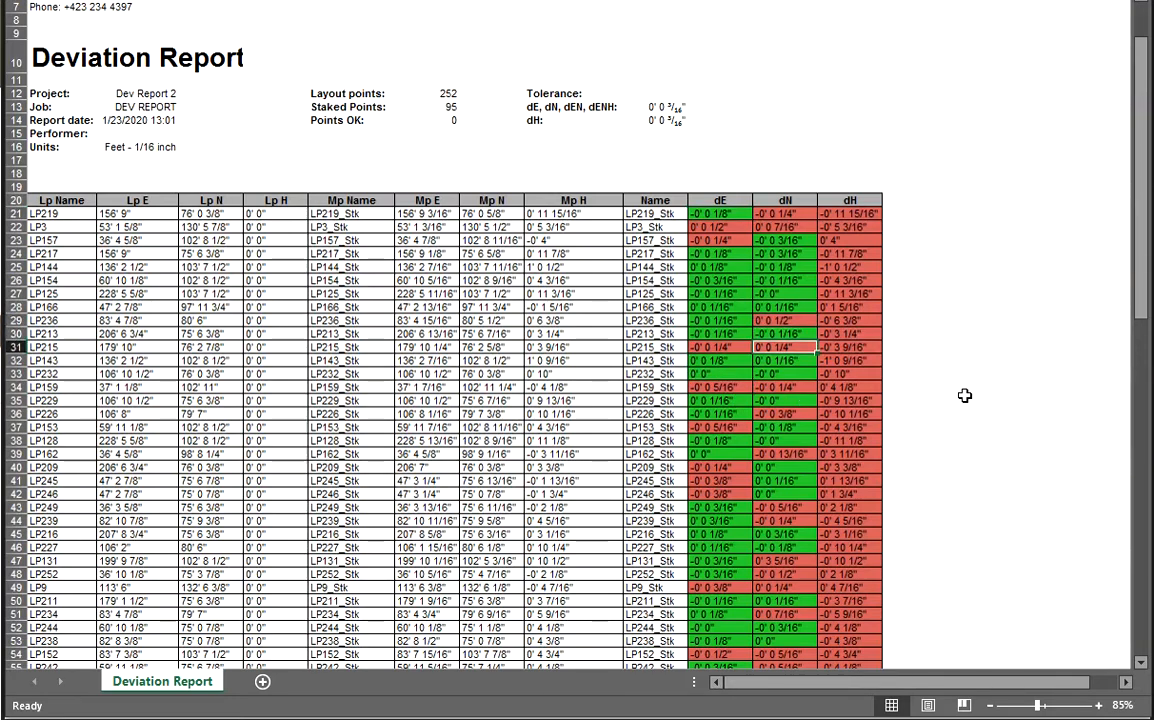
left_click(850, 373)
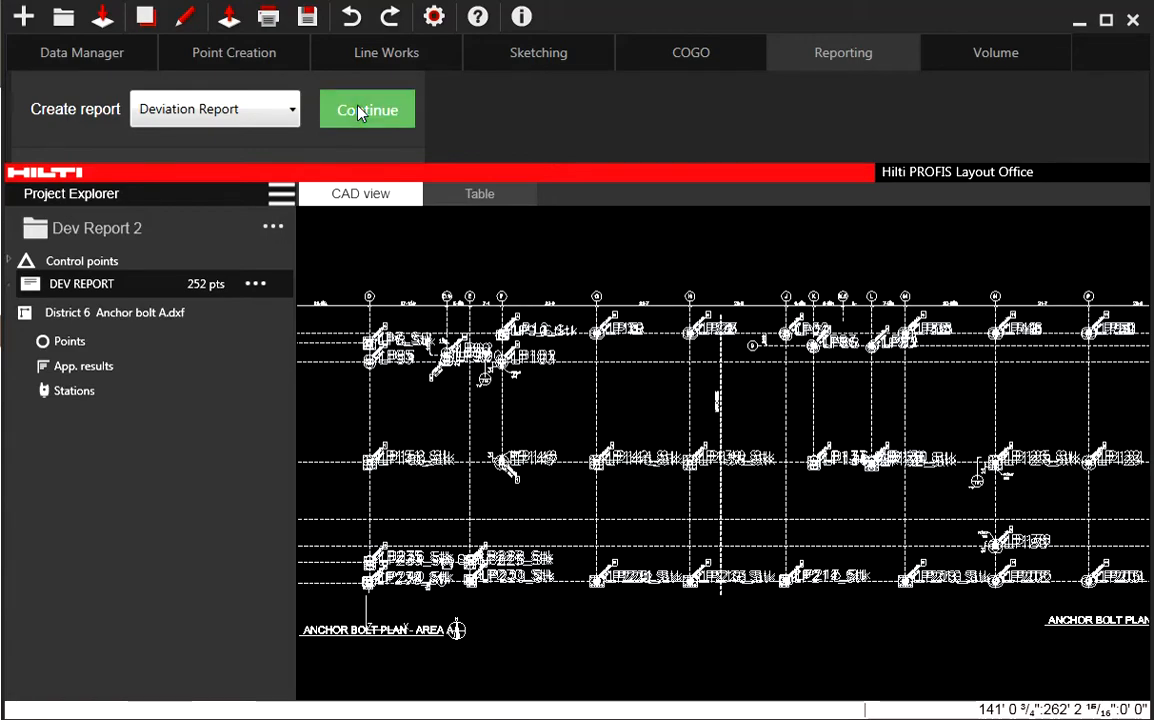
Generate the deviation report again, then close its preview window.
left_click(367, 110)
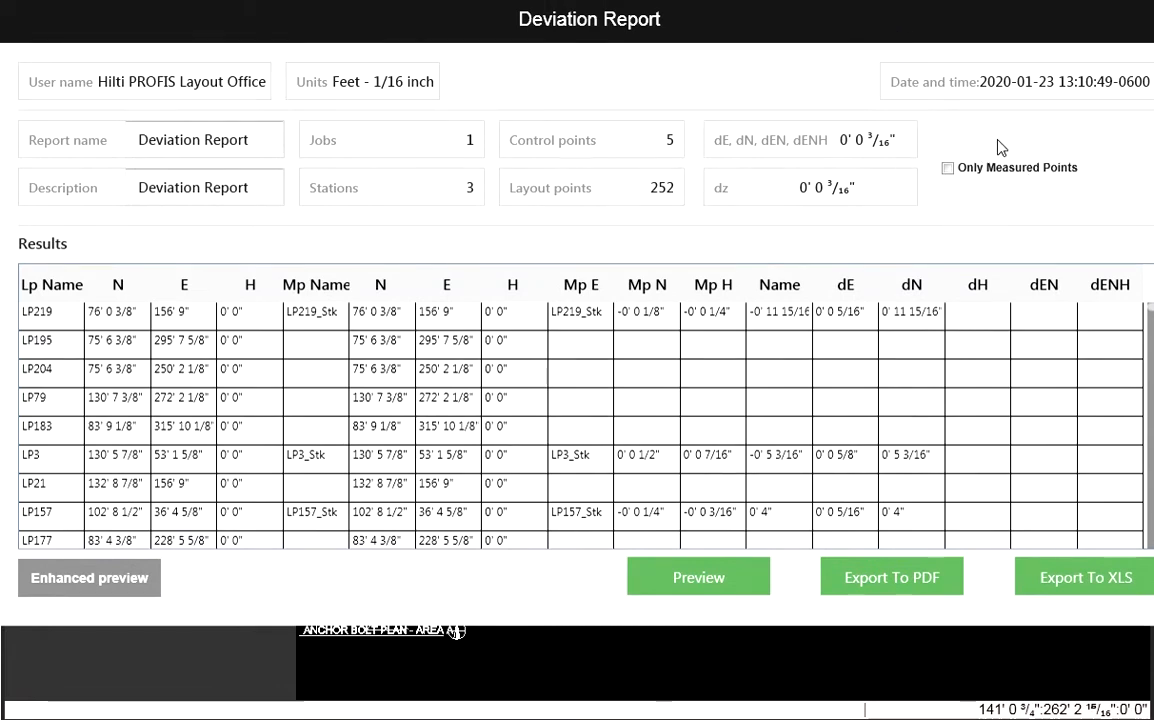
mouse_move(1008, 138)
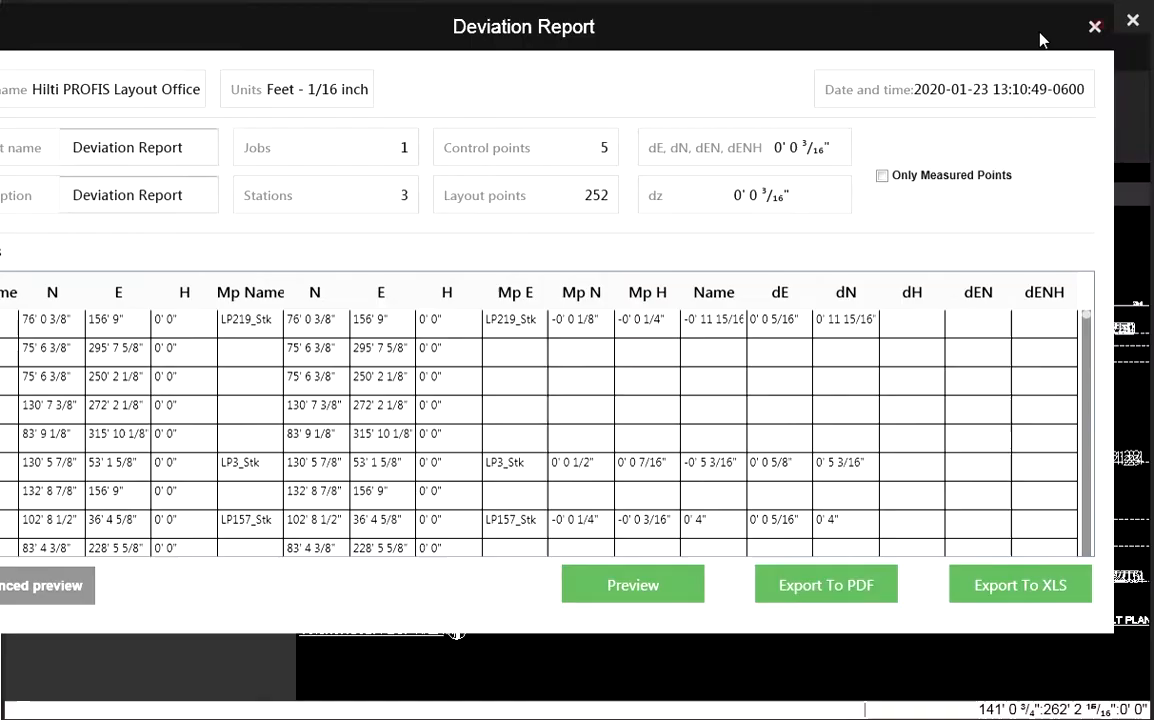
left_click(1019, 584)
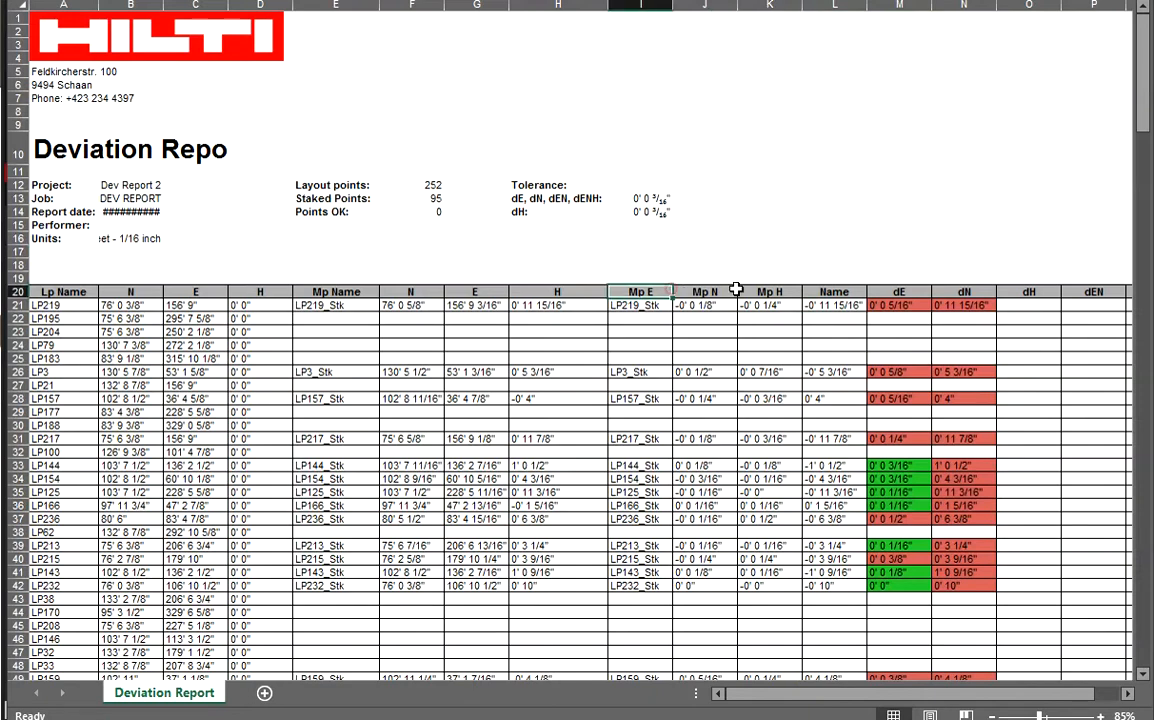
left_click(898, 224)
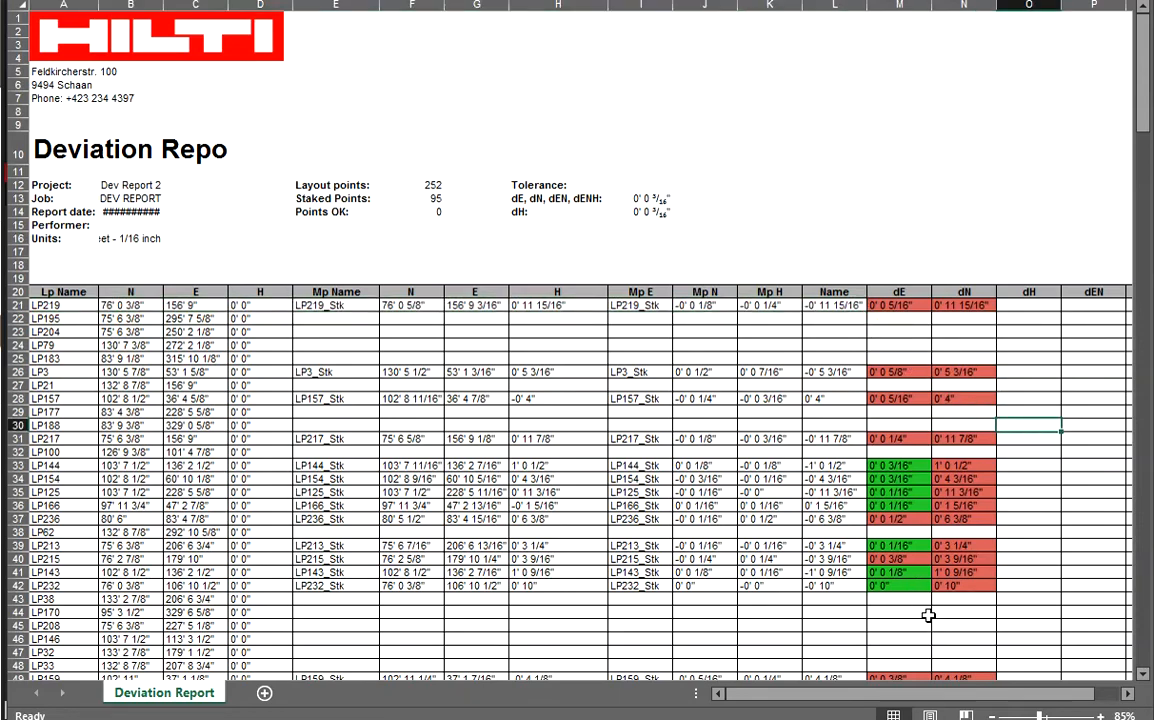
mouse_move(988, 605)
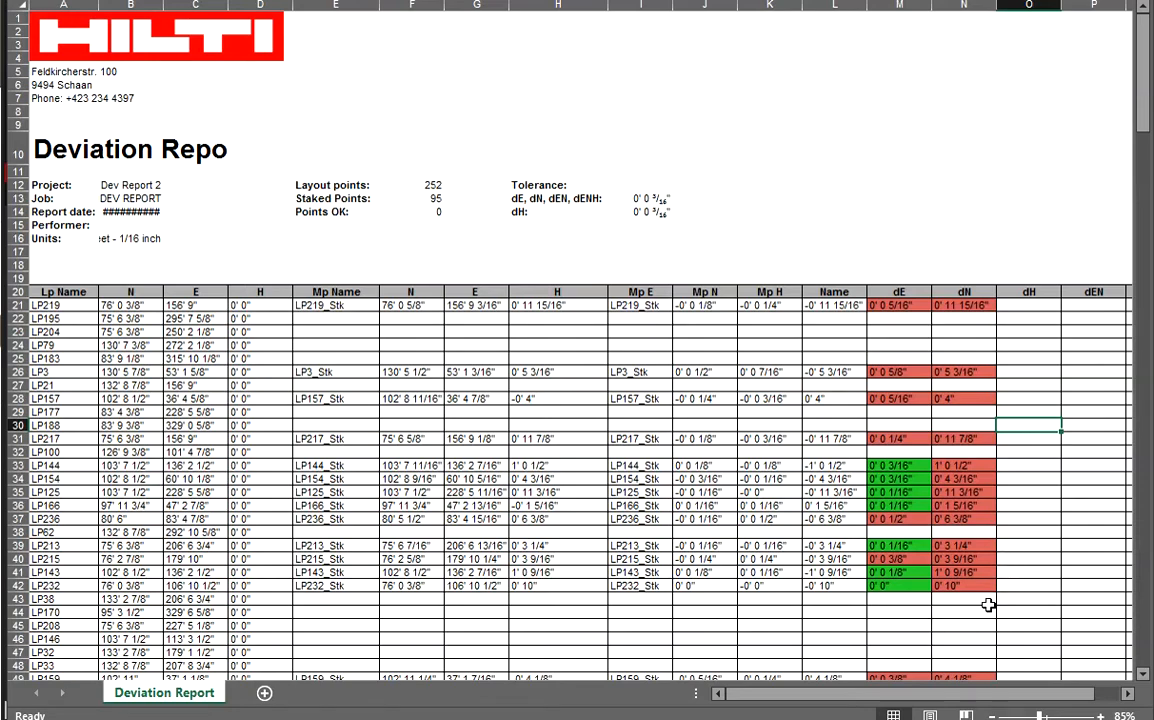
mouse_move(948, 636)
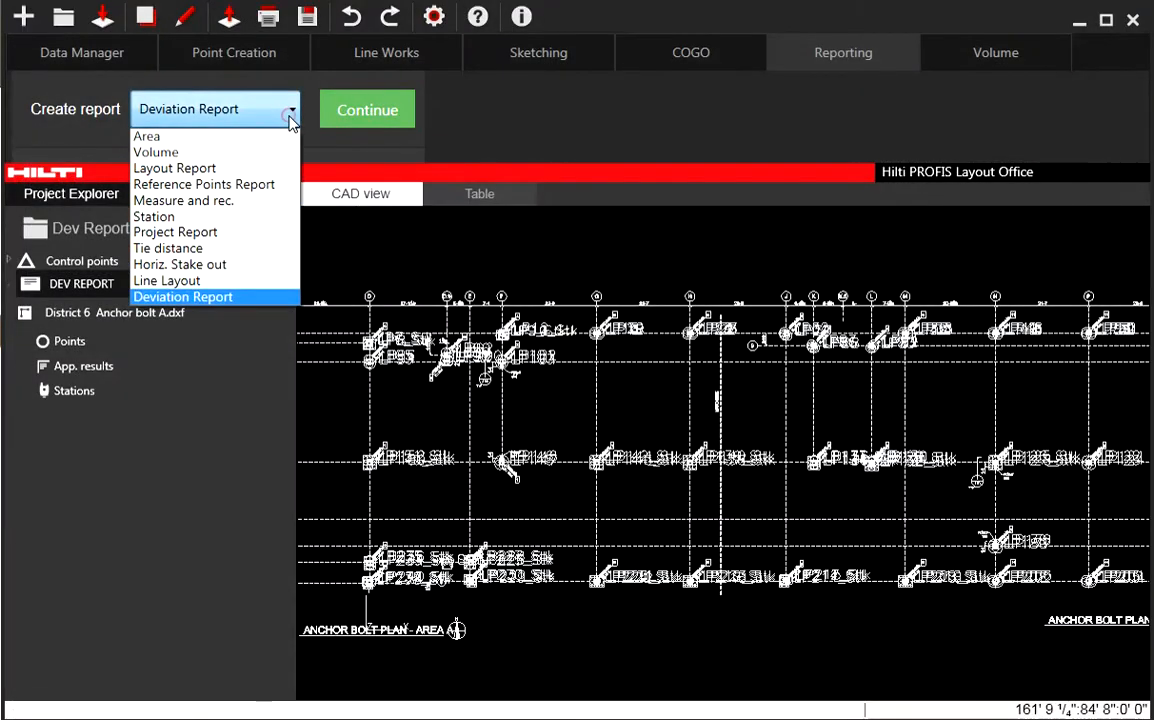
left_click(367, 109)
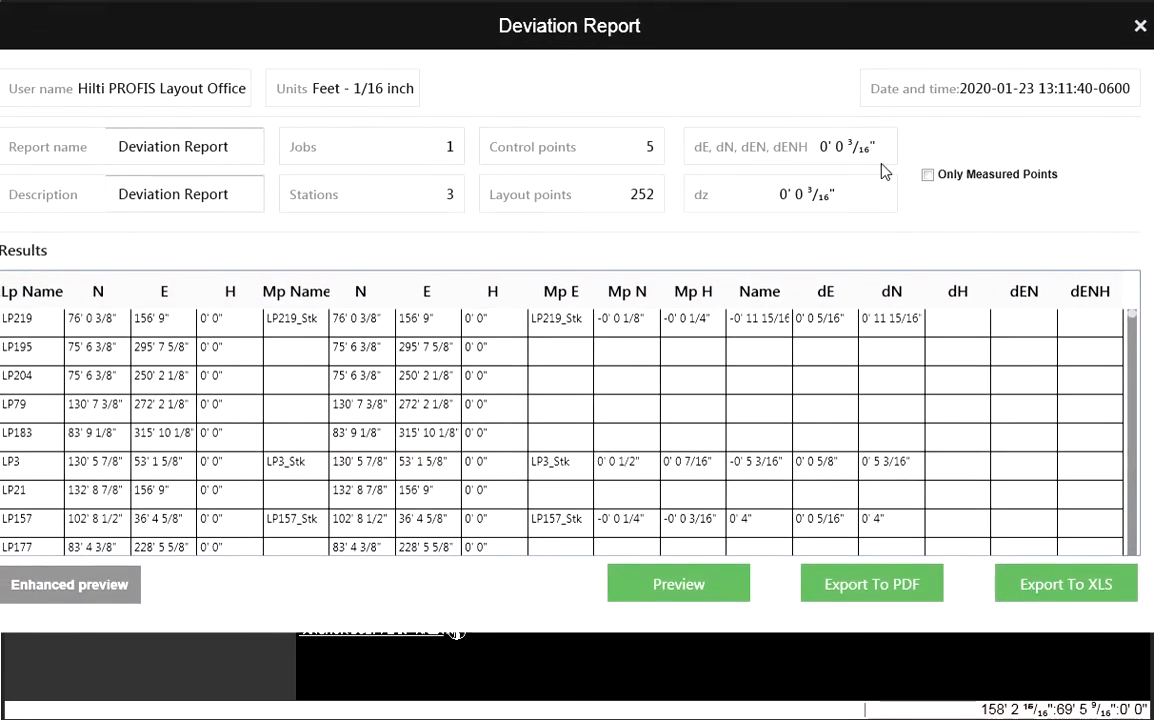
mouse_move(932, 242)
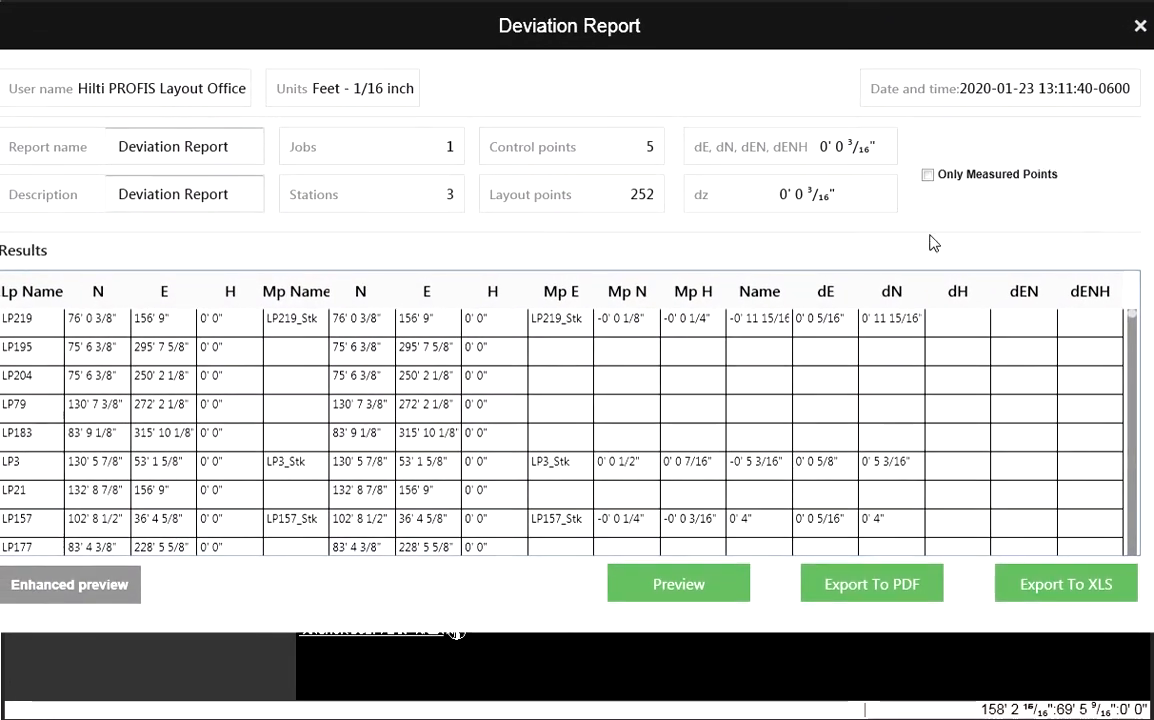
mouse_move(970, 620)
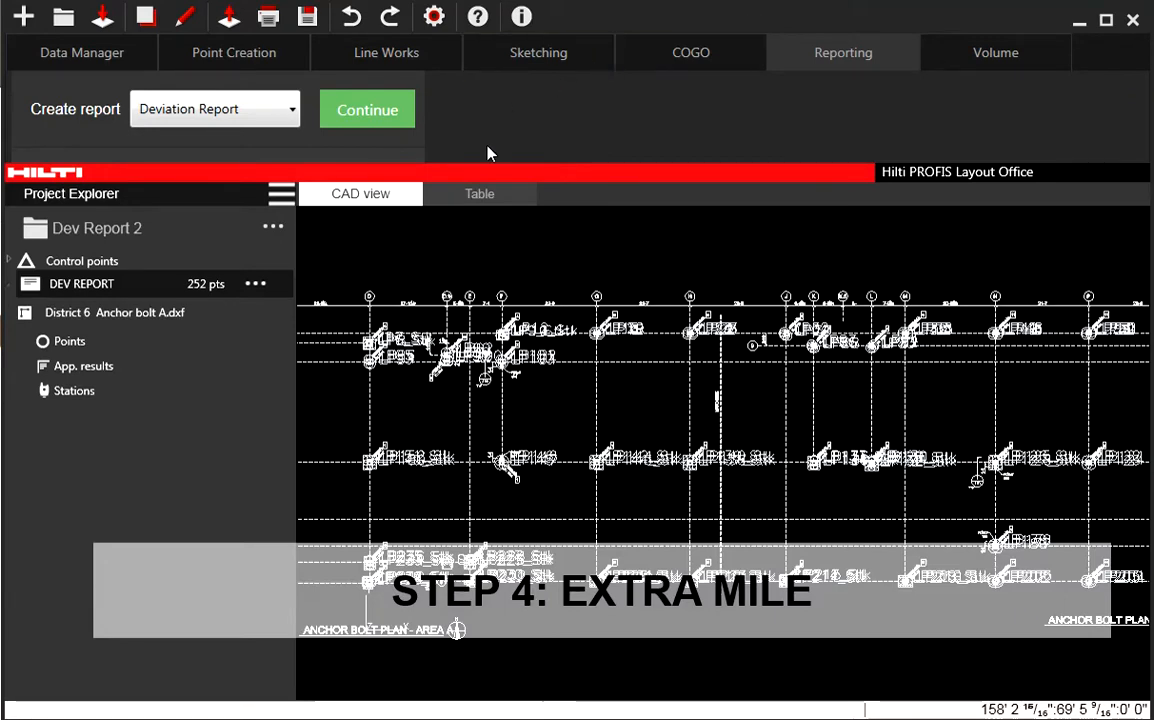
Switch to the points table and select measured point LP2_Stk.
left_click(480, 194)
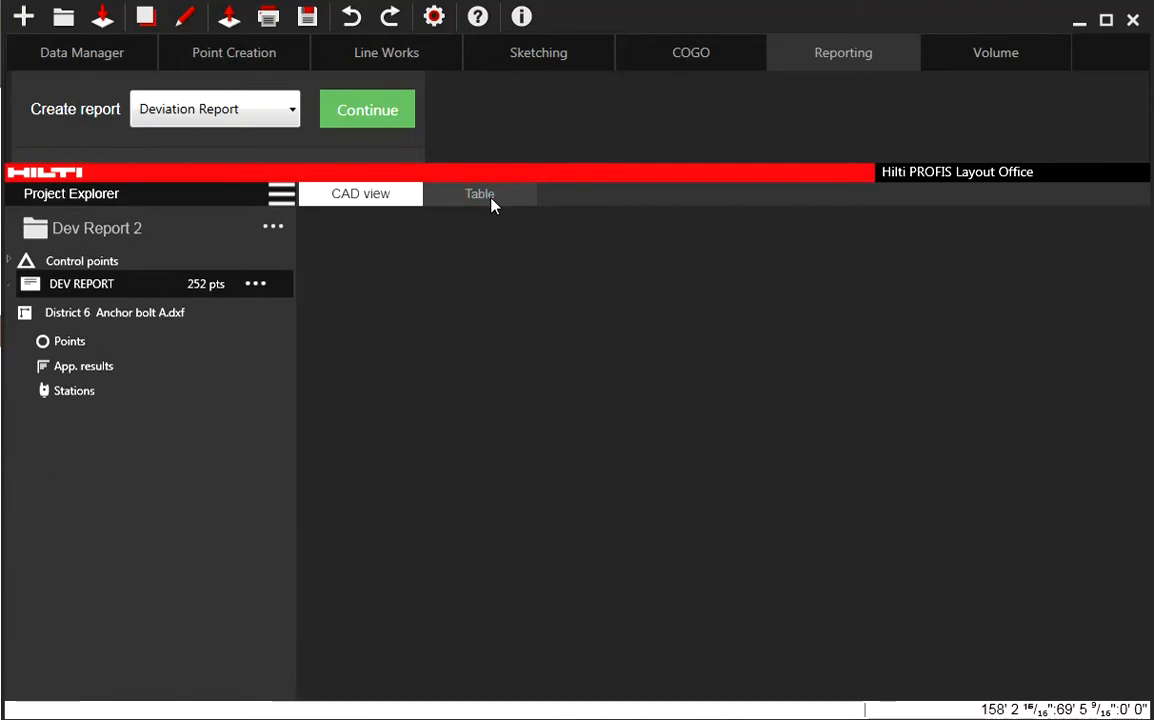
left_click(479, 193)
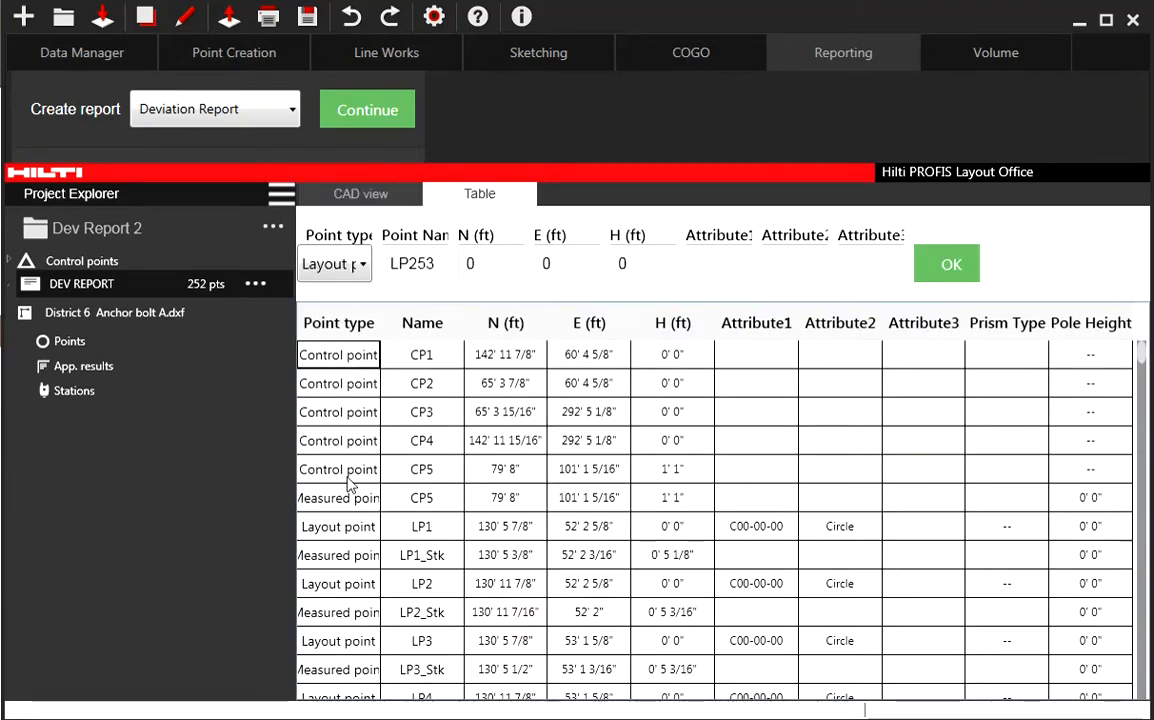
left_click(338, 669)
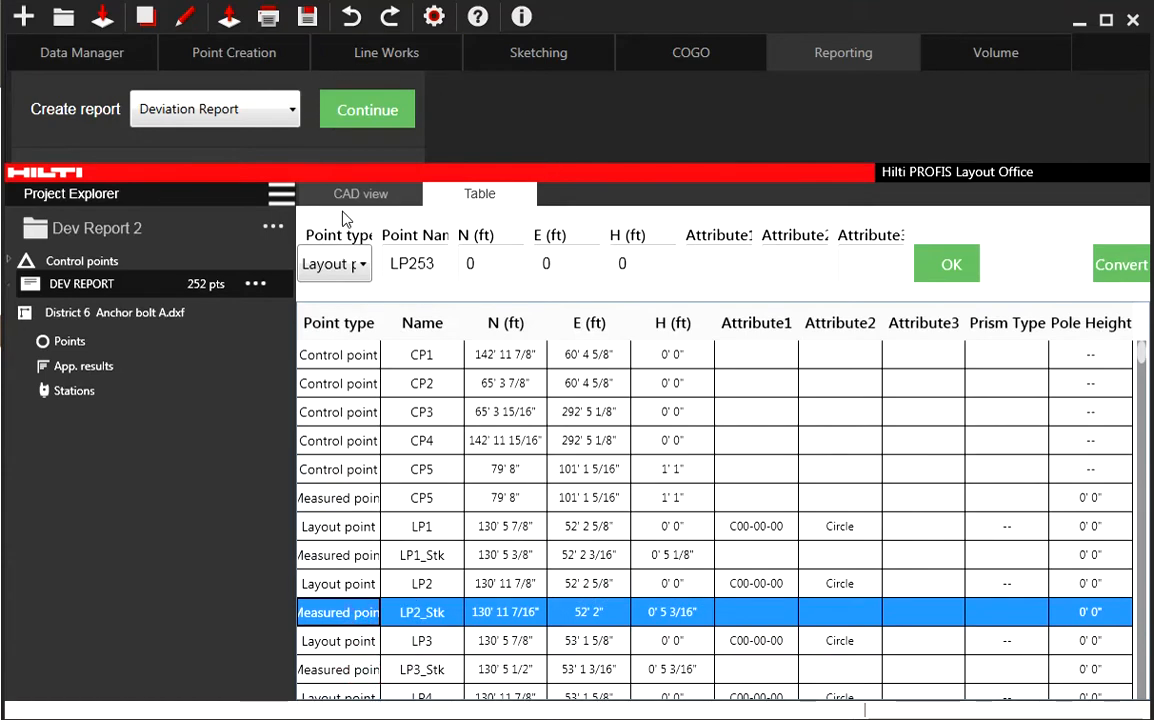
Export control, layout and measured points to a comma-separated file.
left_click(81, 52)
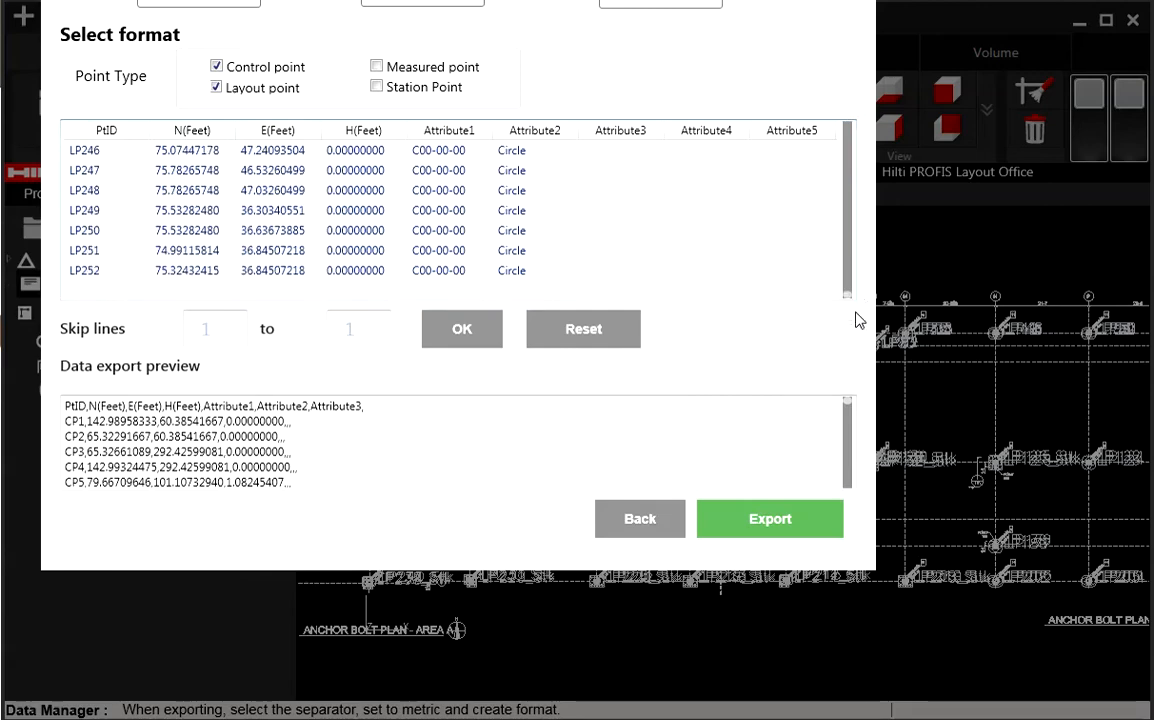
left_click(377, 66)
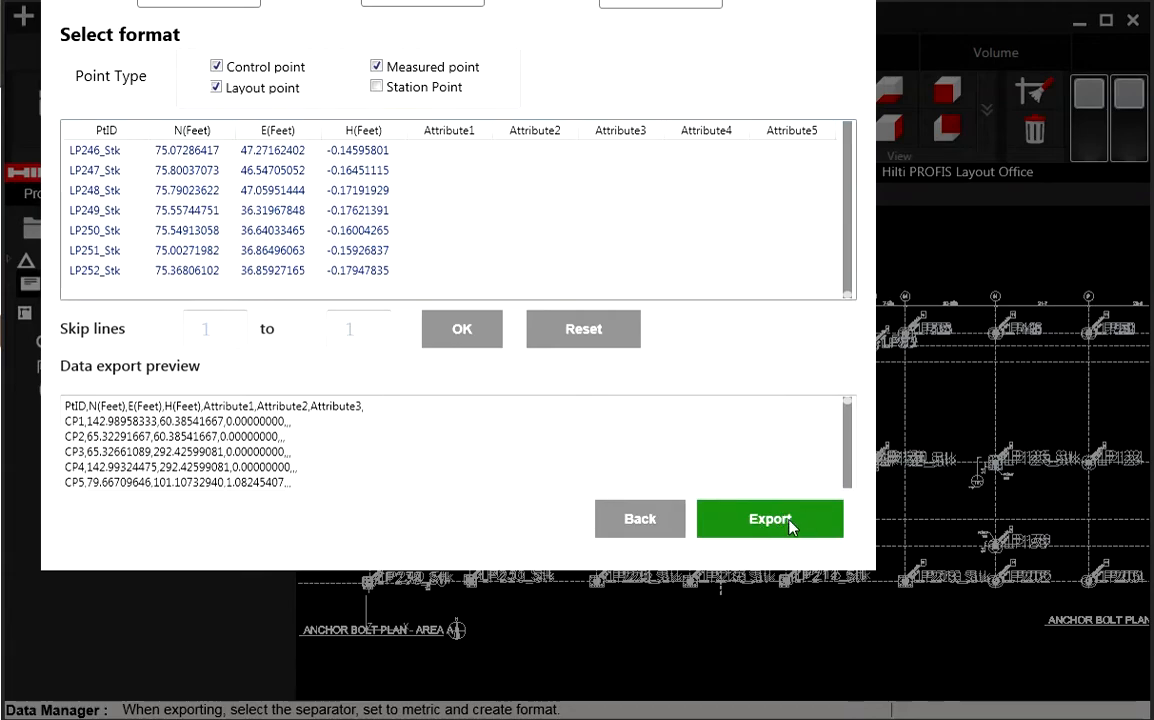
left_click(770, 518)
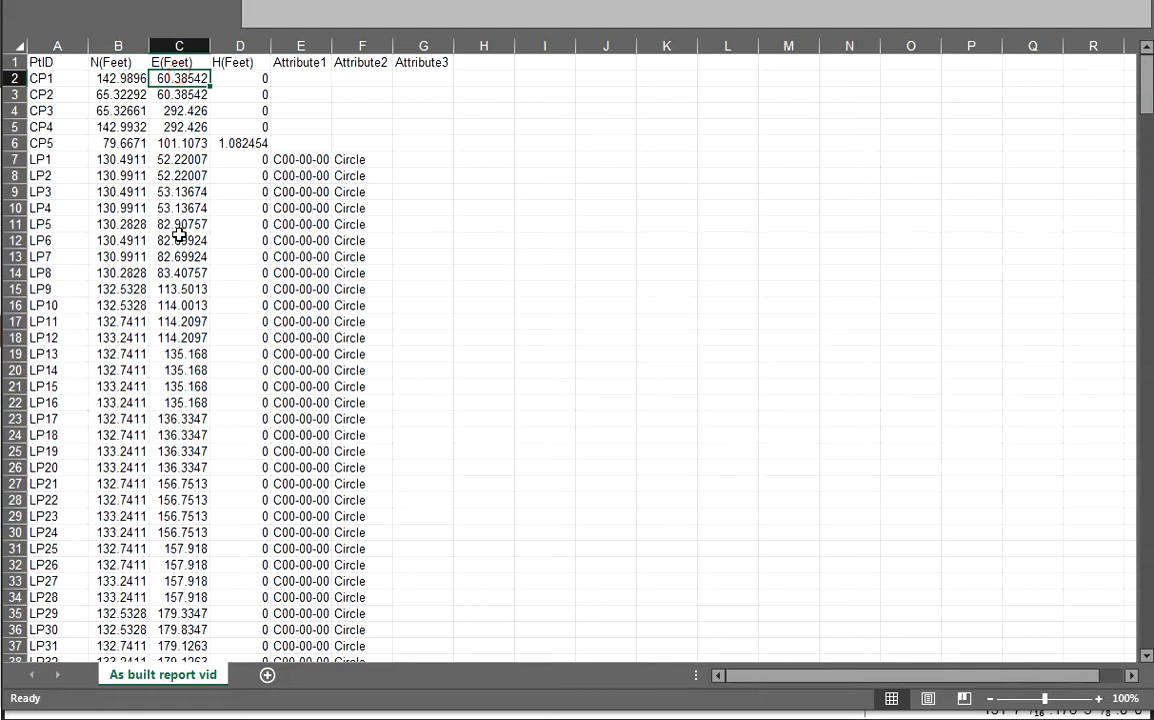
Browse the exported CSV sheet, then switch to the Anchor Bolt Survey/Deviation Report workbook.
left_click(118, 273)
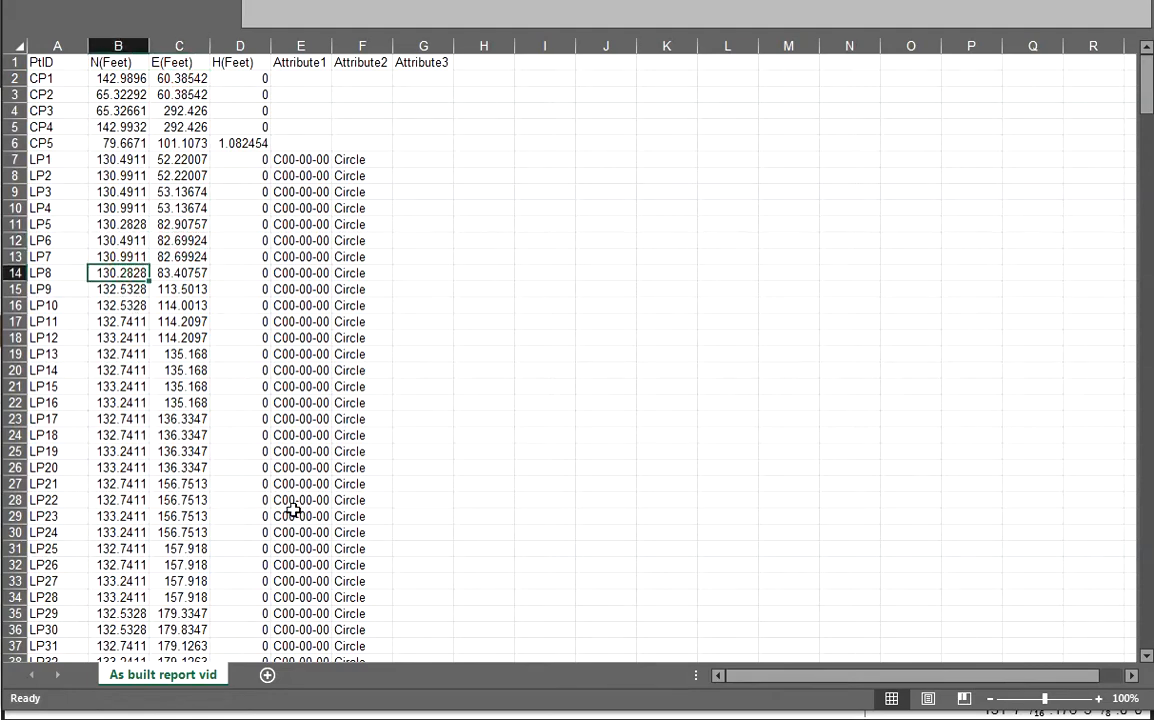
mouse_move(898, 518)
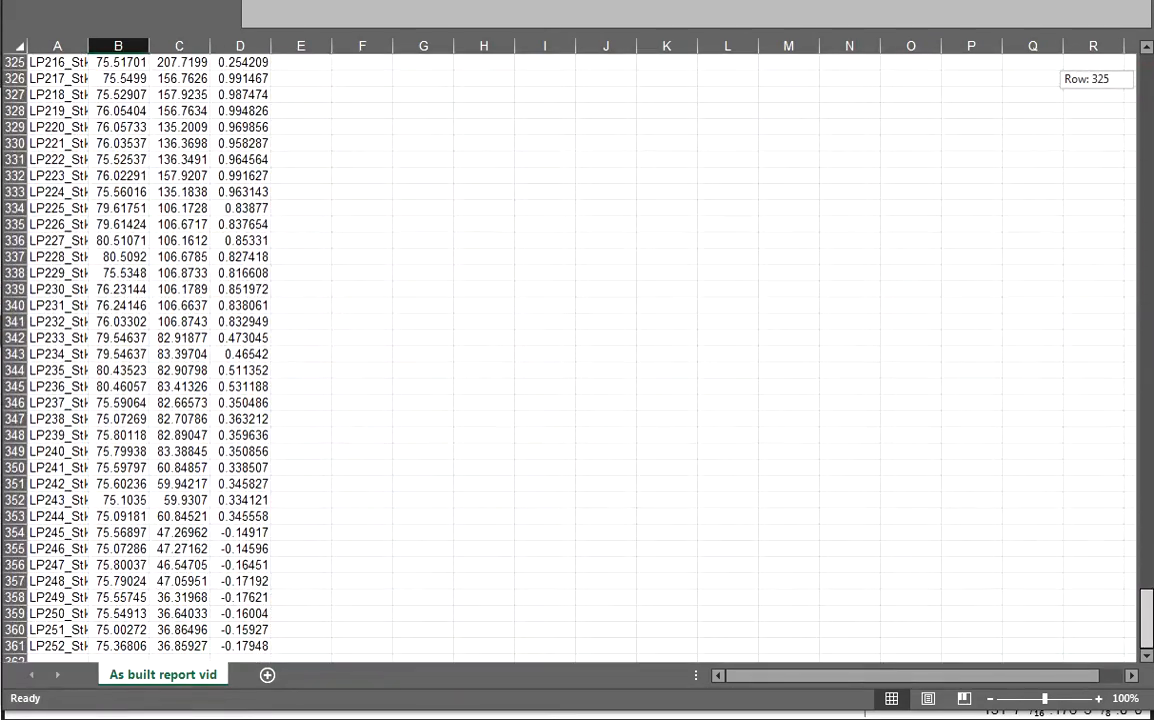
left_click(118, 645)
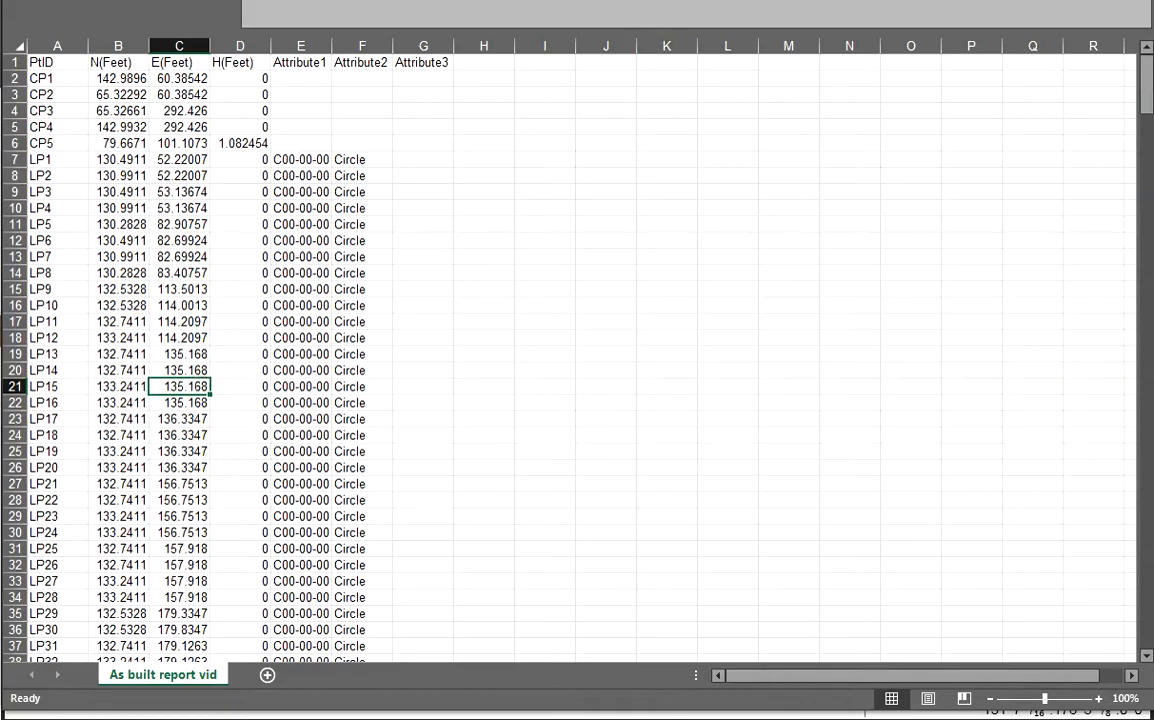
left_click(126, 681)
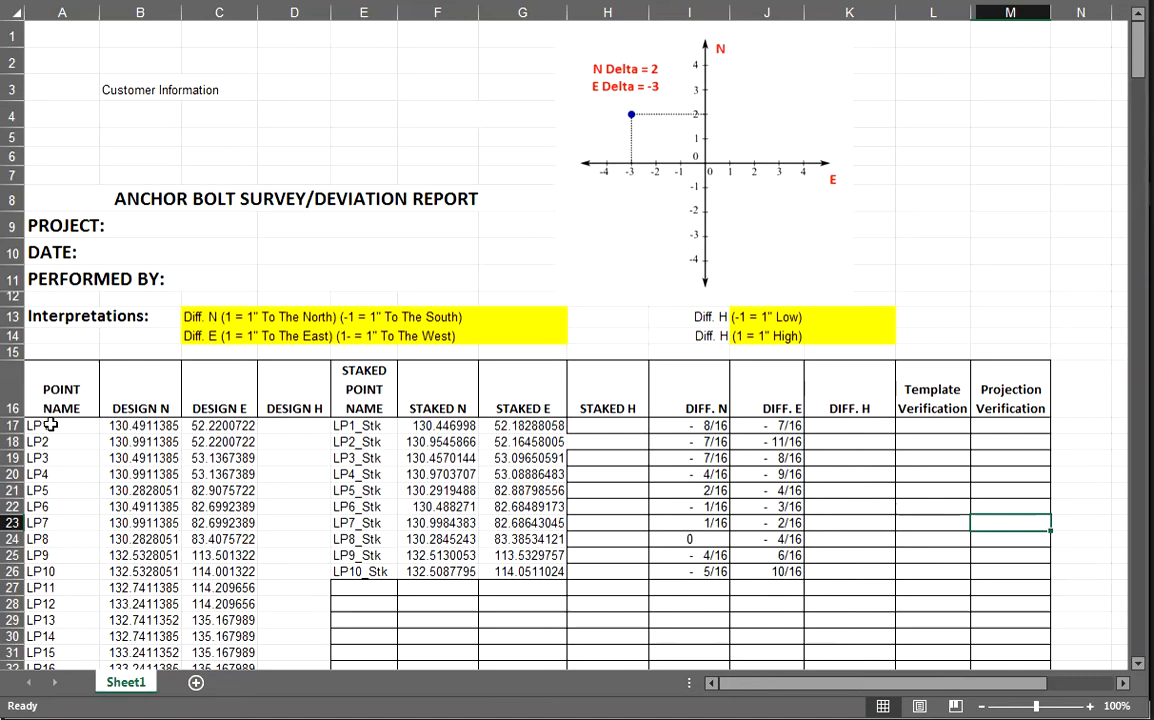
Check the I17 difference formula and format the difference cells as sixteenths fractions.
left_click_drag(35, 425, 250, 441)
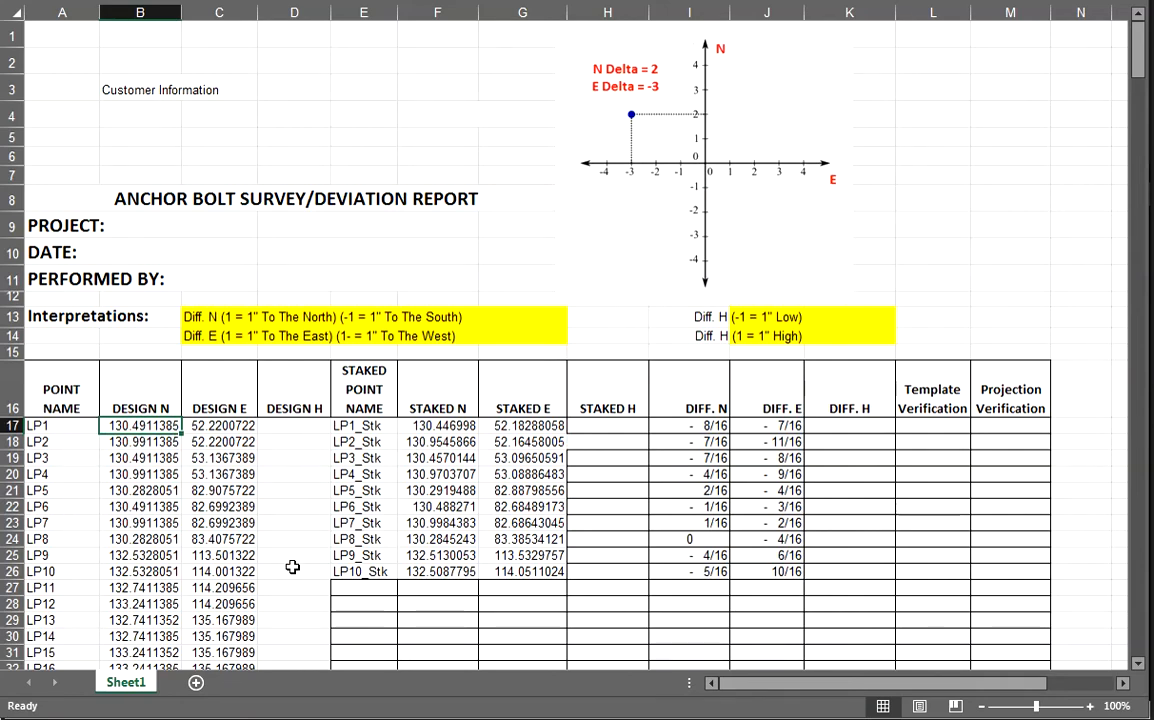
left_click_drag(363, 425, 522, 571)
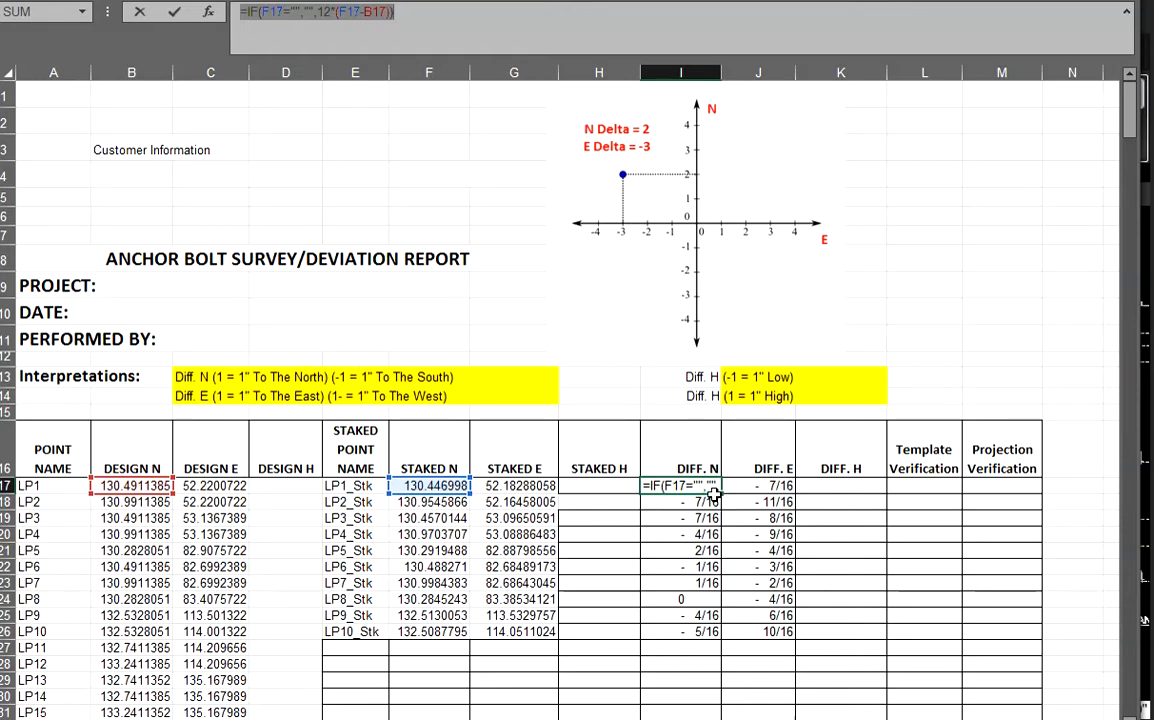
mouse_move(713, 497)
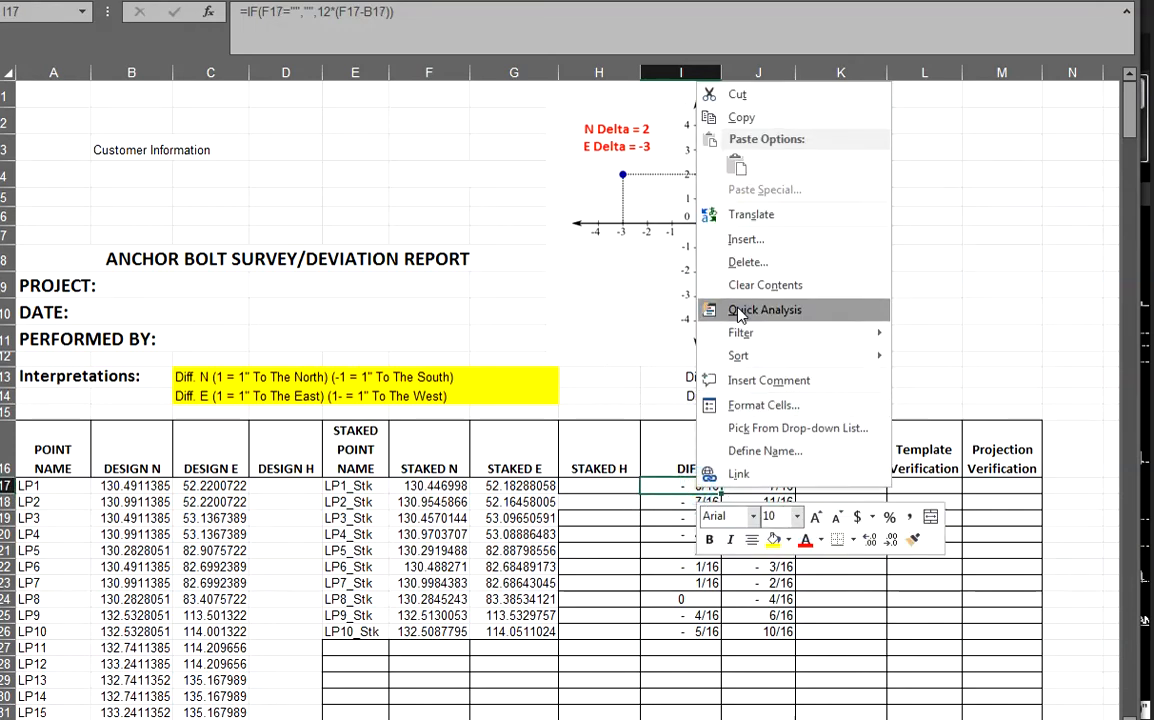
left_click(763, 405)
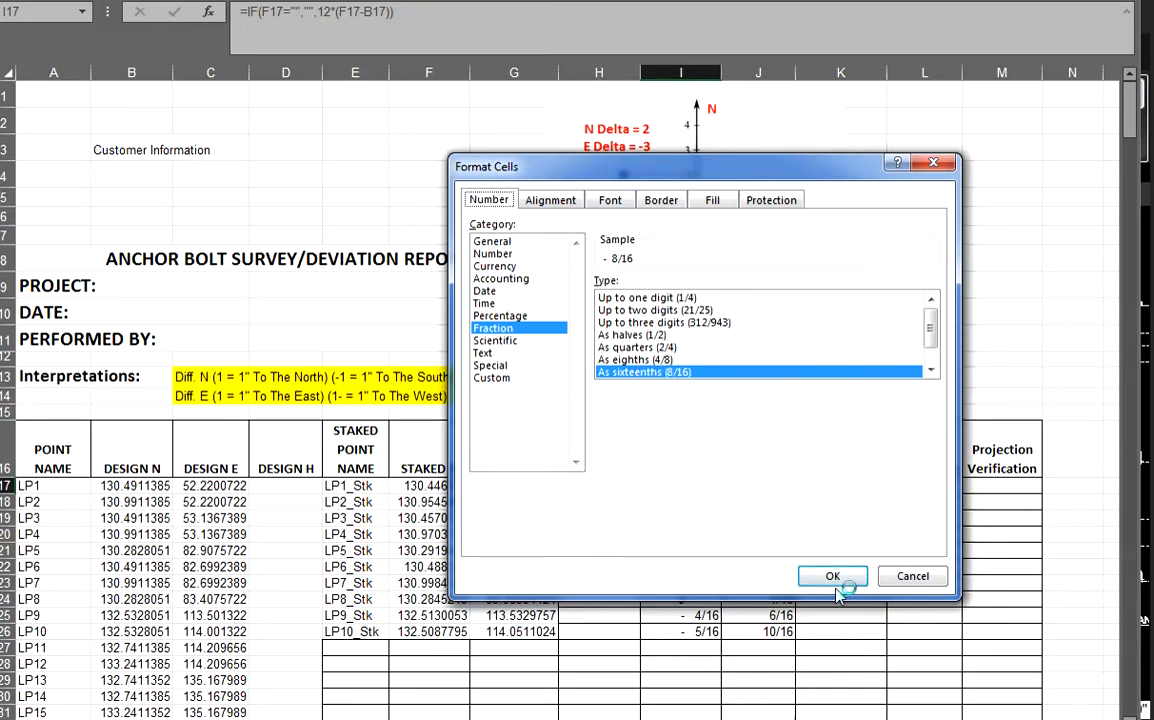
left_click(832, 576)
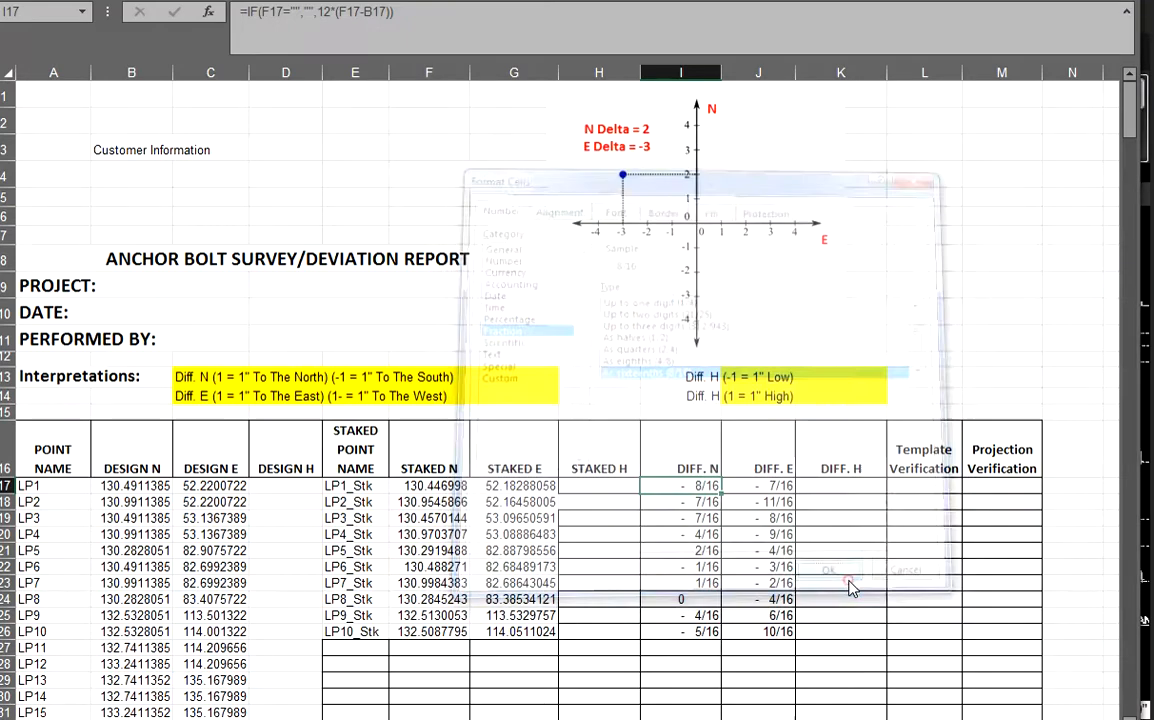
left_click(828, 570)
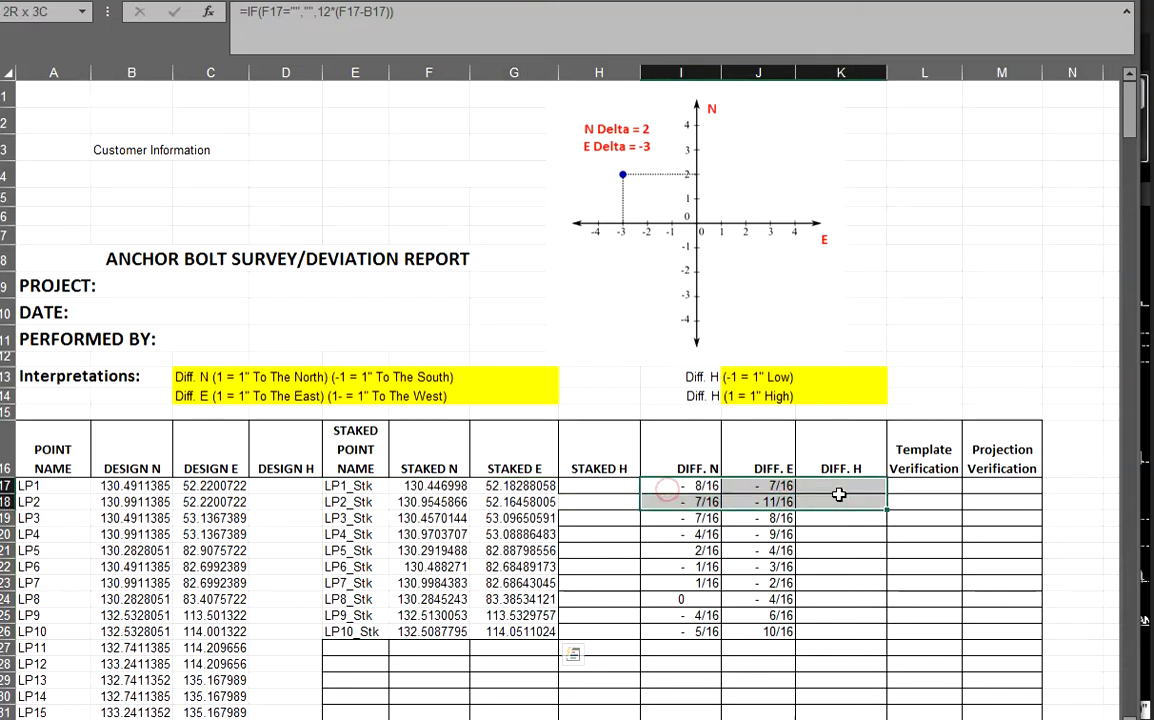
left_click(922, 598)
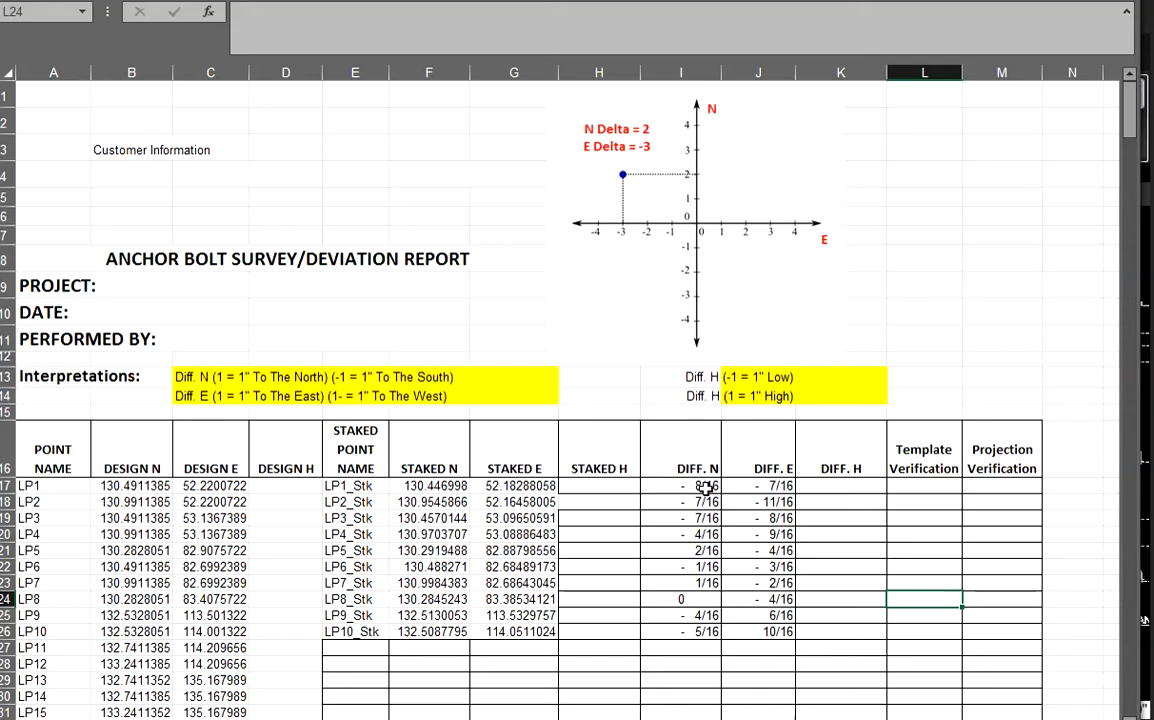
Add a red-fill rule for DIFF. N, E and H cells at 0.5 or more.
left_click_drag(681, 485, 841, 631)
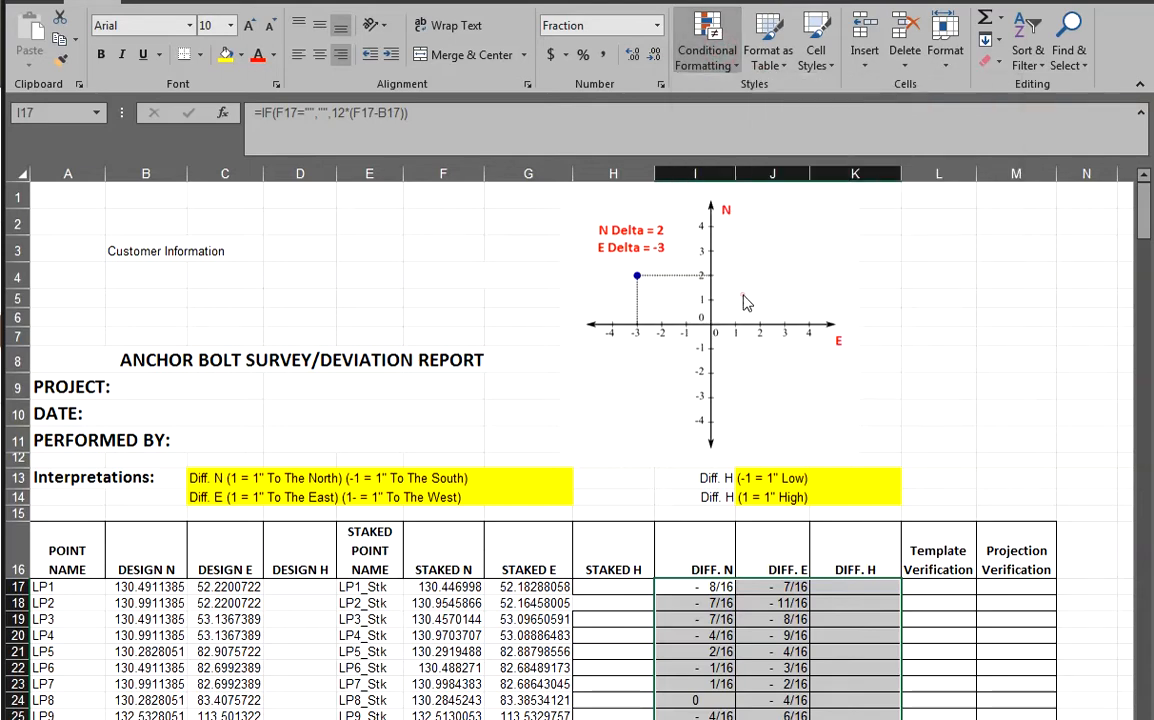
left_click(706, 40)
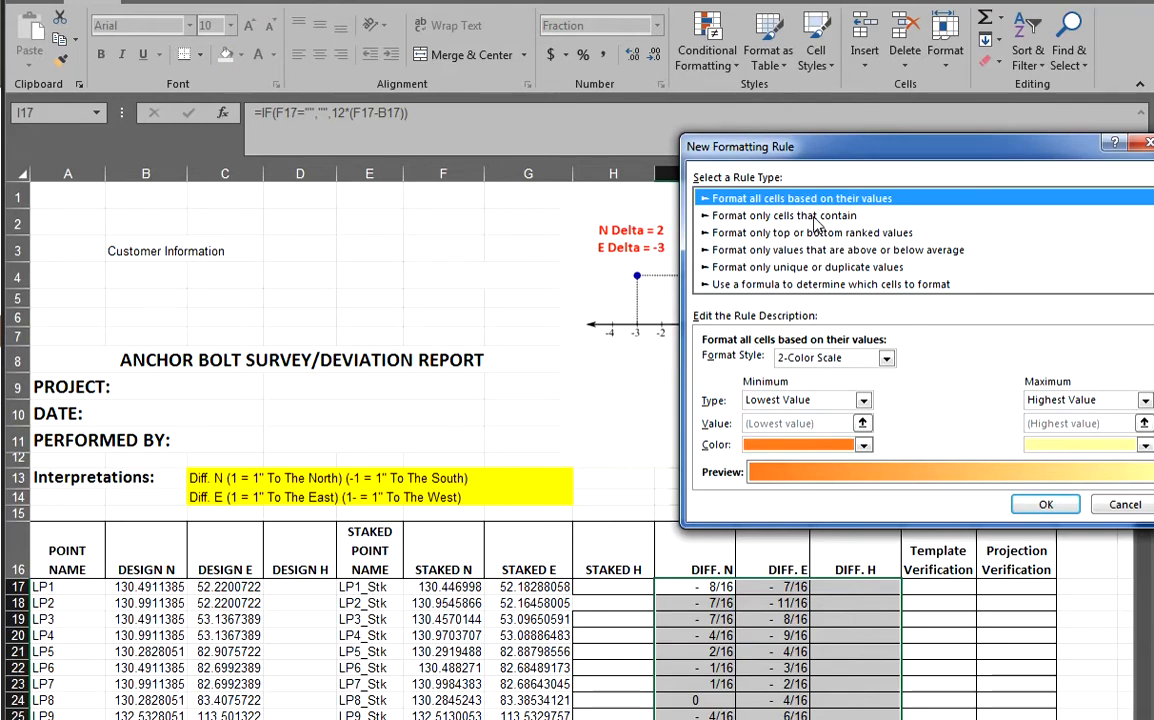
left_click(785, 215)
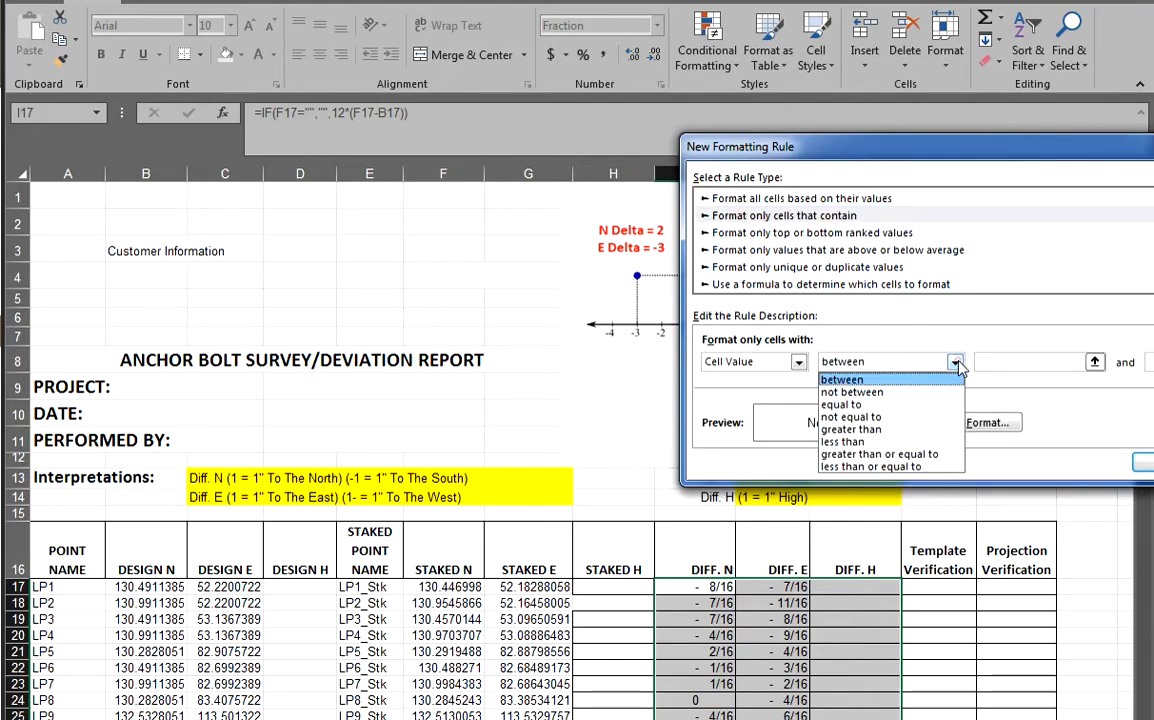
left_click(880, 454)
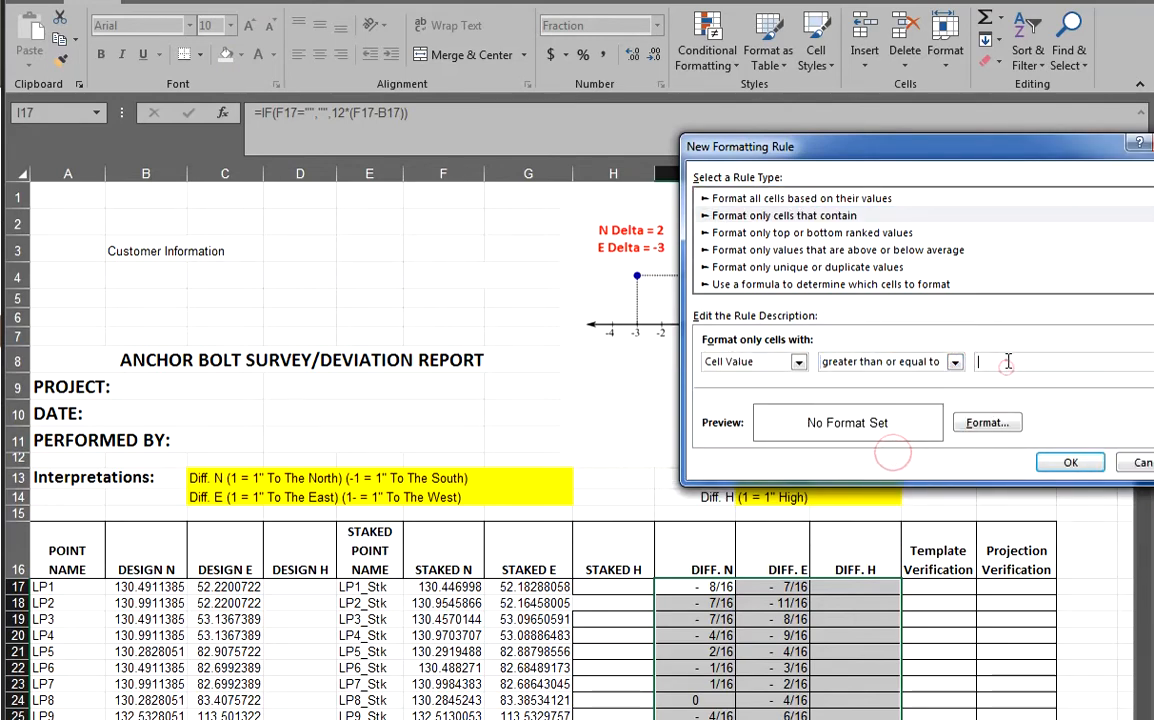
type("0.5")
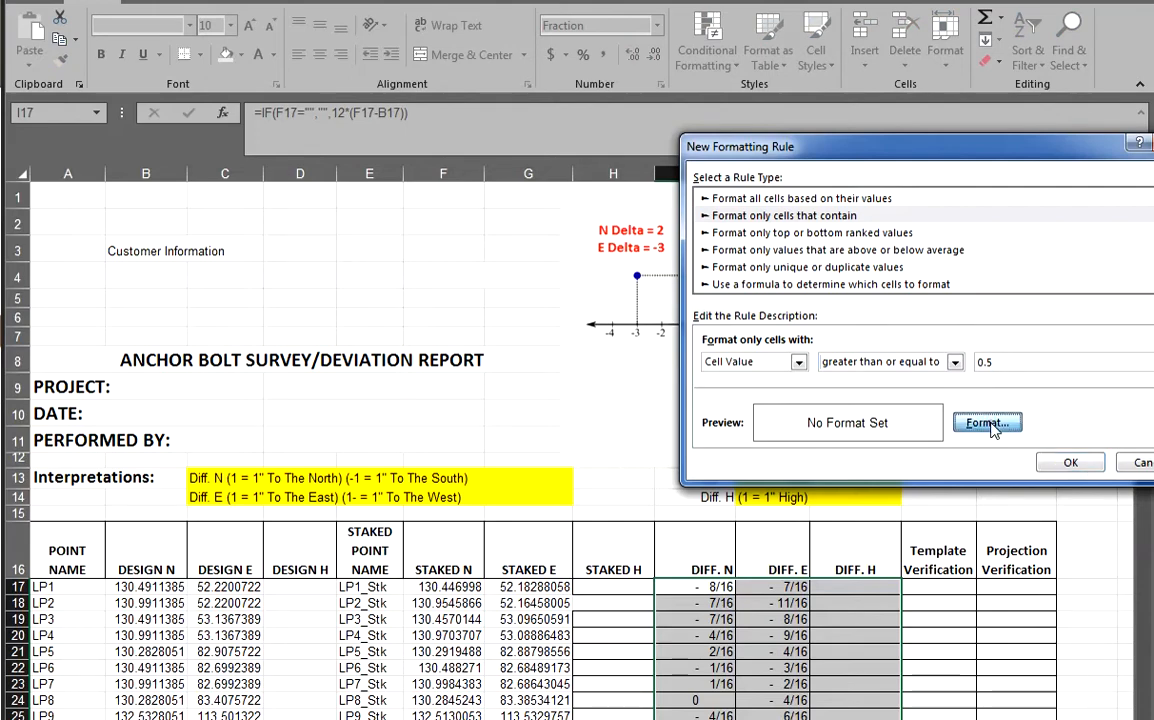
left_click(986, 422)
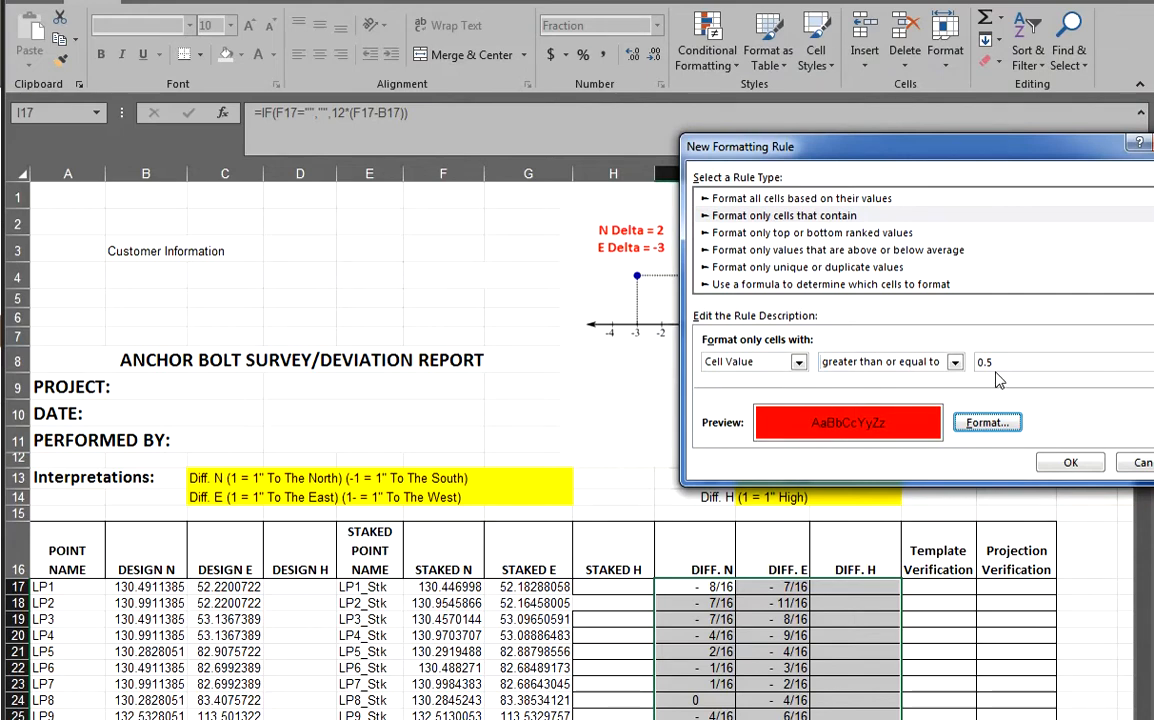
mouse_move(1005, 460)
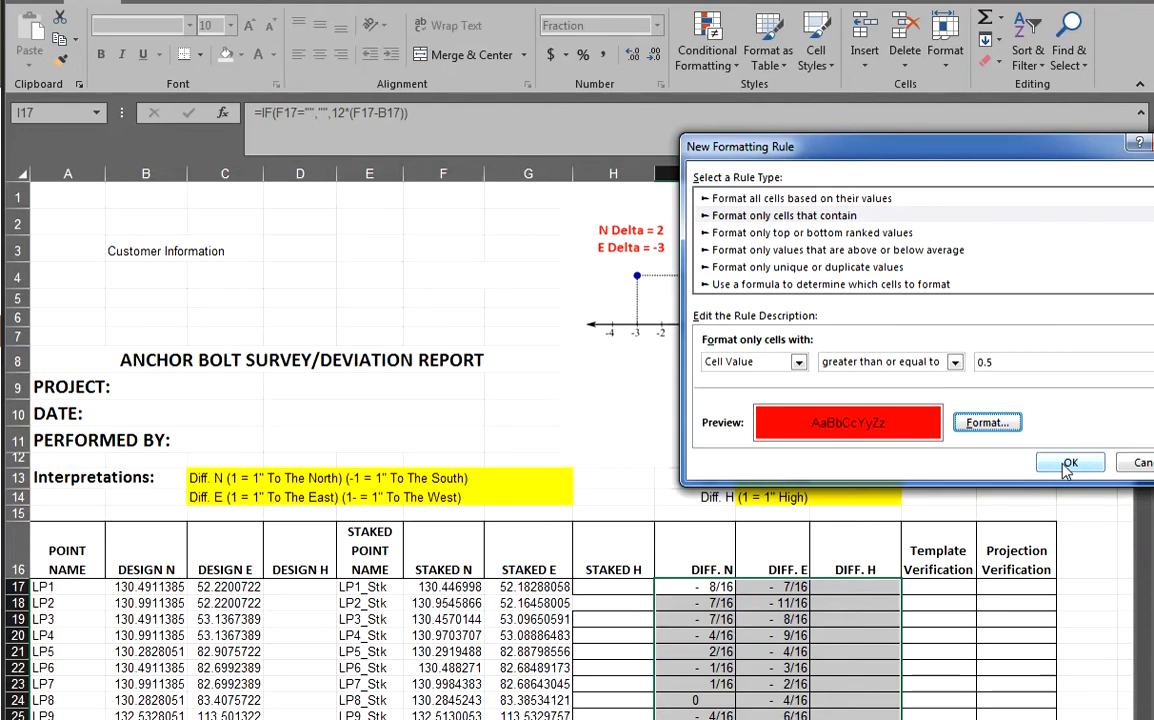
left_click(1070, 462)
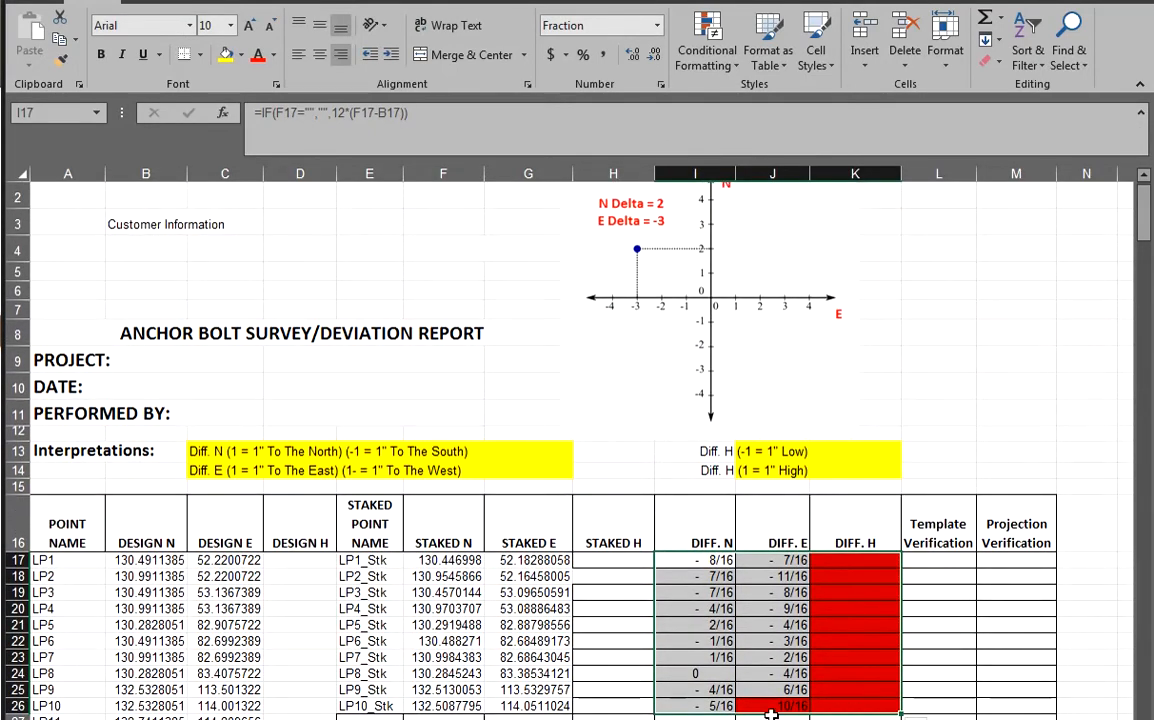
left_click(772, 705)
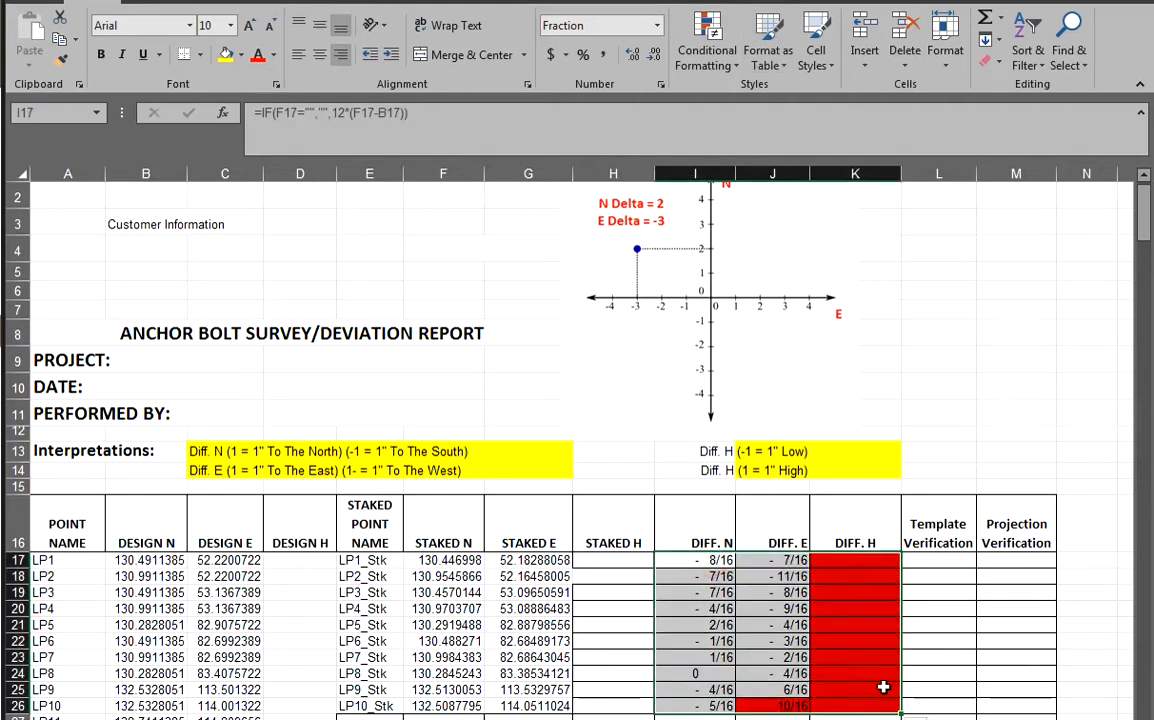
Add a purple-fill rule for difference cells at -0.5 or less.
left_click(706, 40)
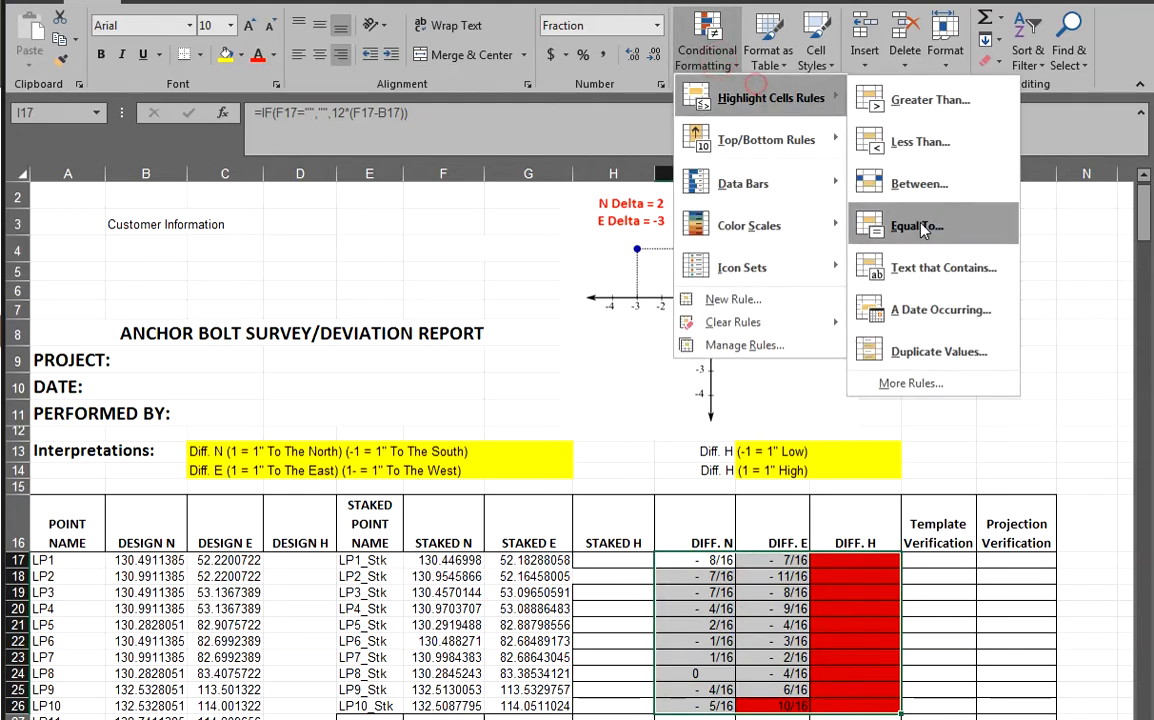
mouse_move(749, 225)
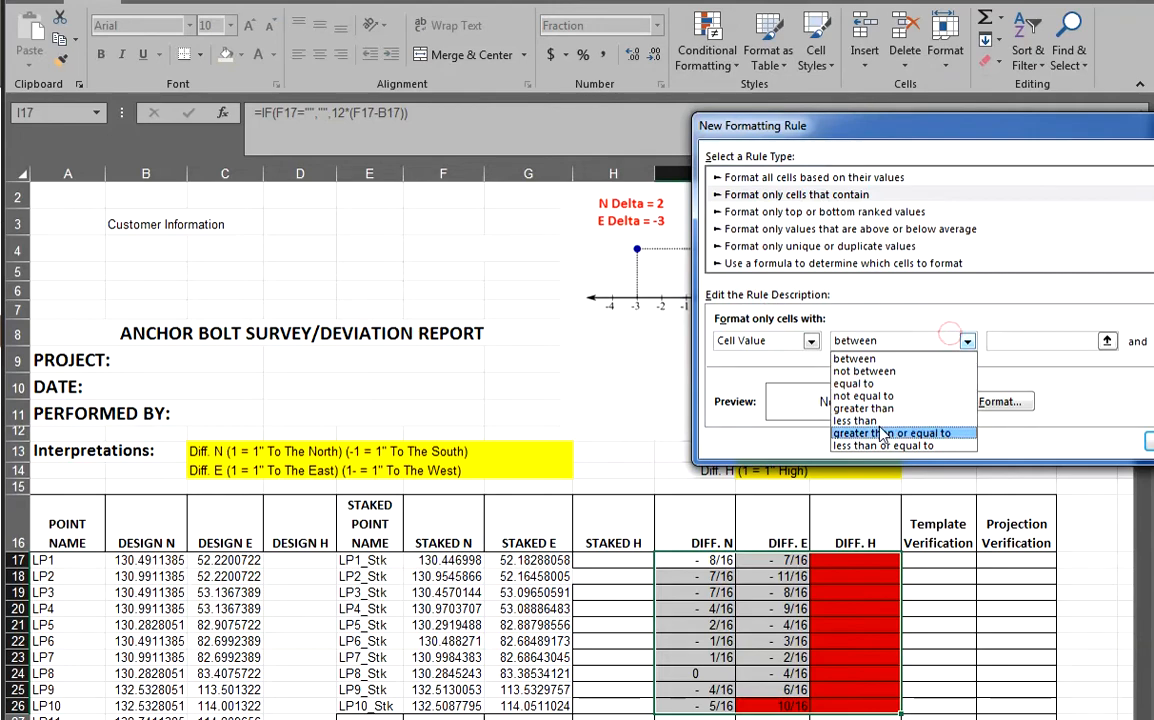
left_click(883, 445)
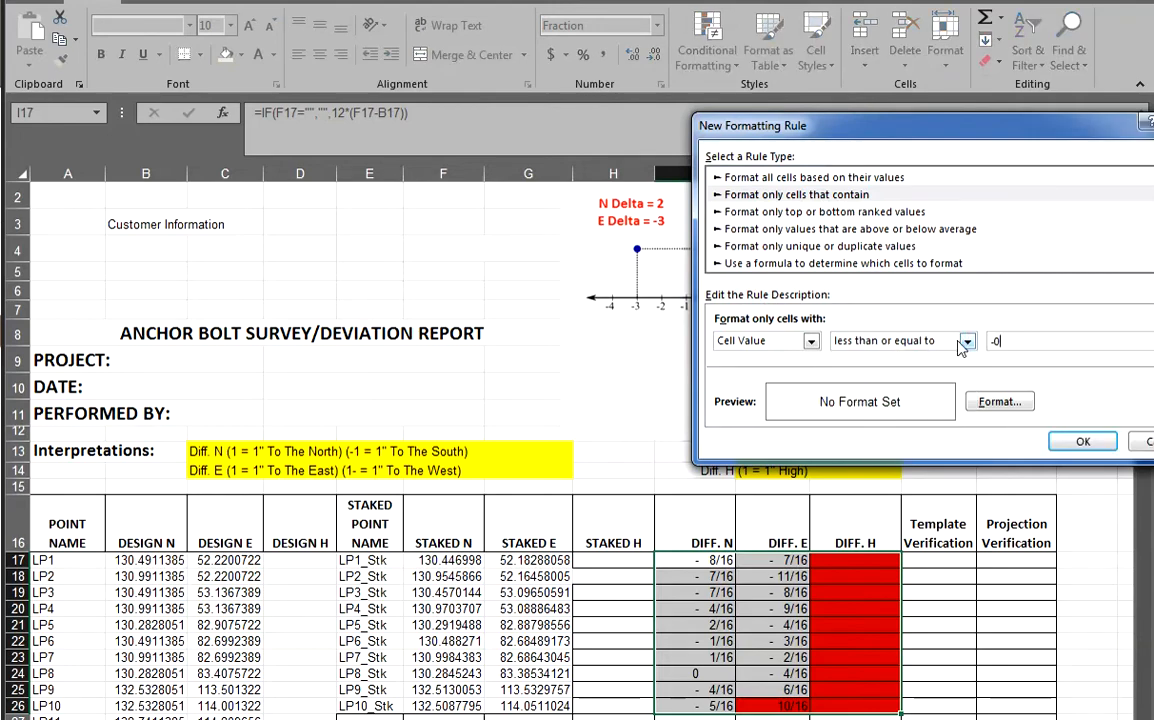
left_click(998, 401)
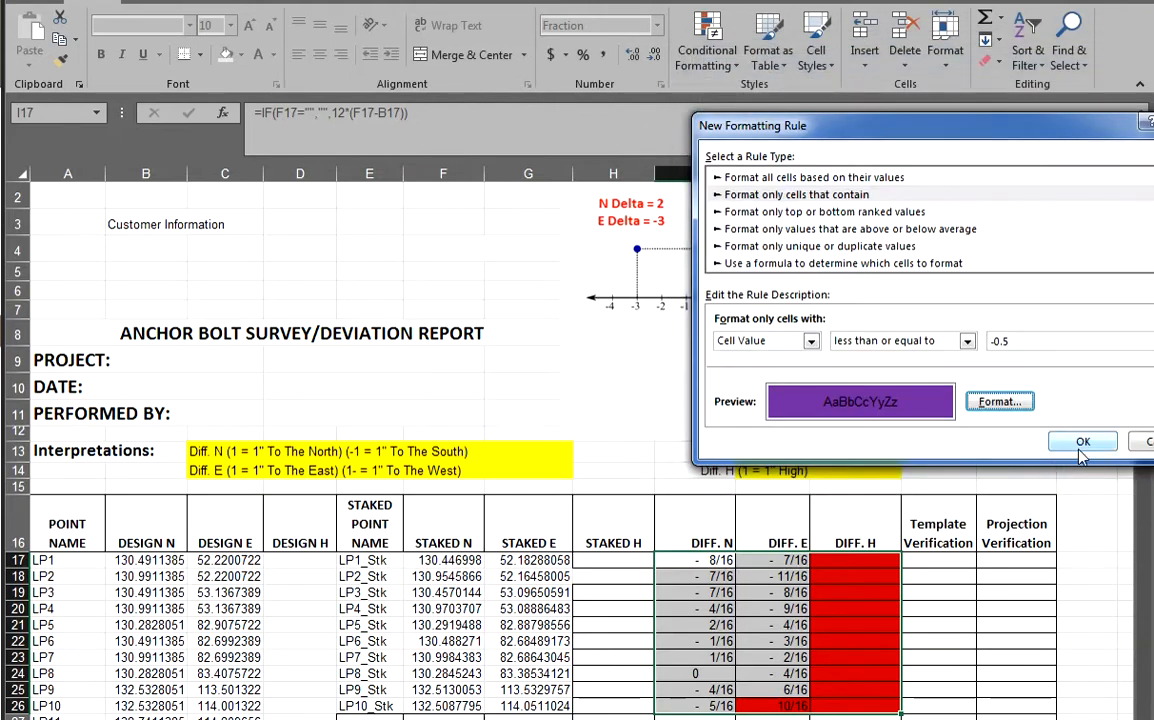
left_click(1082, 441)
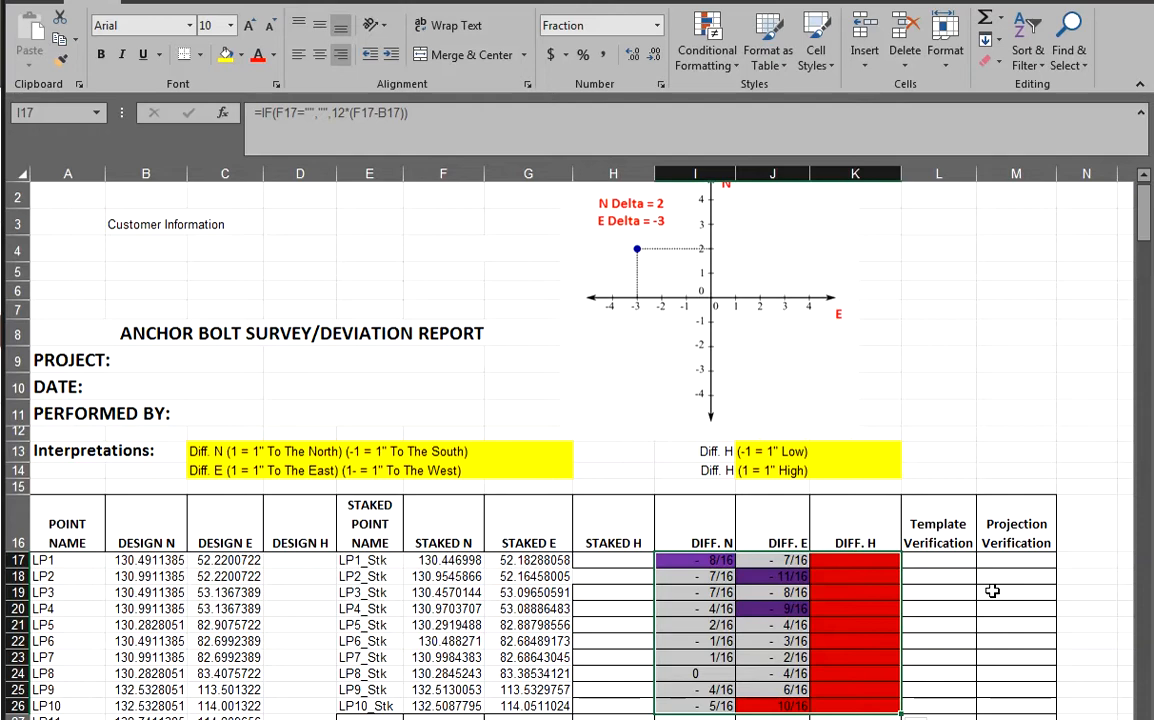
mouse_move(970, 591)
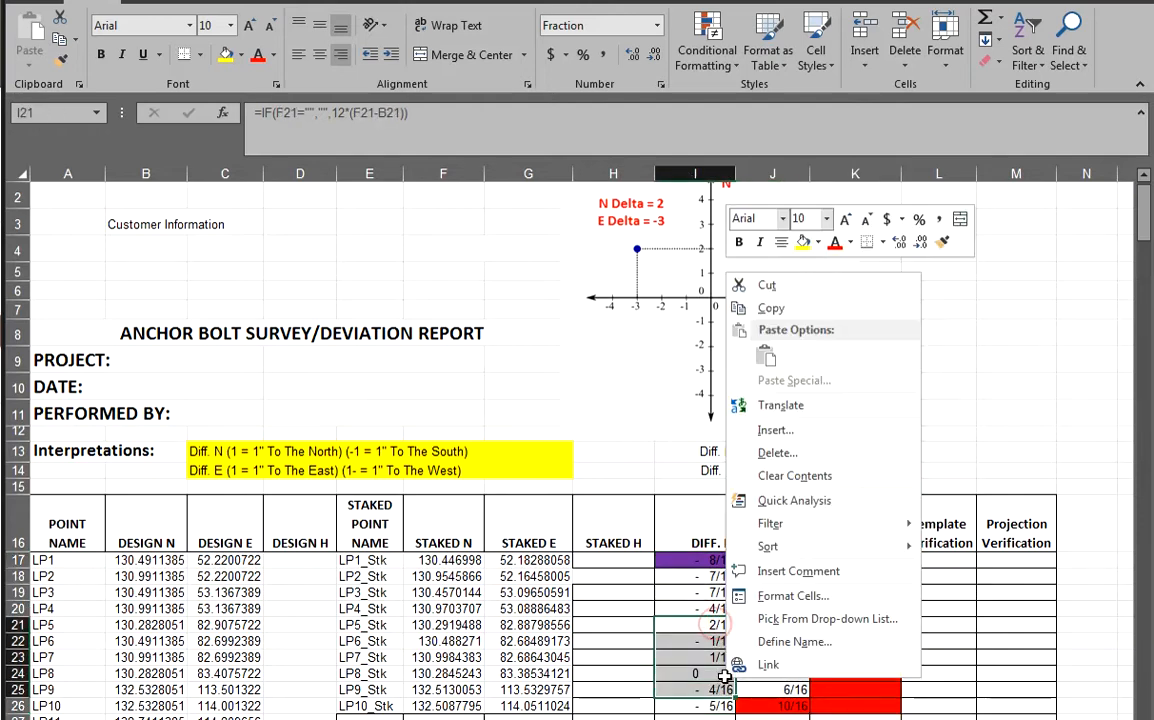
Delete the entire LP5–LP9 rows from the deviation report.
left_click(775, 452)
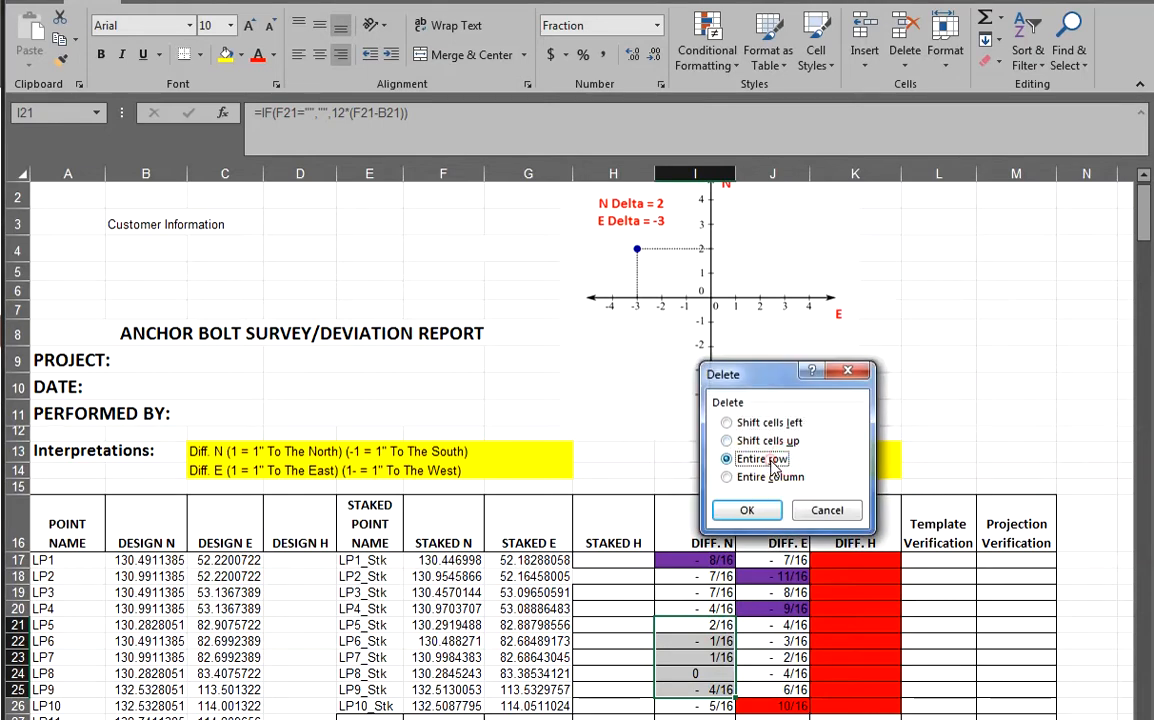
left_click(746, 510)
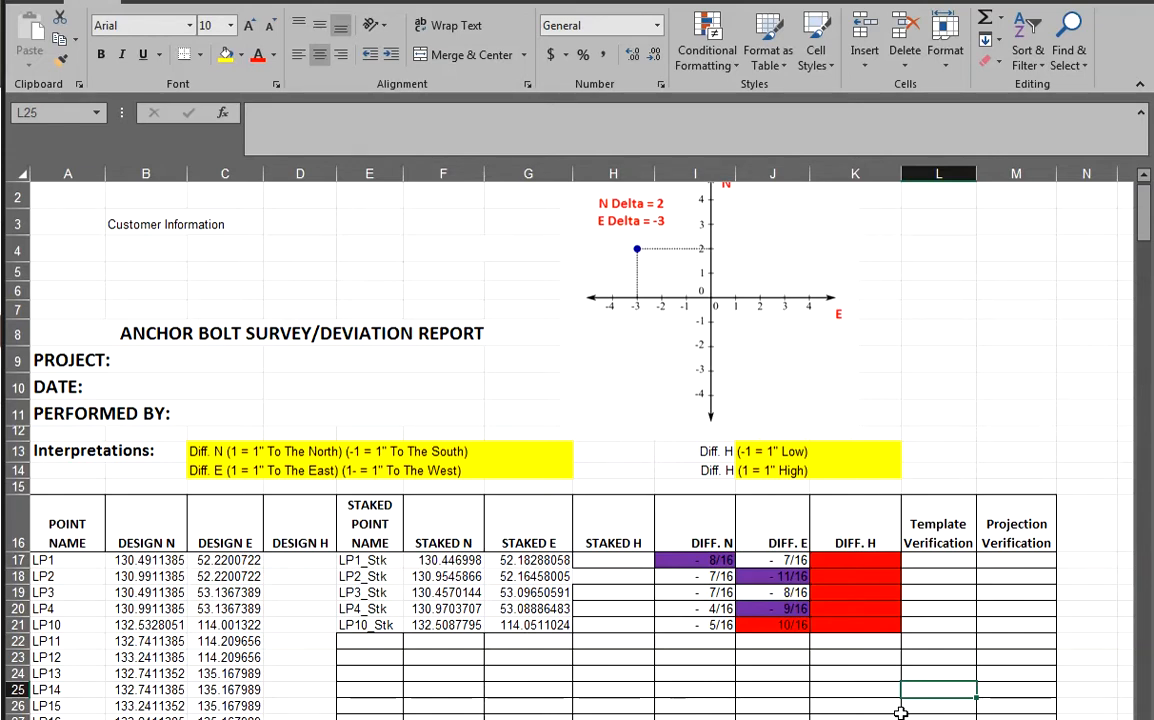
mouse_move(650, 613)
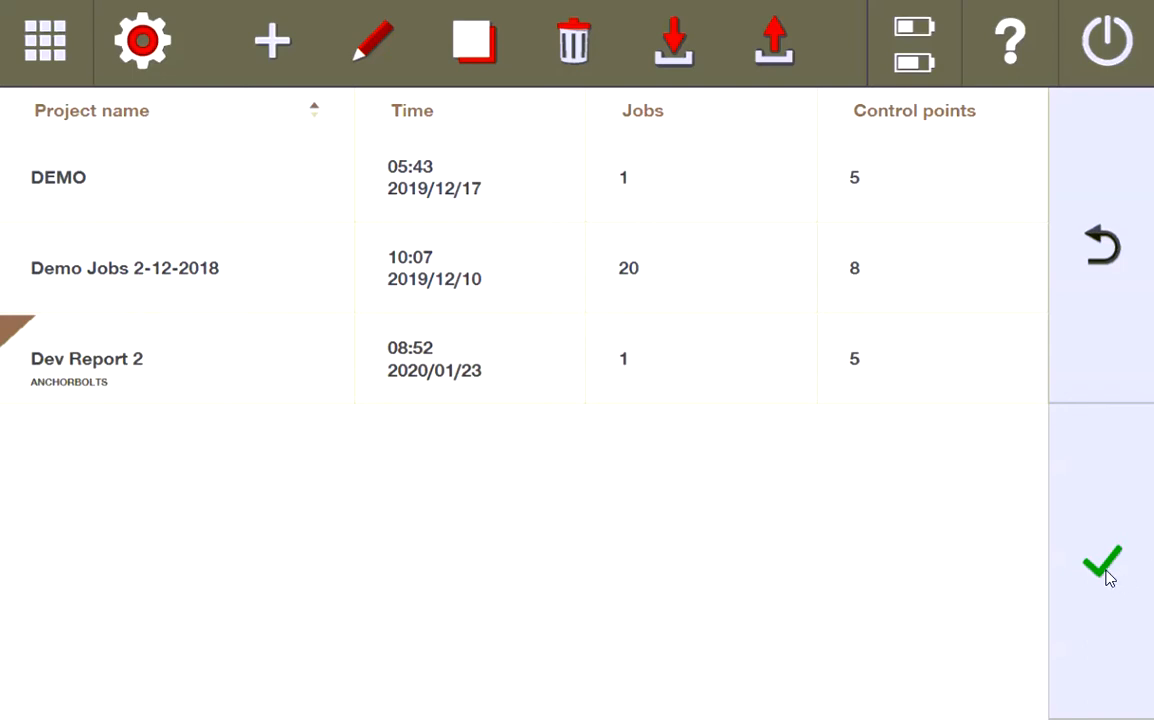
View the points table, then open the DEMO project's DEMO job.
left_click(1103, 565)
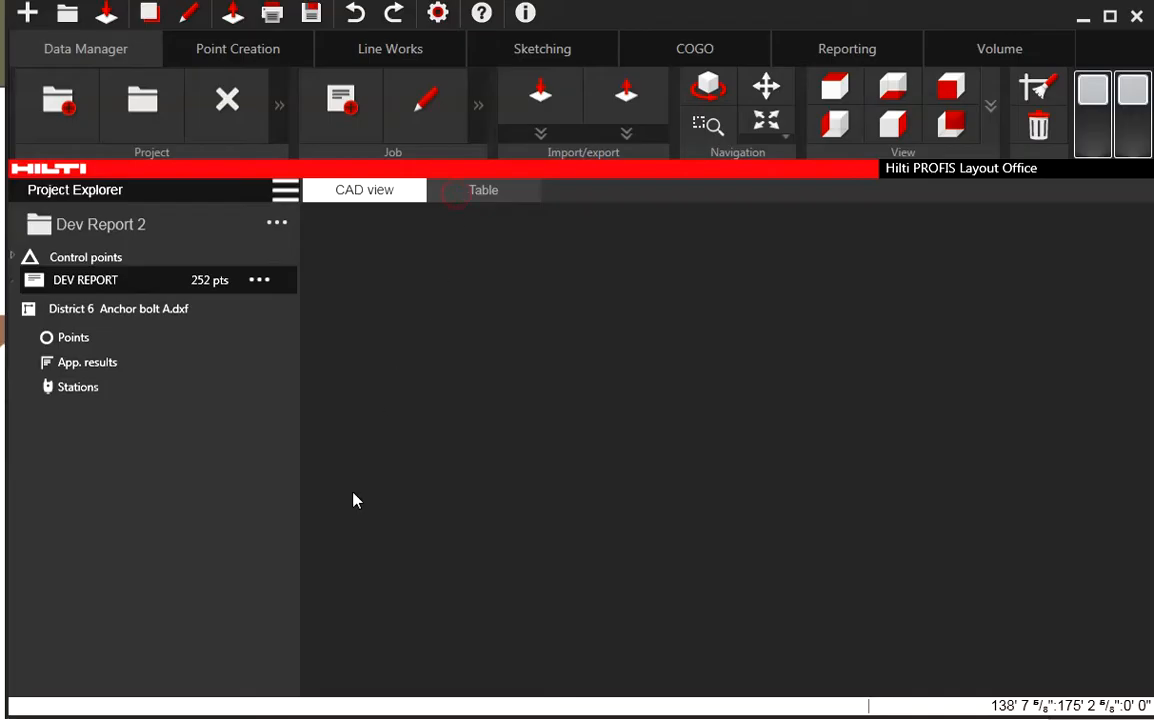
left_click(483, 190)
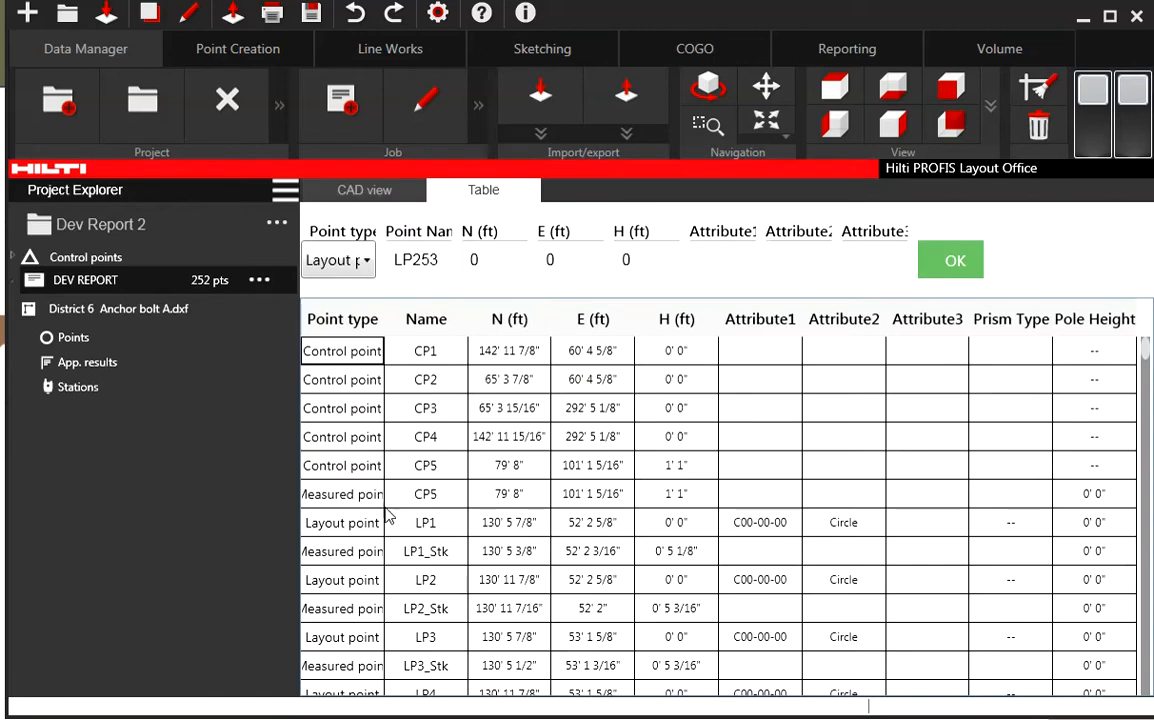
mouse_move(380, 652)
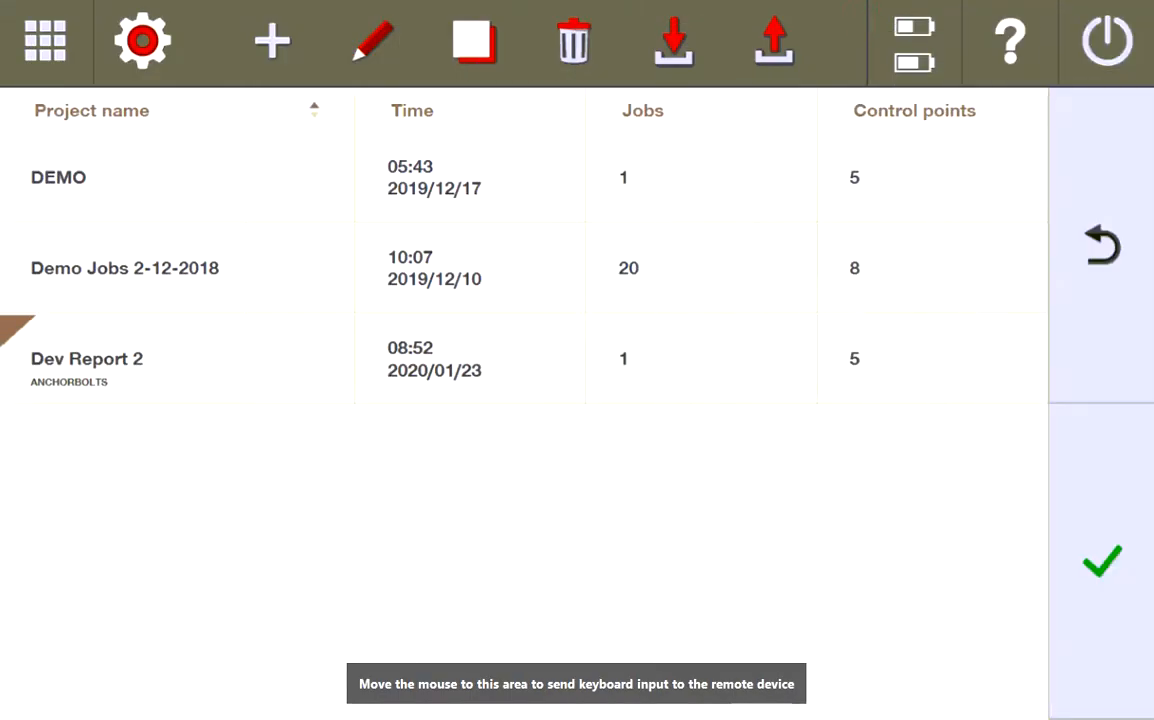
left_click(1103, 563)
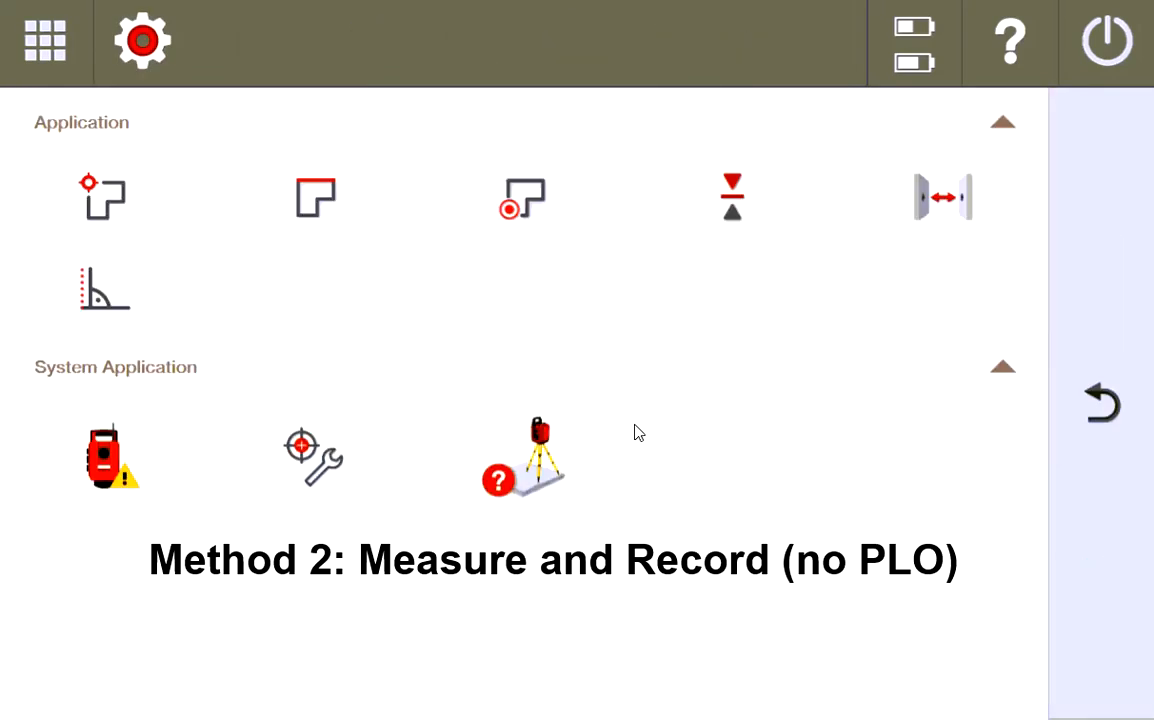
mouse_move(110, 190)
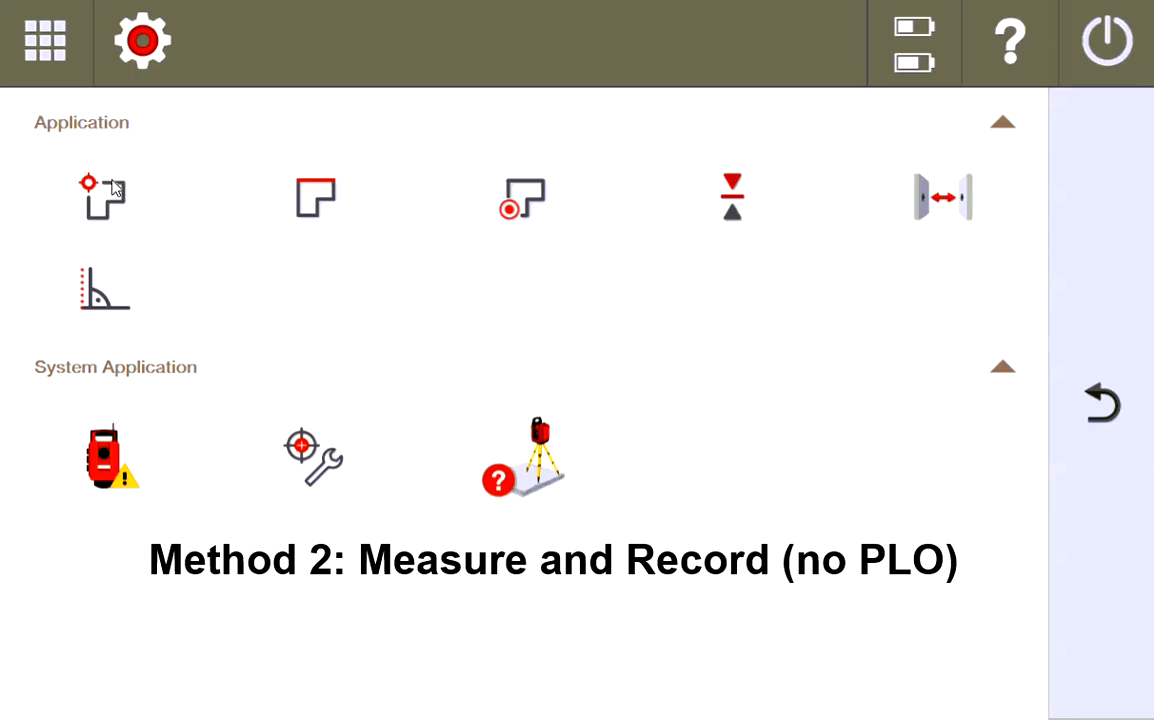
mouse_move(487, 261)
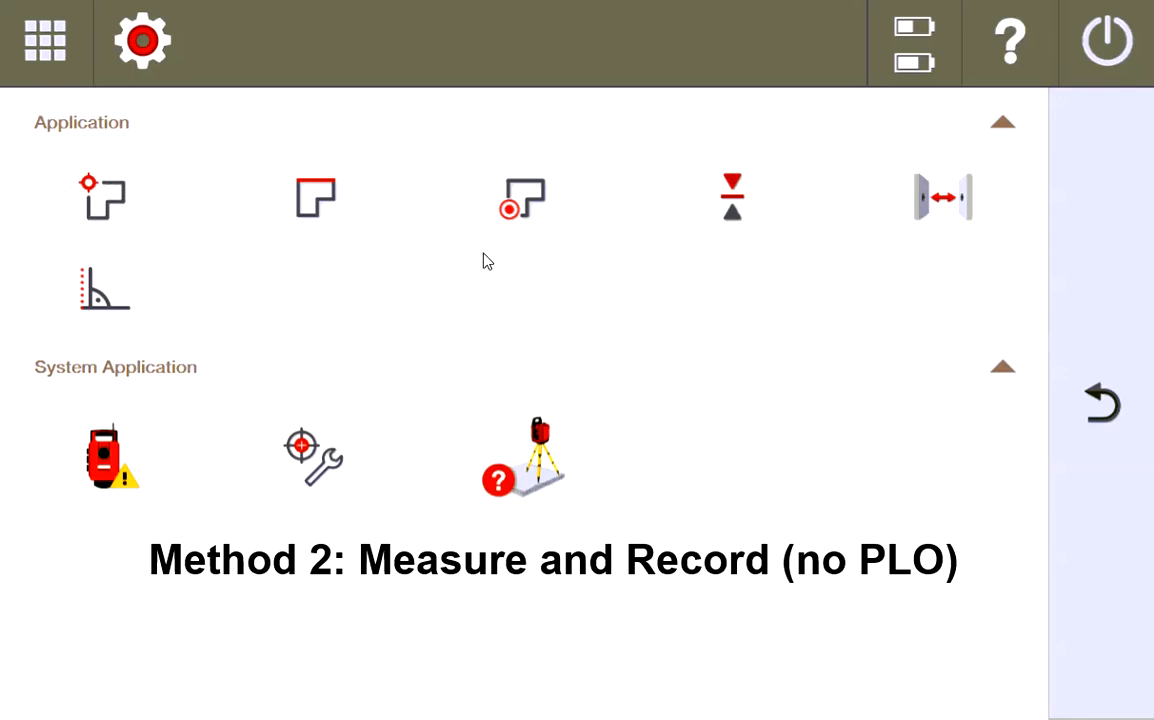
mouse_move(455, 223)
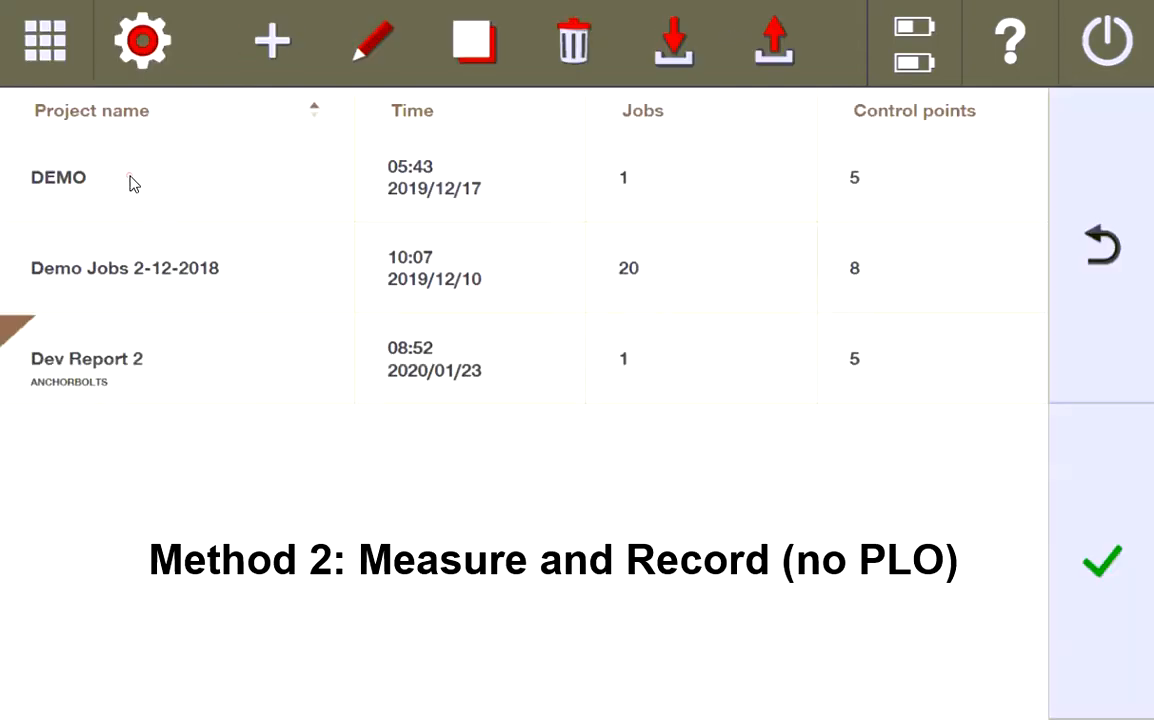
double_click(58, 177)
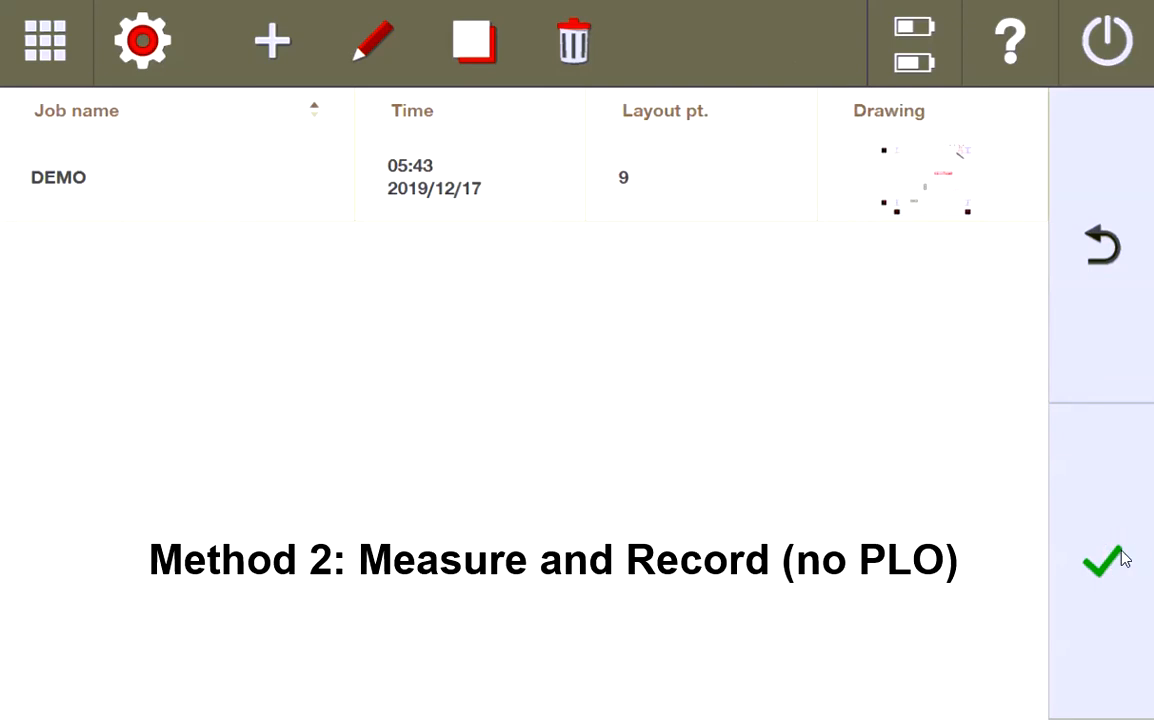
left_click(1101, 562)
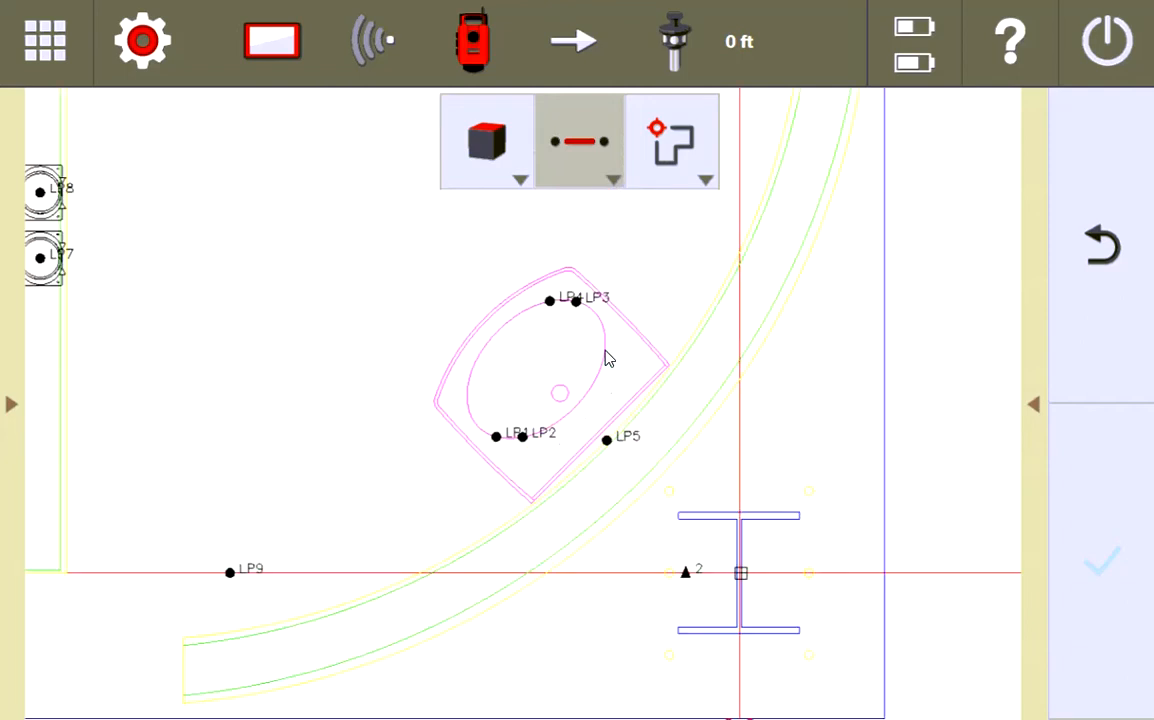
mouse_move(732, 342)
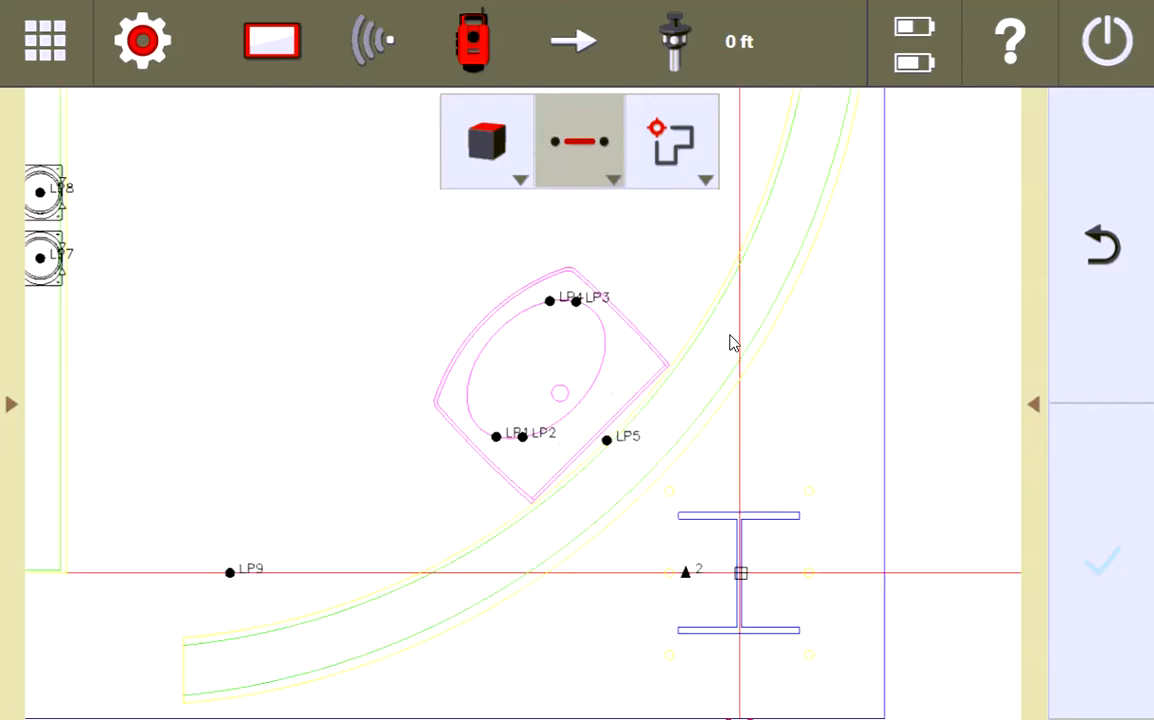
mouse_move(256, 572)
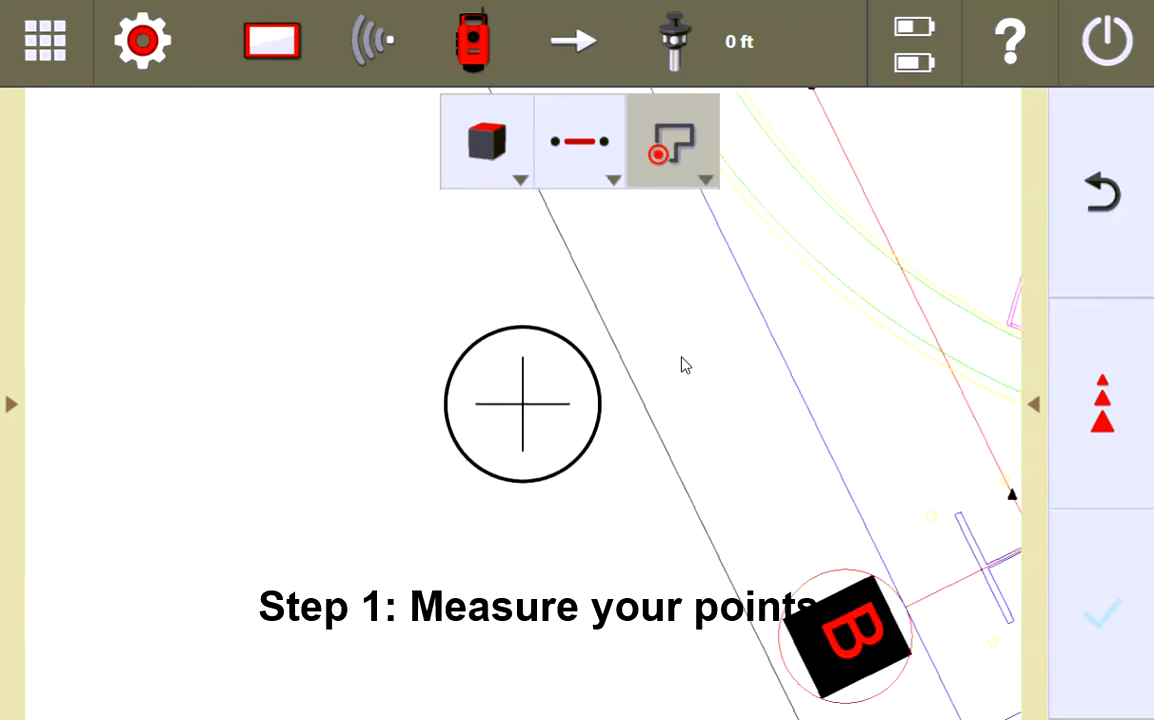
Name and measure points MP1, MP2, MP5 and MP9, then exit measuring.
left_click(672, 141)
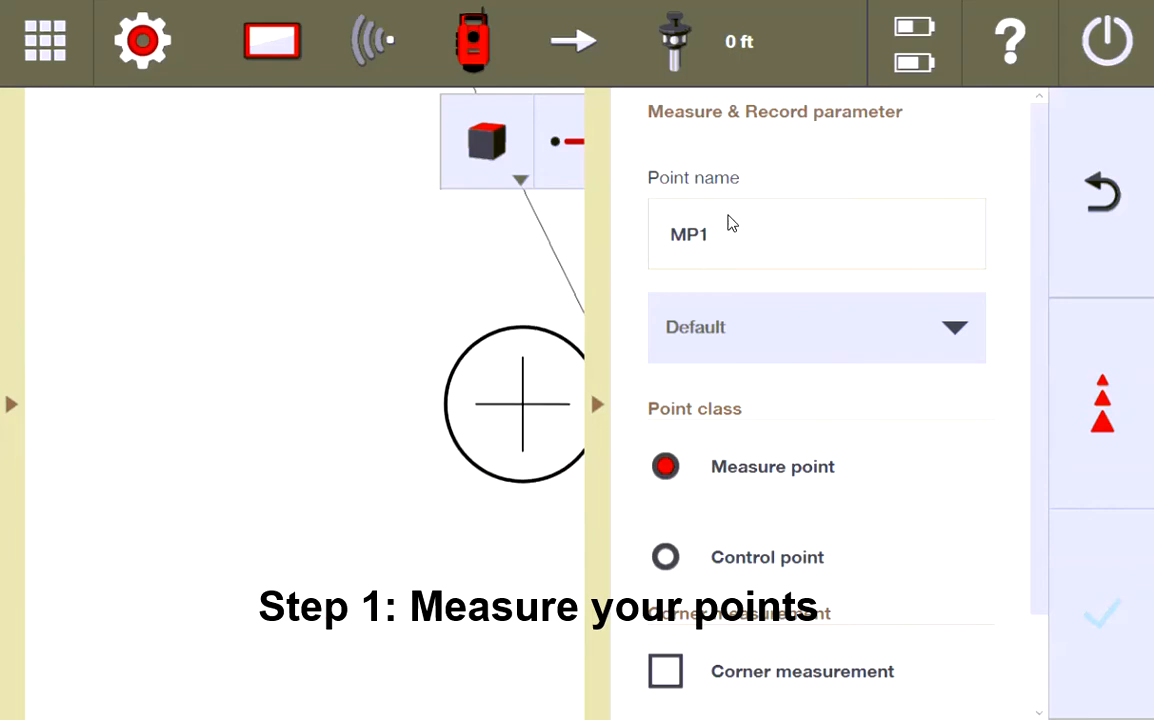
left_click(710, 234)
type("LP9")
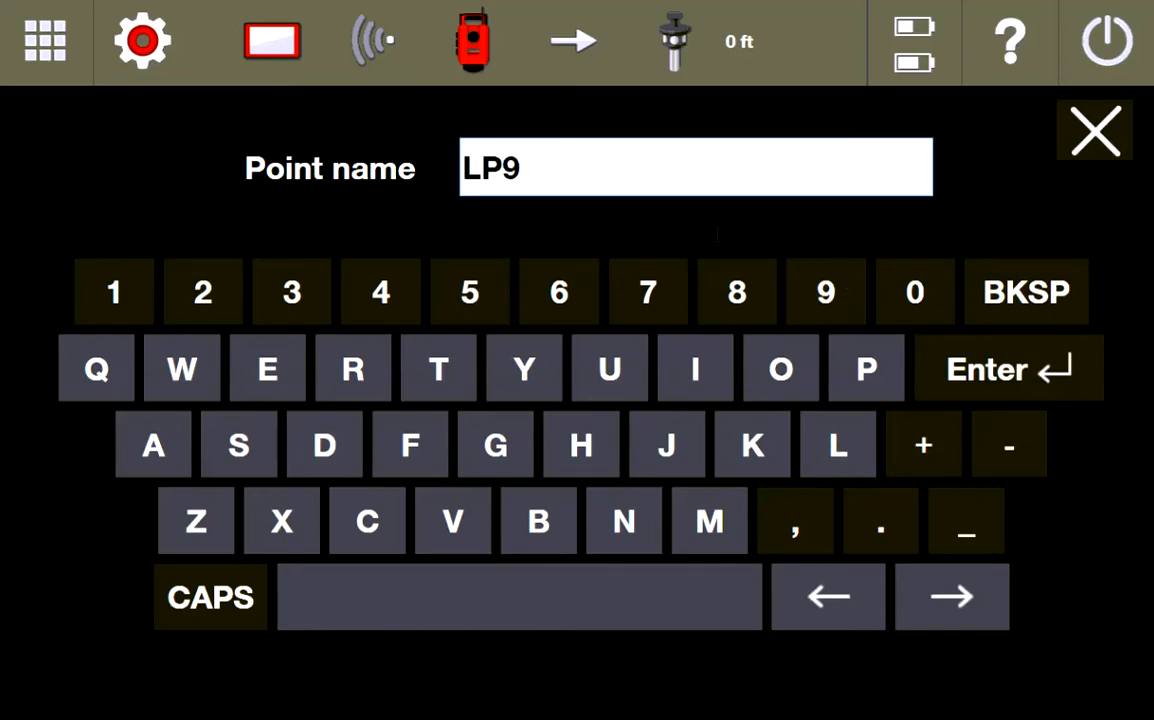
left_click(1025, 292)
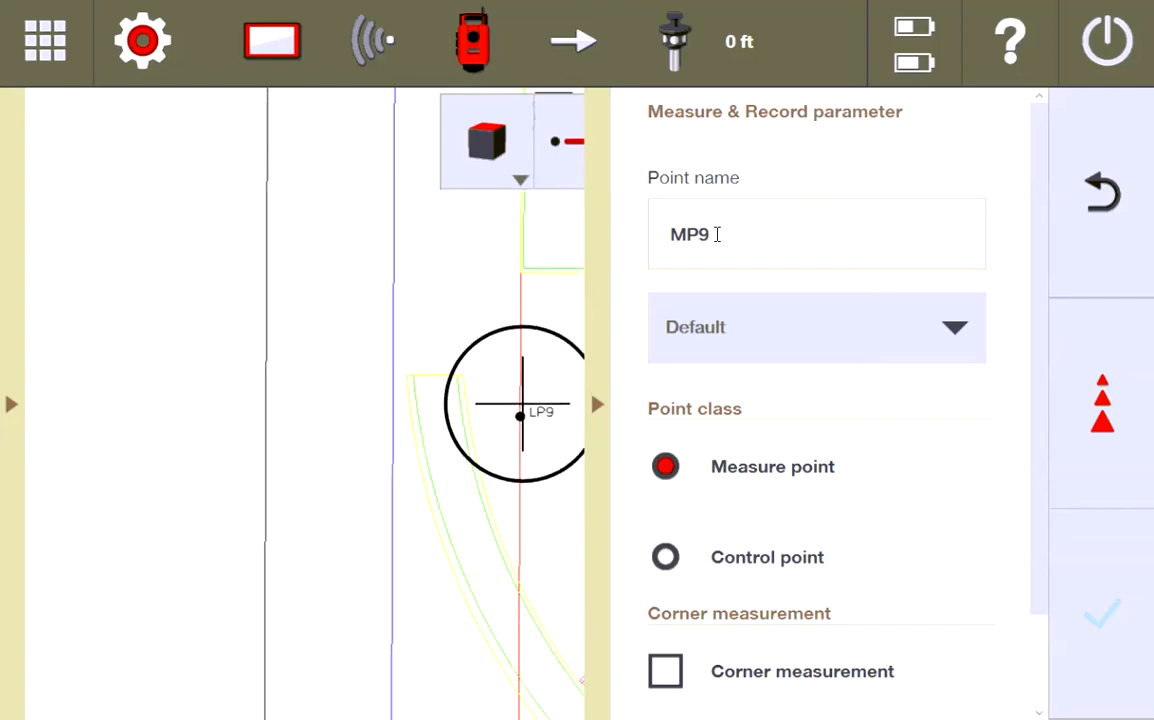
left_click(1101, 614)
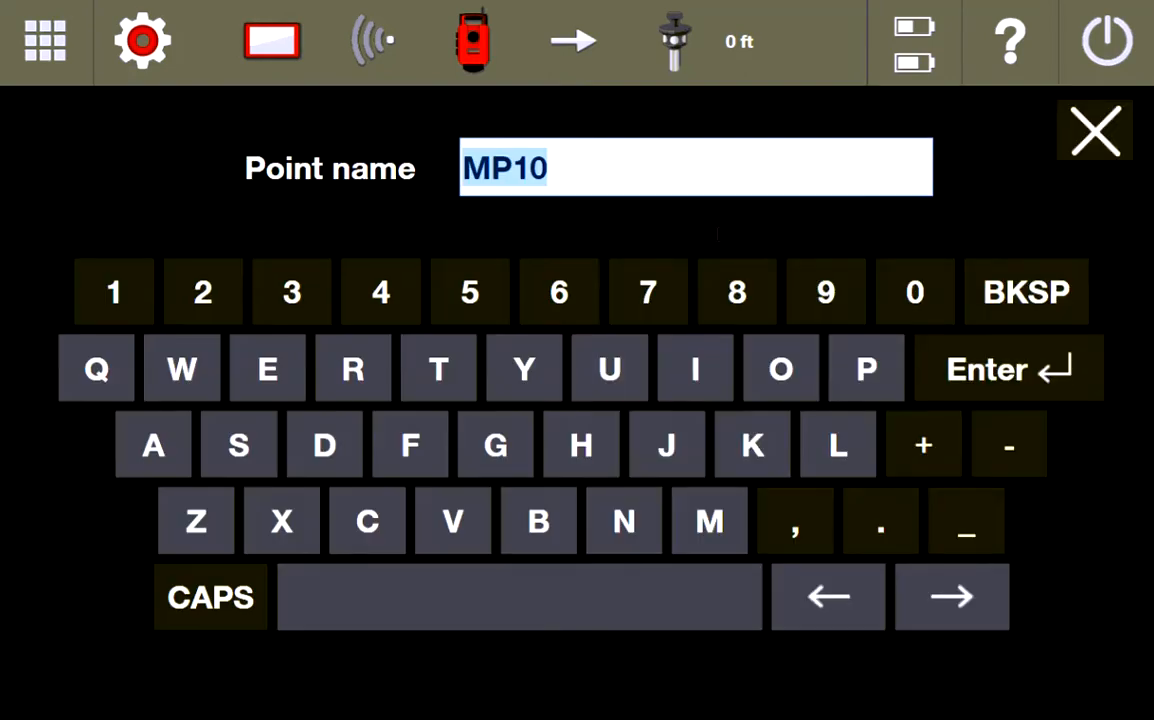
left_click(695, 168)
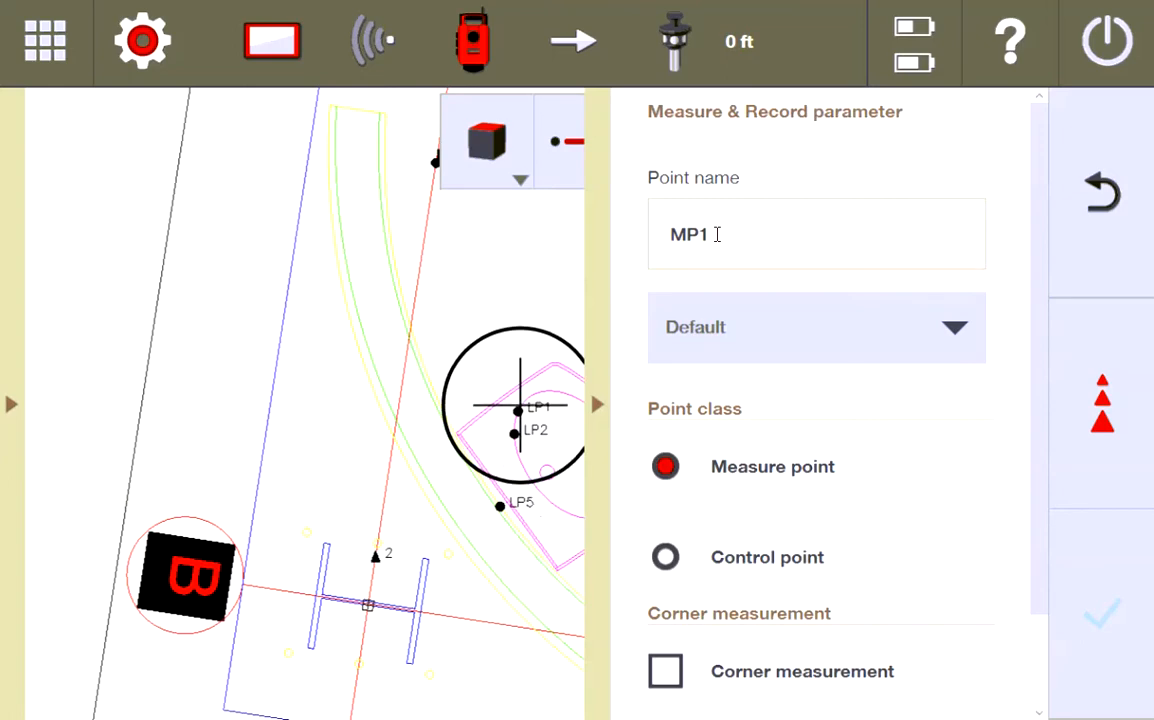
left_click(1101, 613)
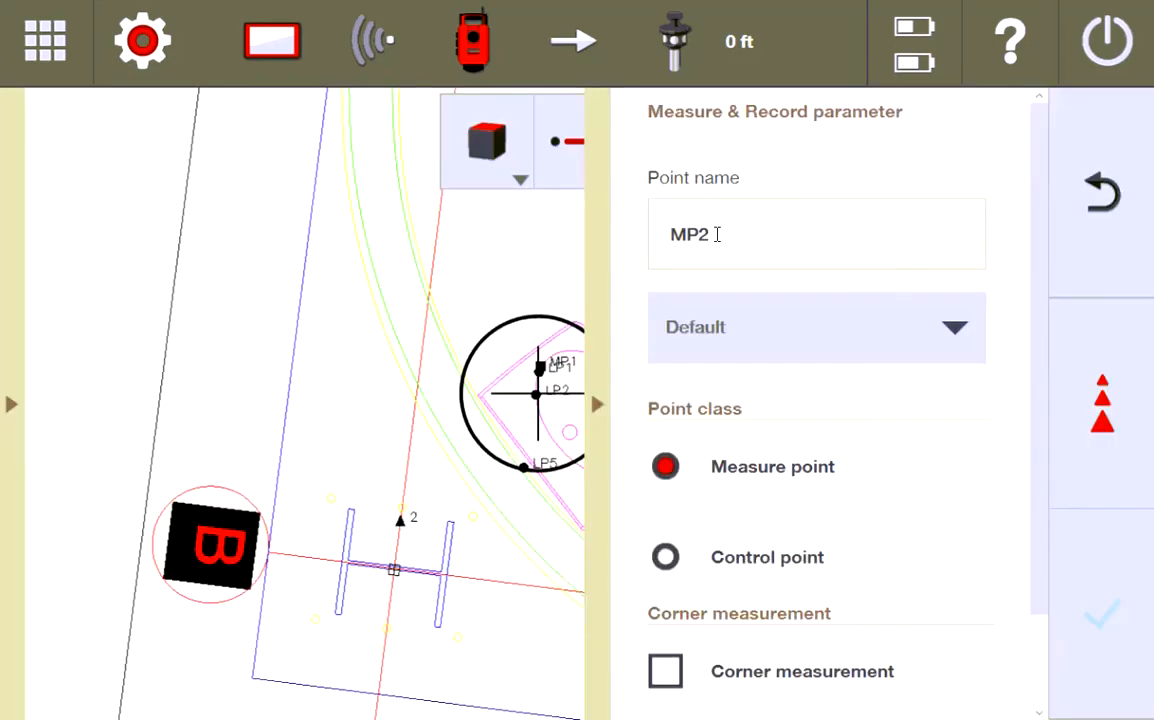
left_click(1101, 614)
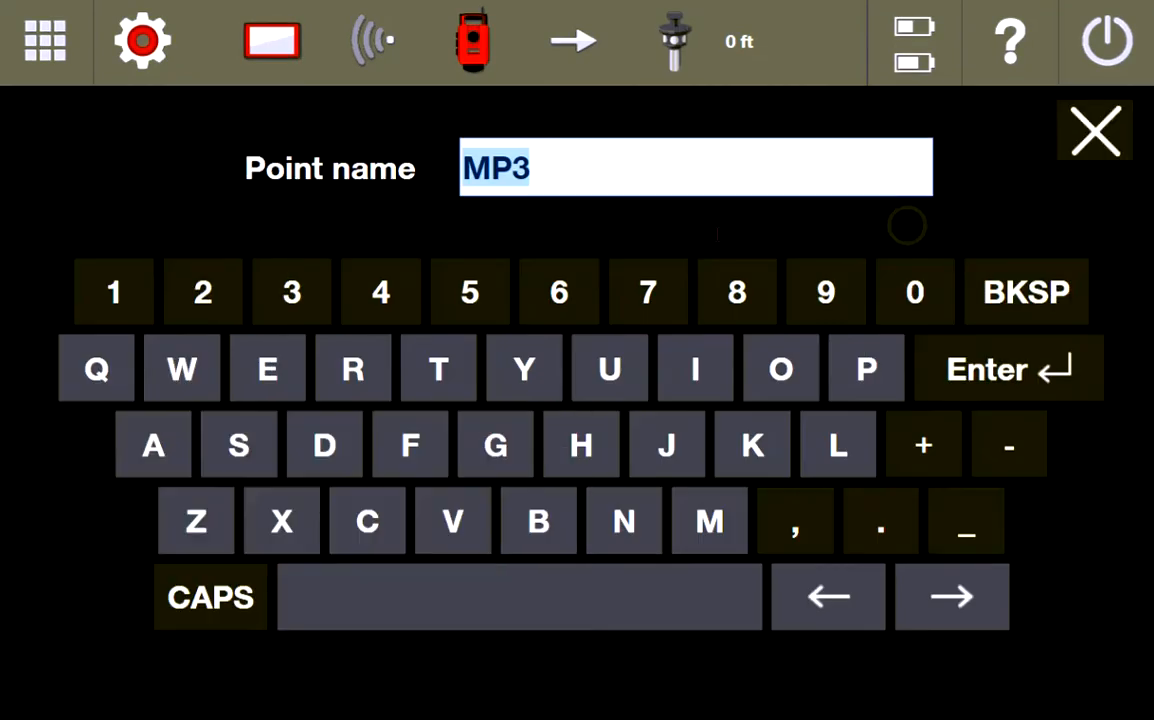
left_click(1025, 291)
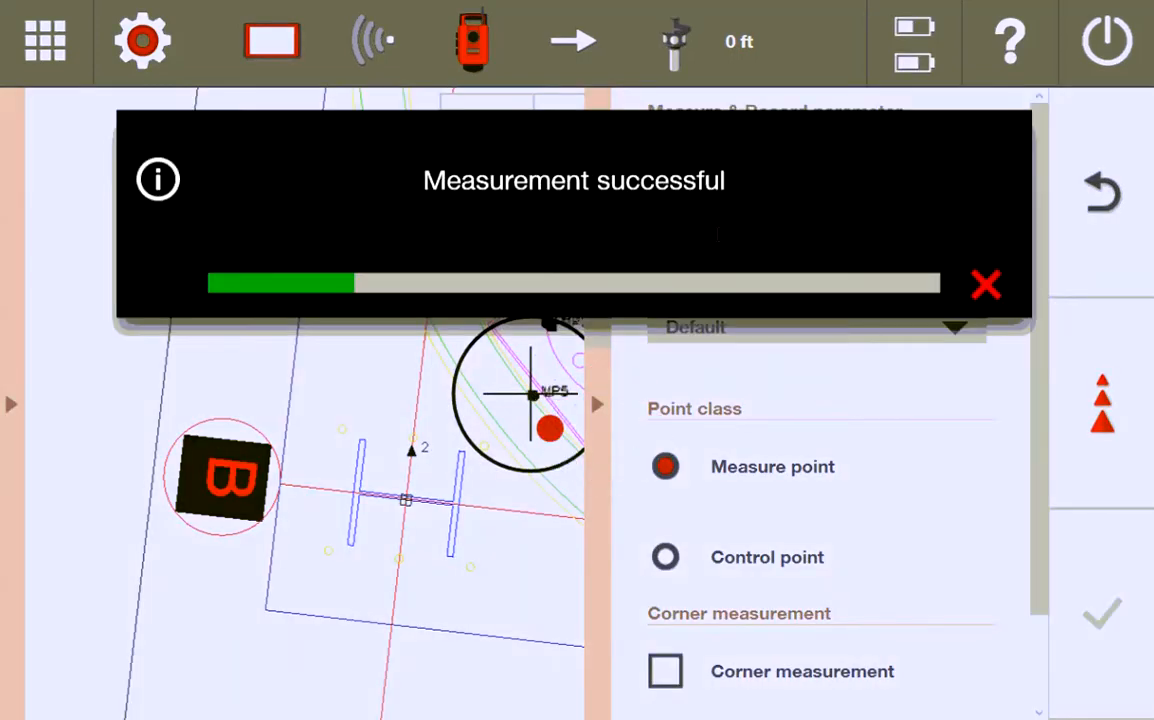
left_click(986, 285)
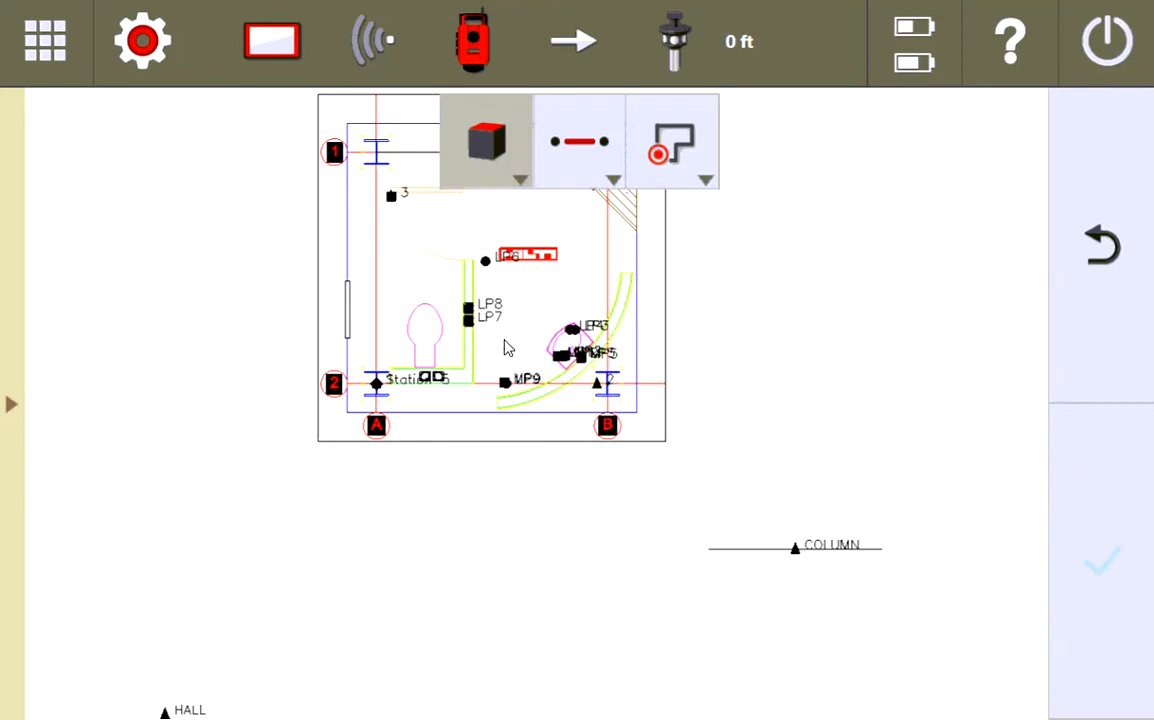
Scroll the point list to check LP1–LP9 and MP1, MP2, MP5, MP9 coordinates.
left_click(12, 404)
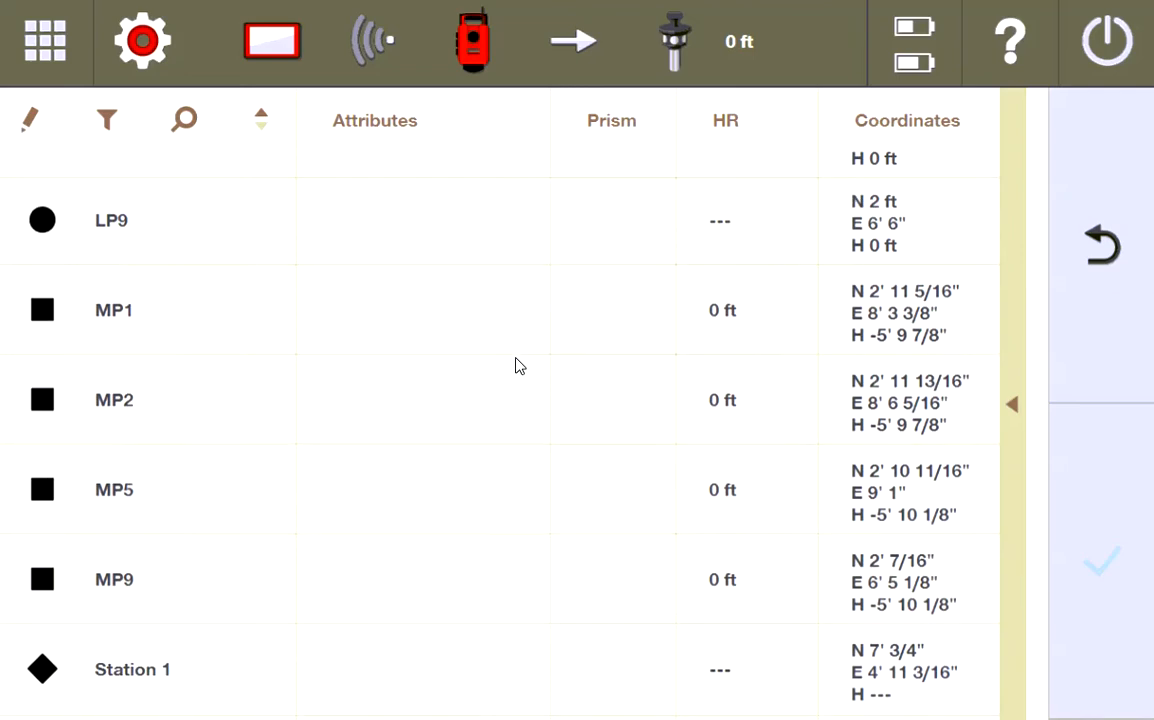
scroll("down", 3)
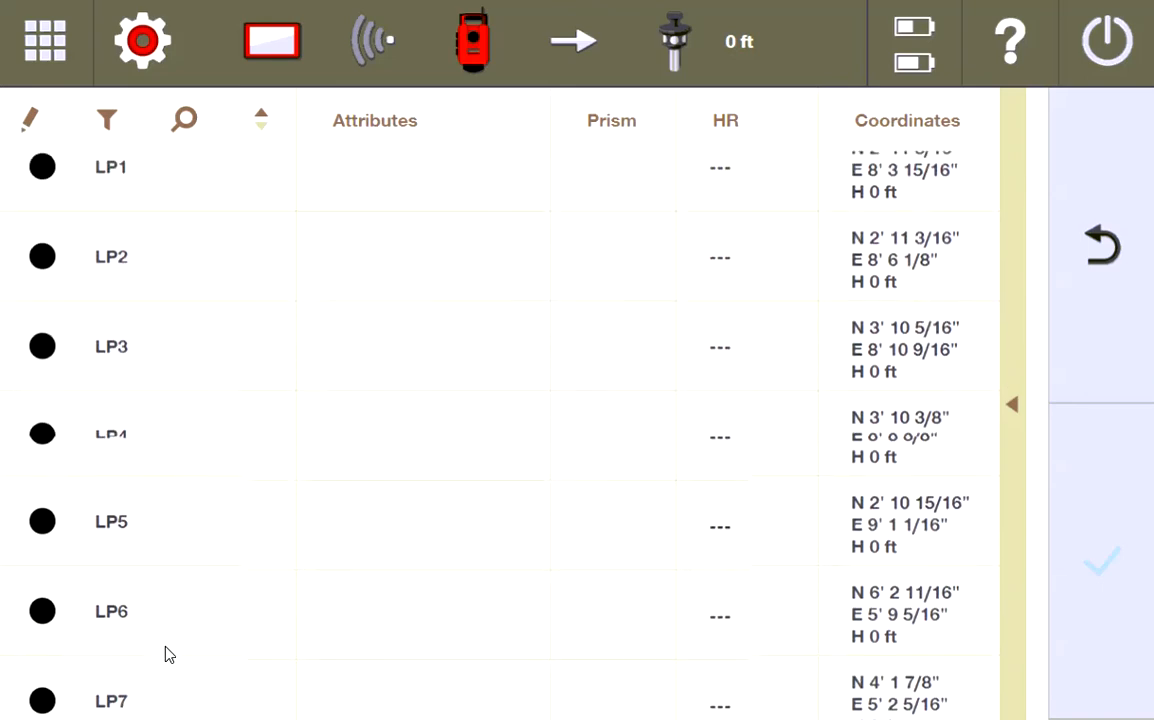
scroll("down", 3)
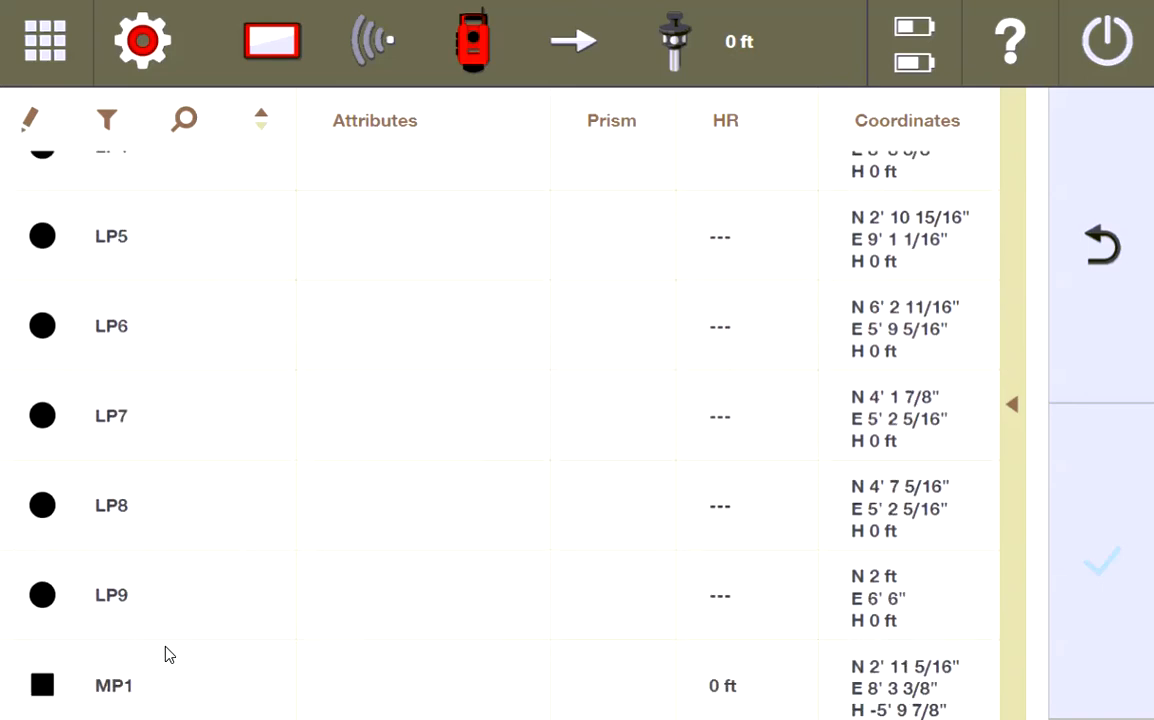
scroll("down", 3)
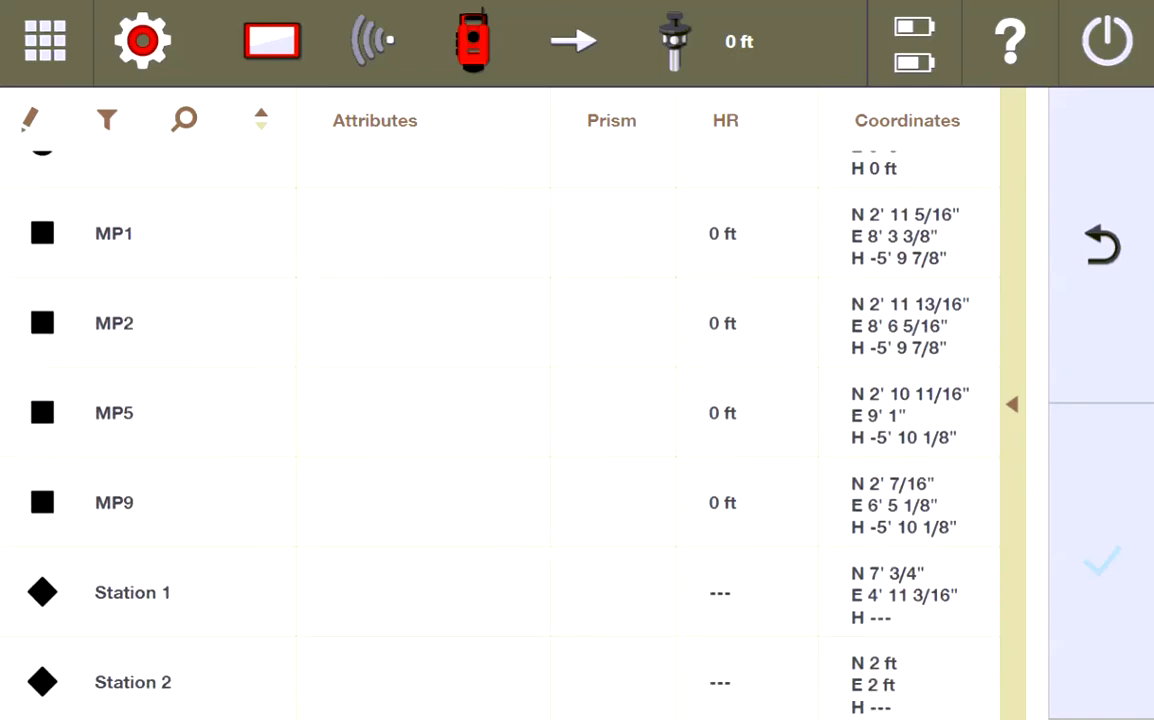
mouse_move(1018, 414)
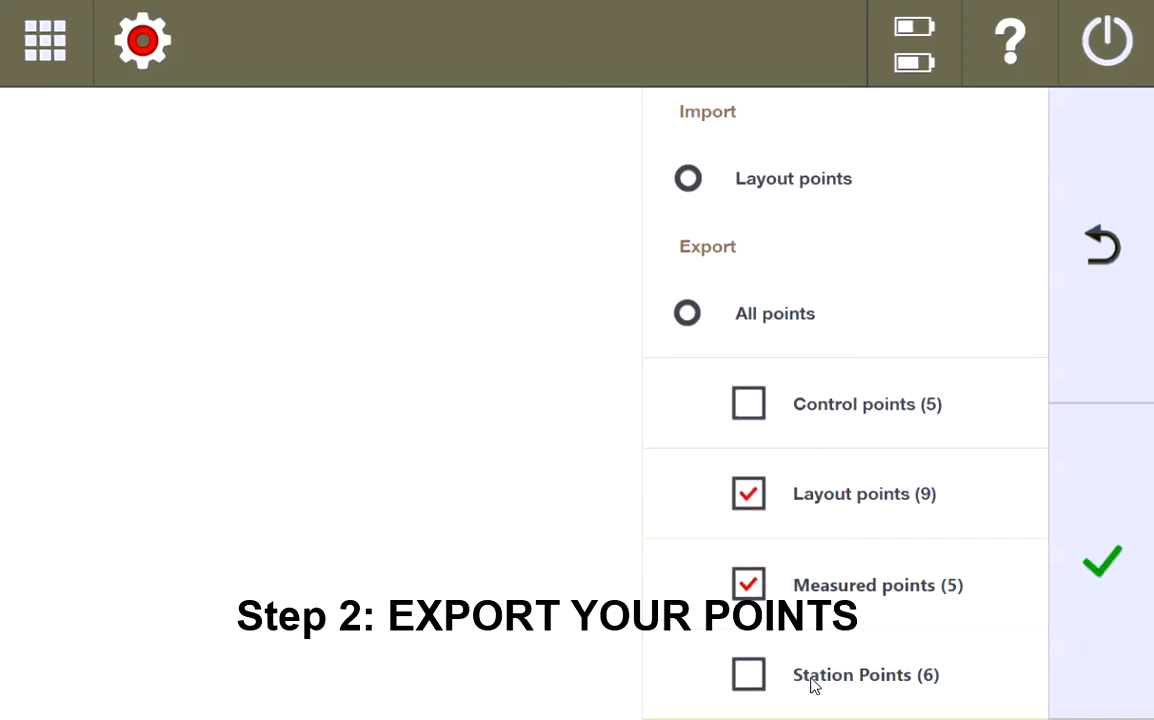
Export points in Int Feet, NEH, comma-delimited to USB drive D:.
left_click(1101, 561)
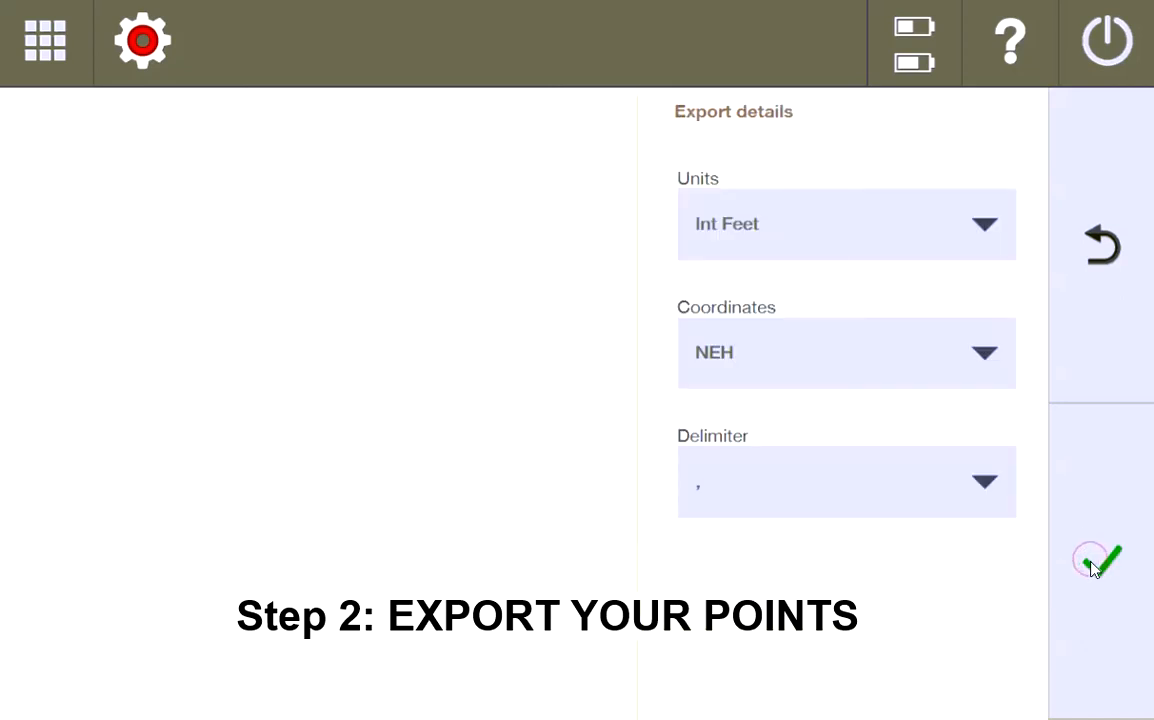
left_click(1100, 560)
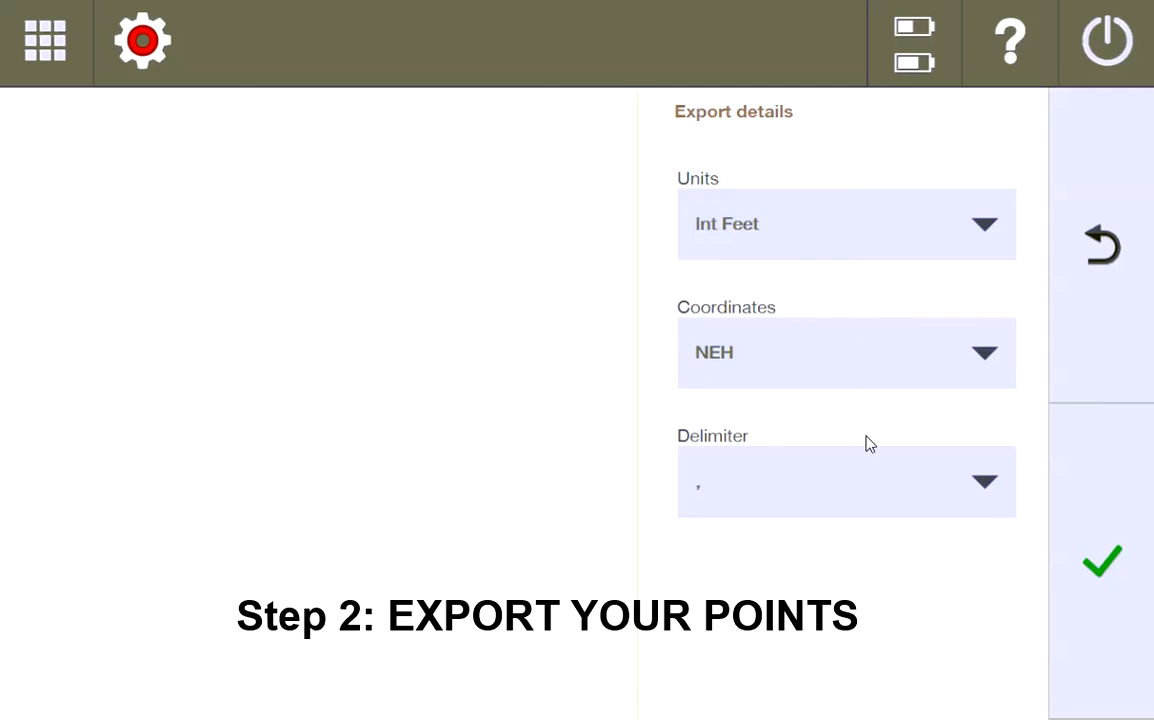
left_click(1101, 561)
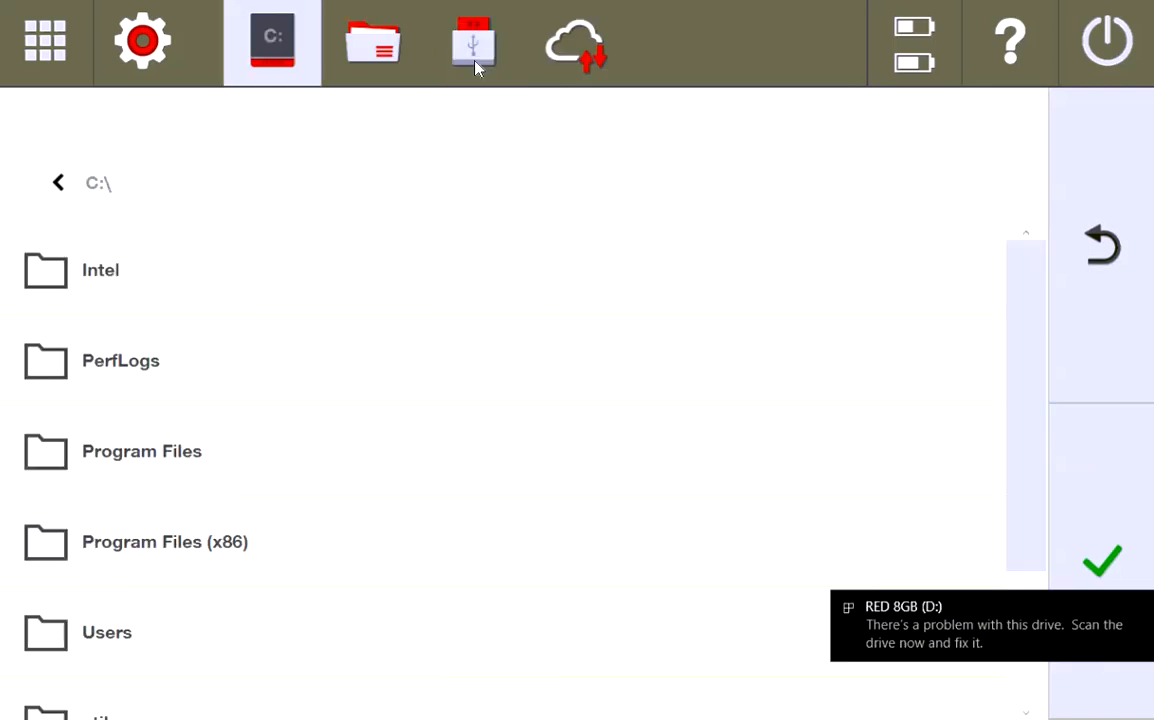
left_click(472, 42)
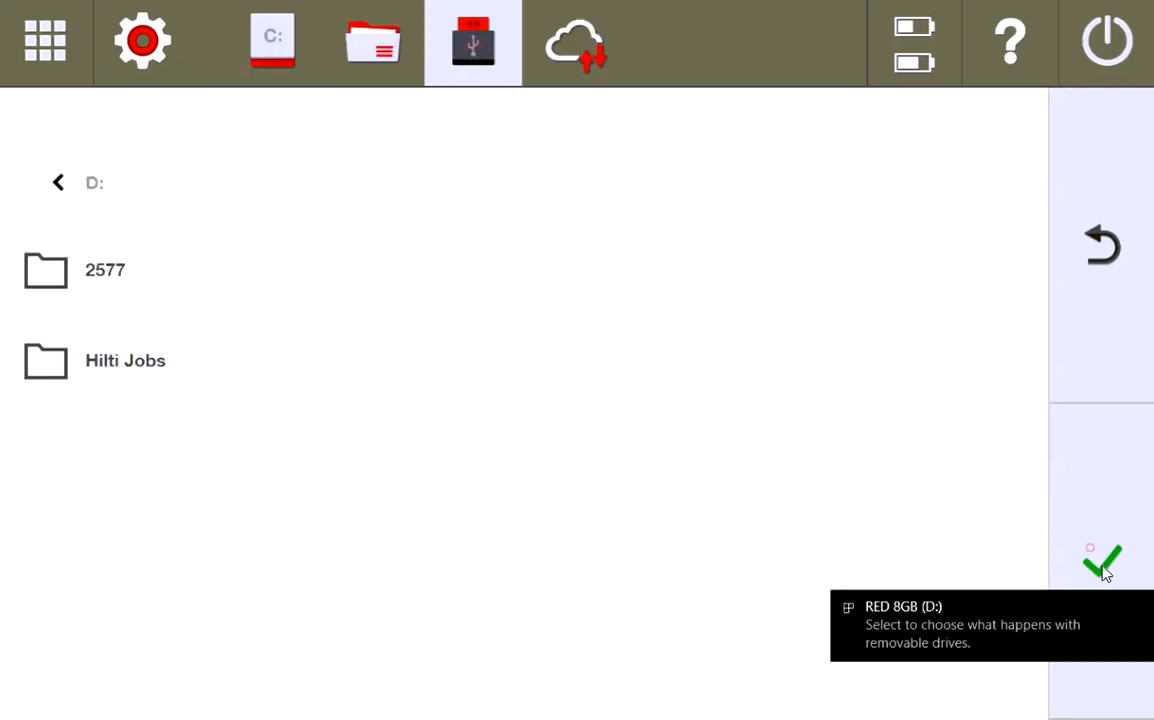
left_click(1103, 563)
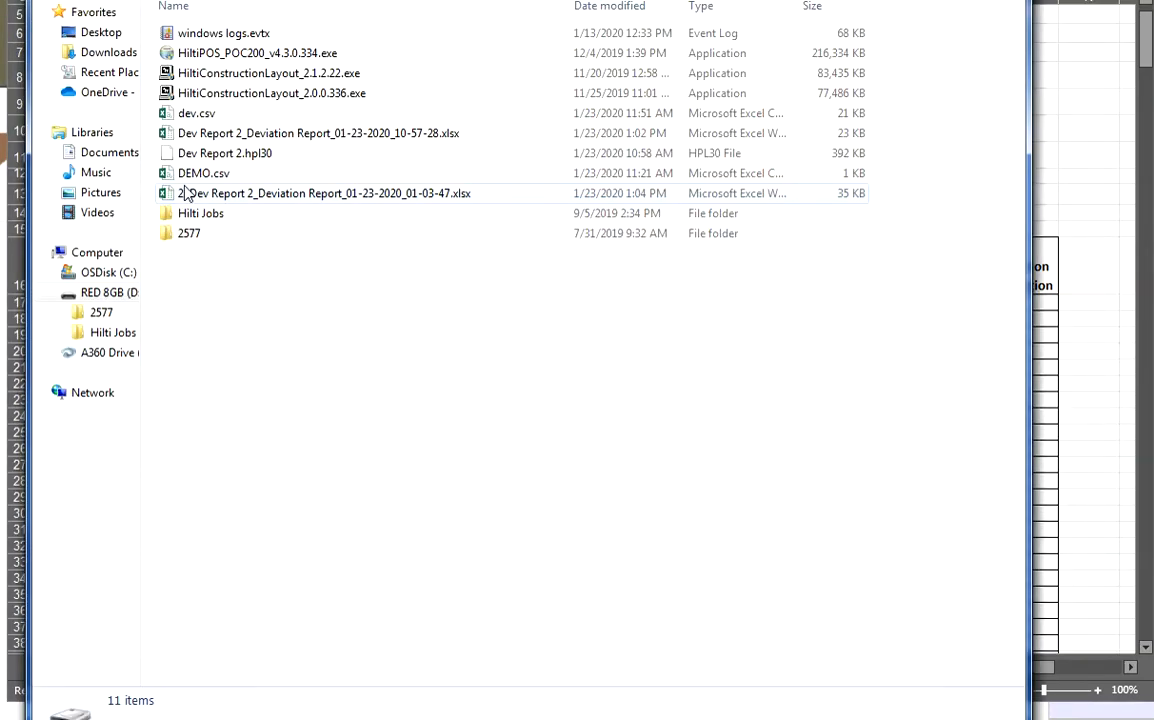
Open DEMO.csv from the USB drive in Excel.
left_click(203, 173)
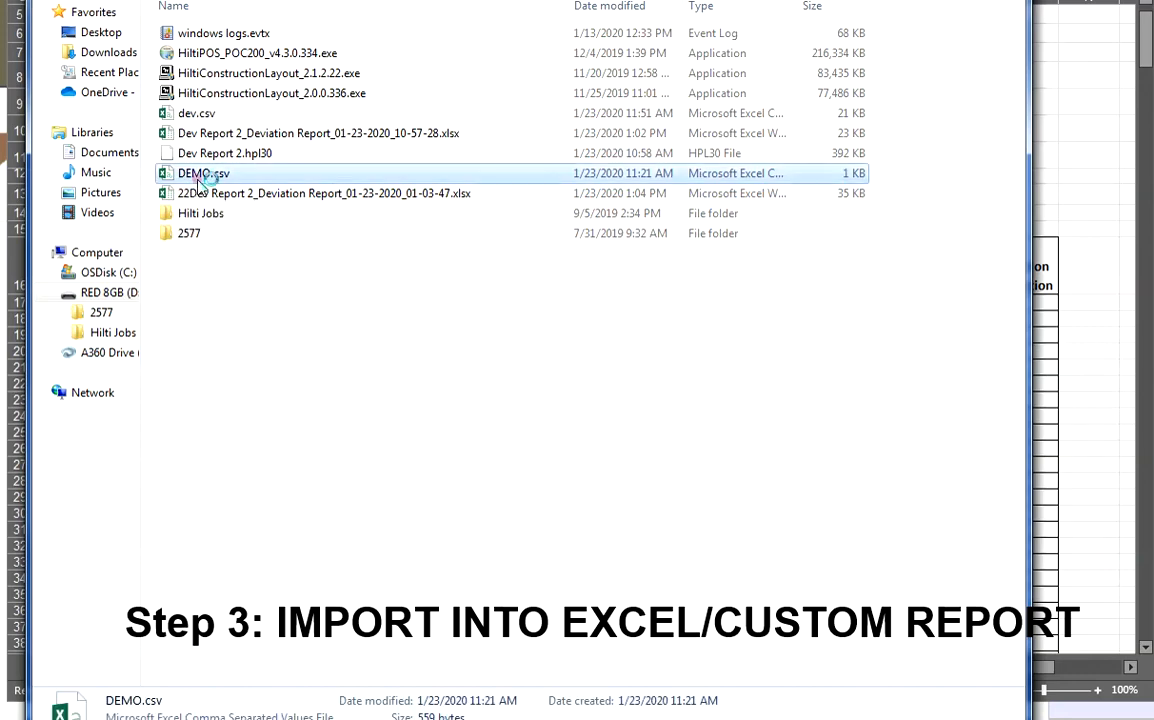
double_click(204, 173)
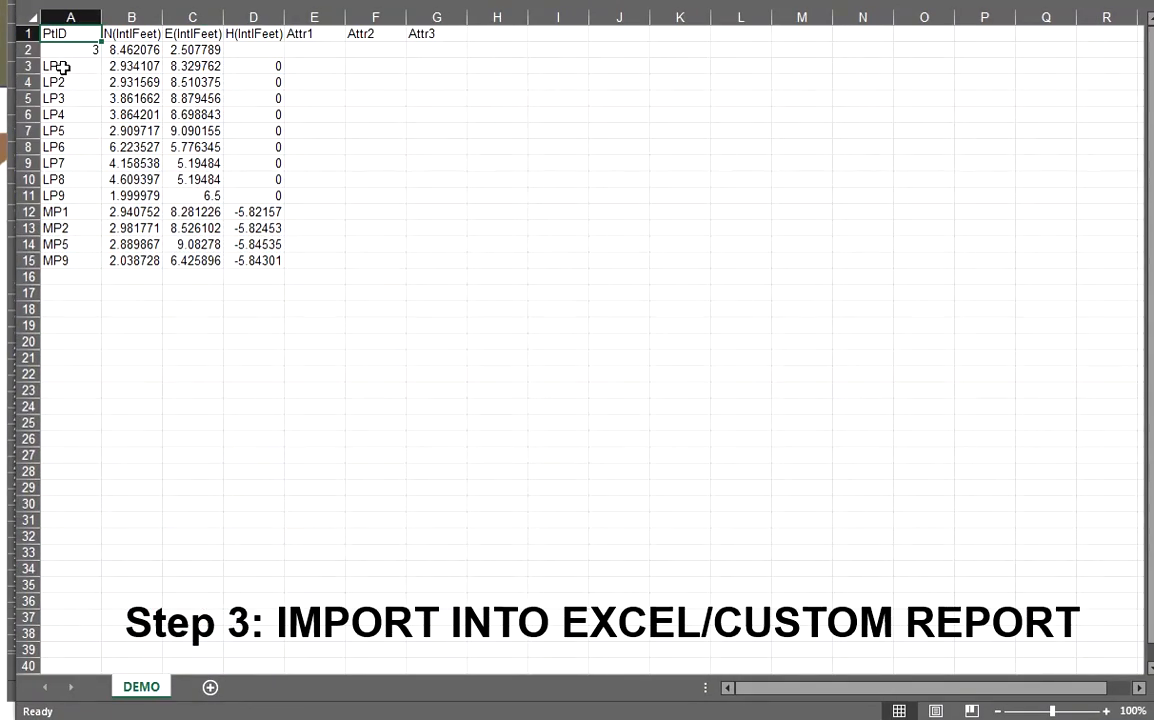
Copy LP and MP coordinates from DEMO.csv into the deviation report workbook.
left_click_drag(54, 66, 205, 195)
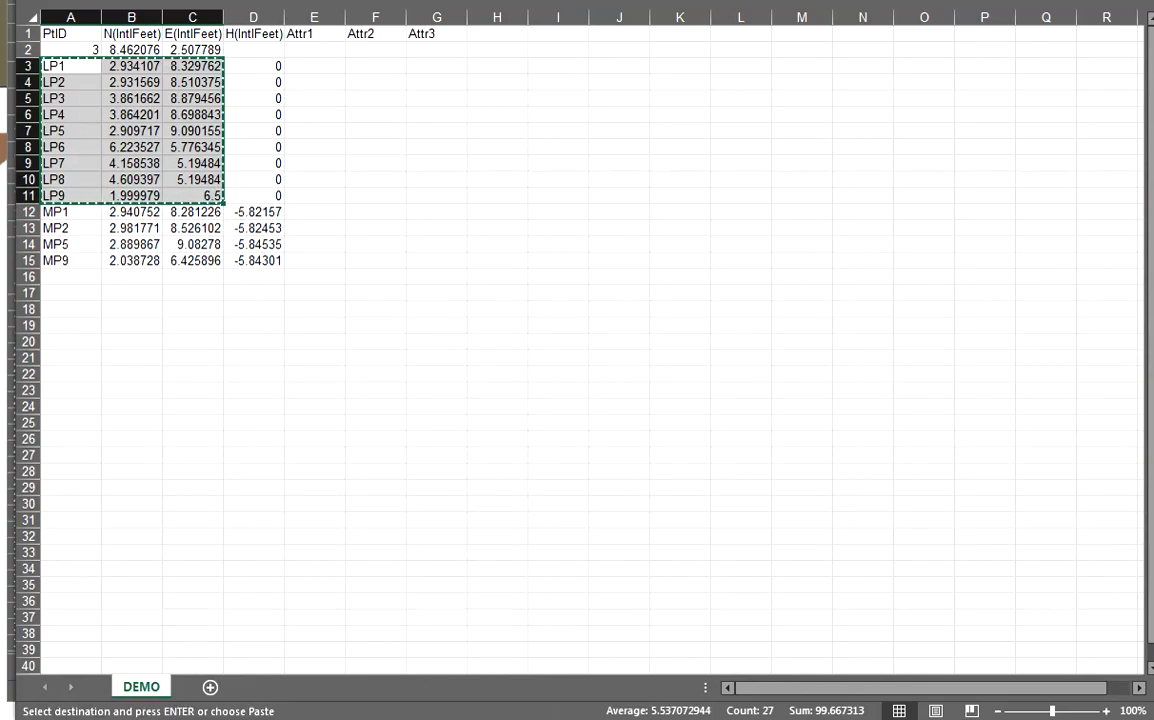
left_click(133, 665)
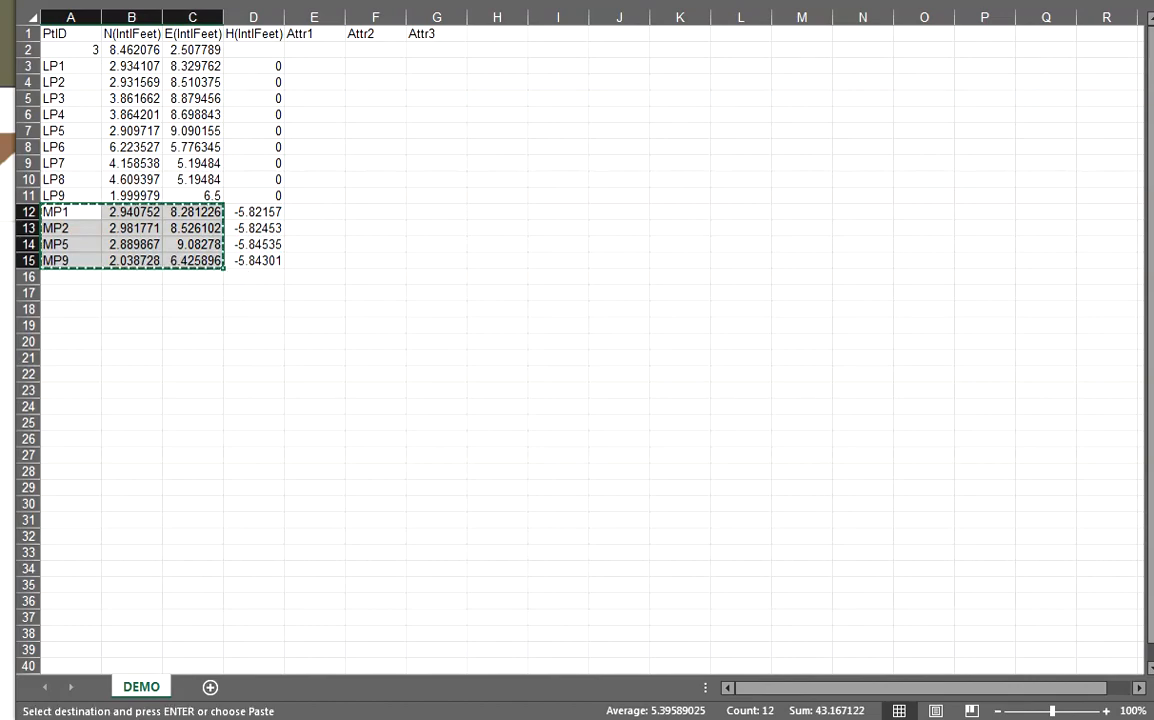
left_click(248, 713)
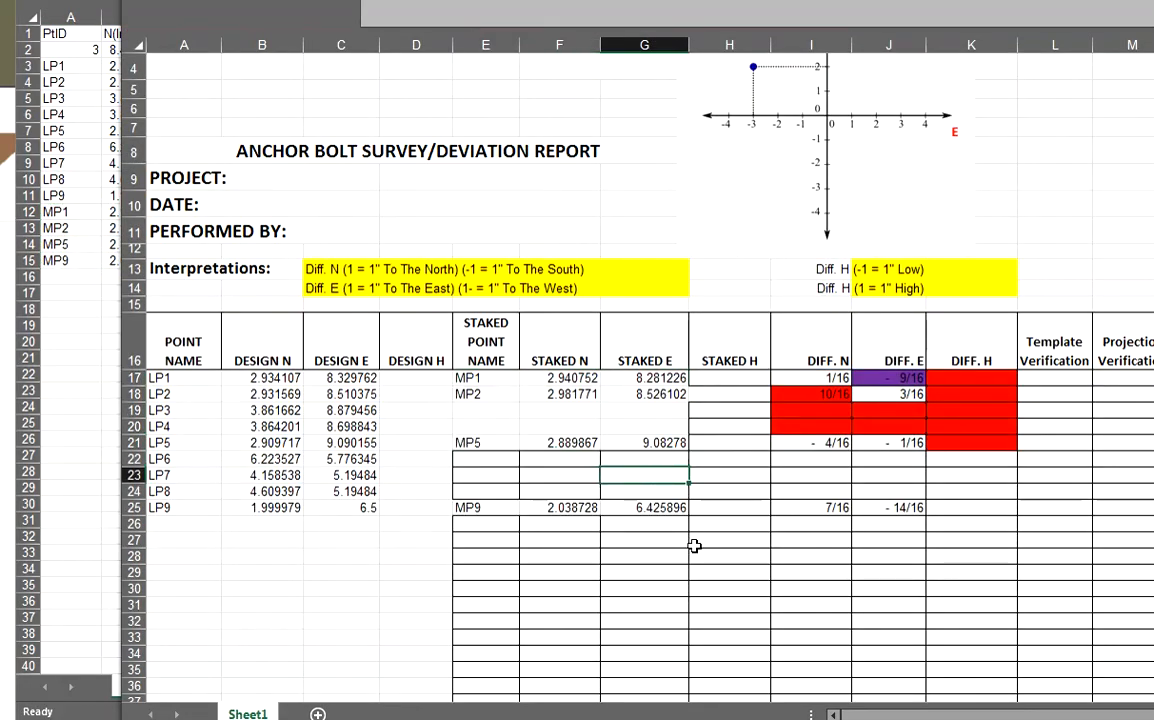
mouse_move(499, 386)
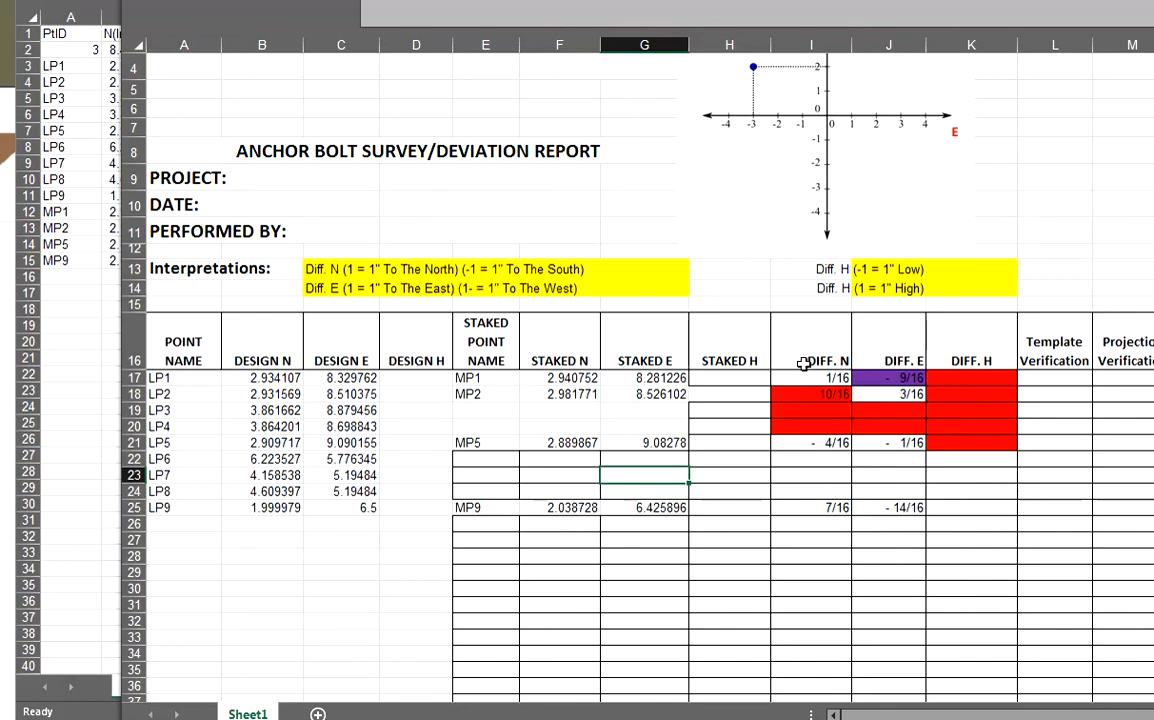
mouse_move(882, 625)
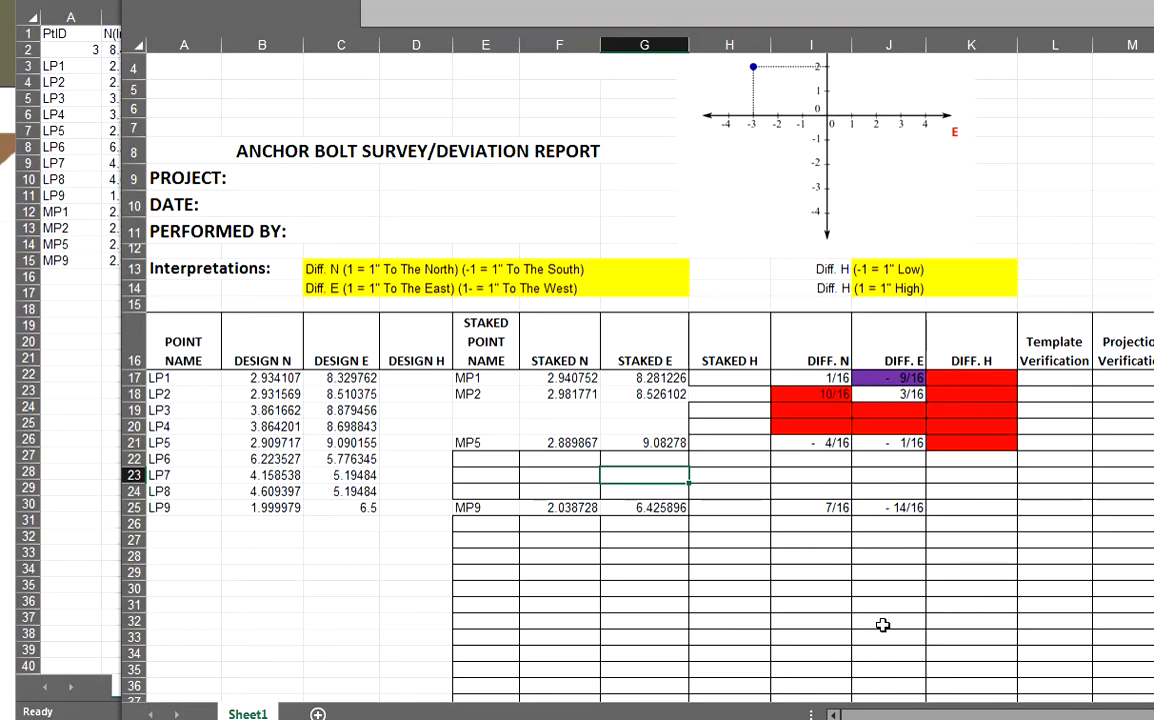
mouse_move(578, 14)
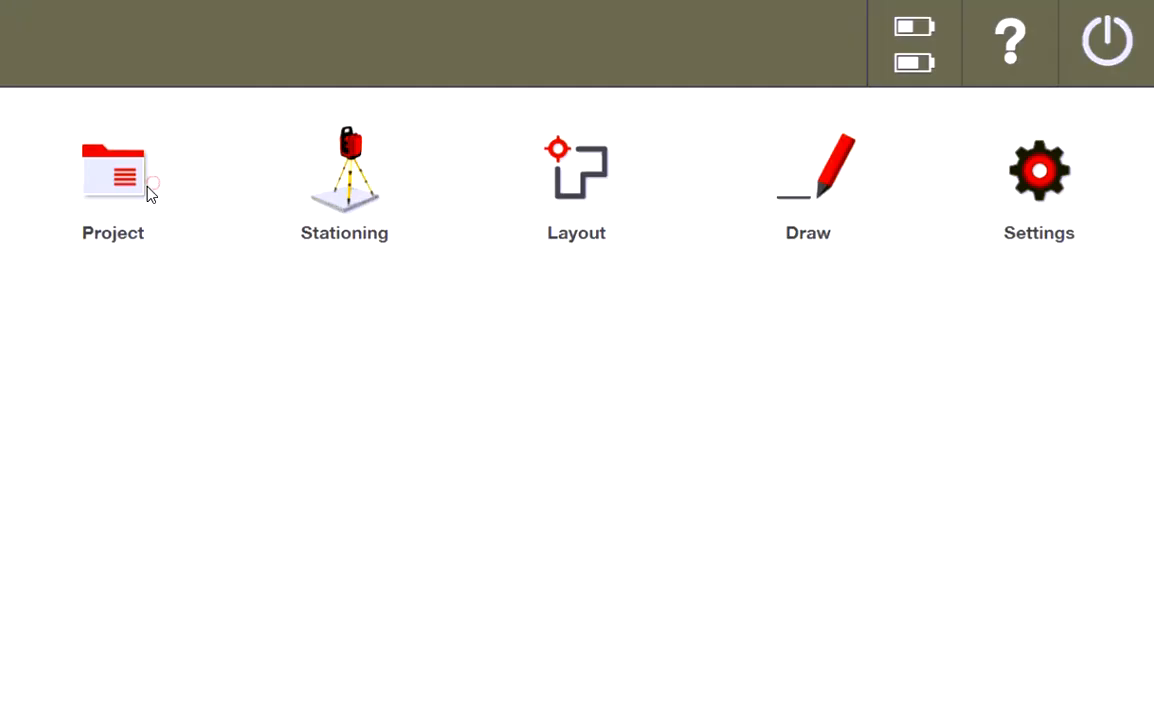
Tap the Project icon on the home screen.
left_click(113, 185)
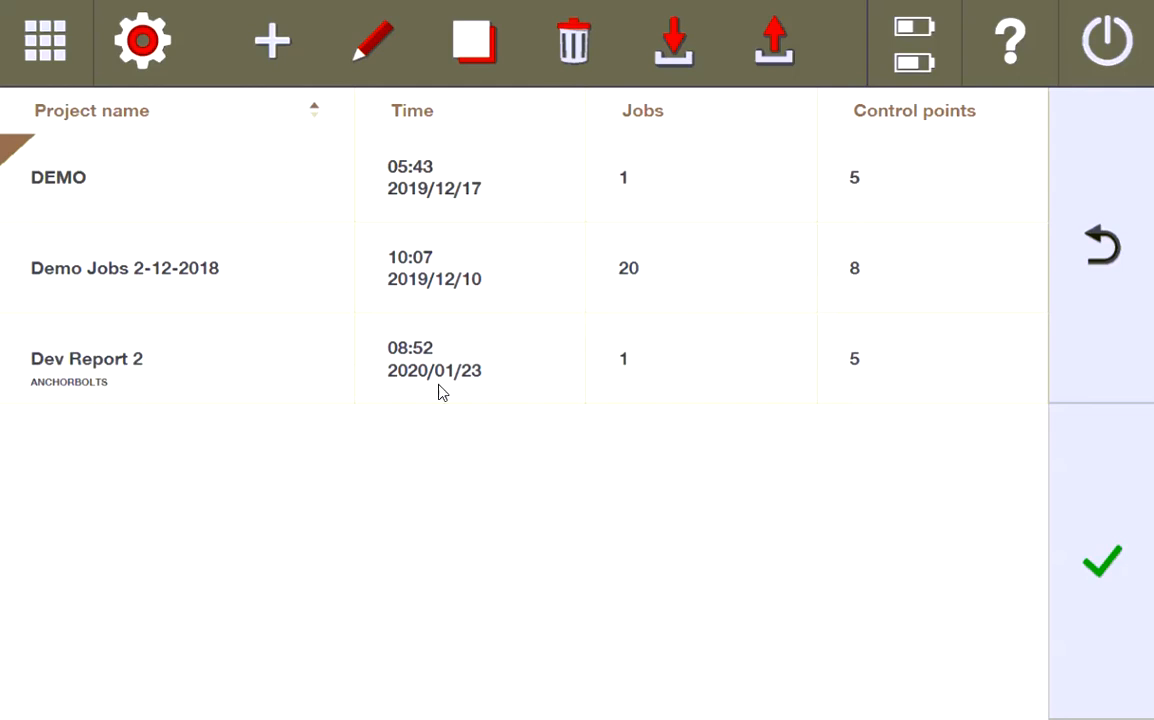
mouse_move(635, 610)
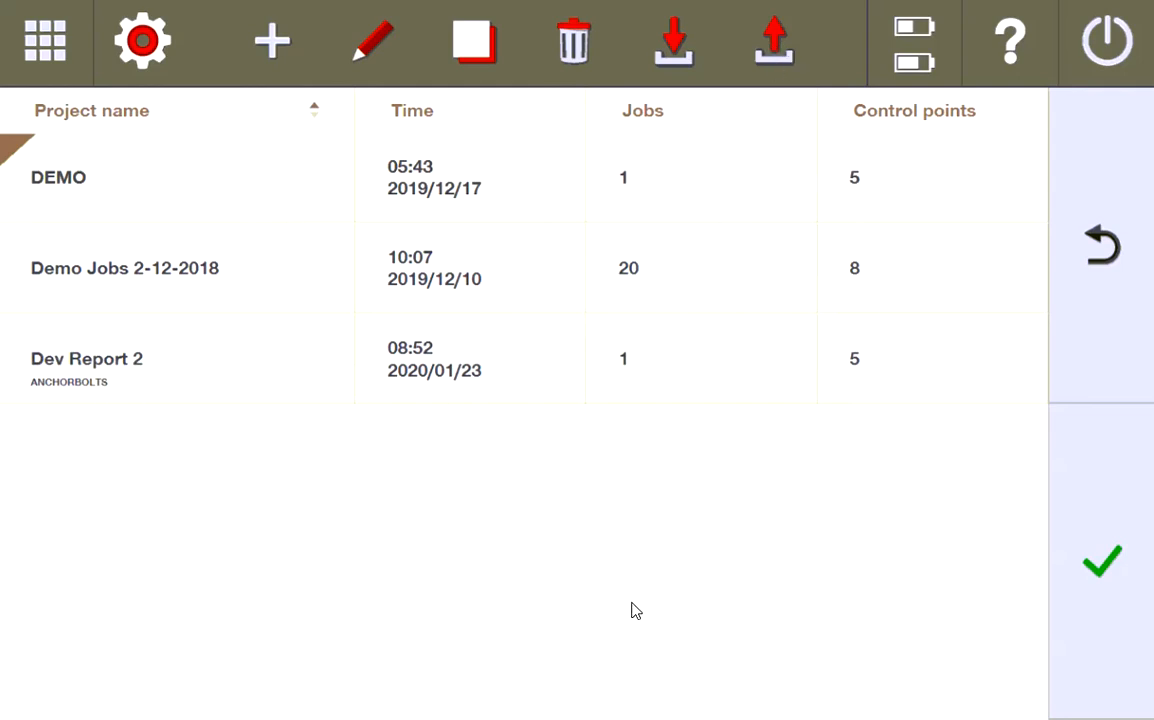
mouse_move(883, 435)
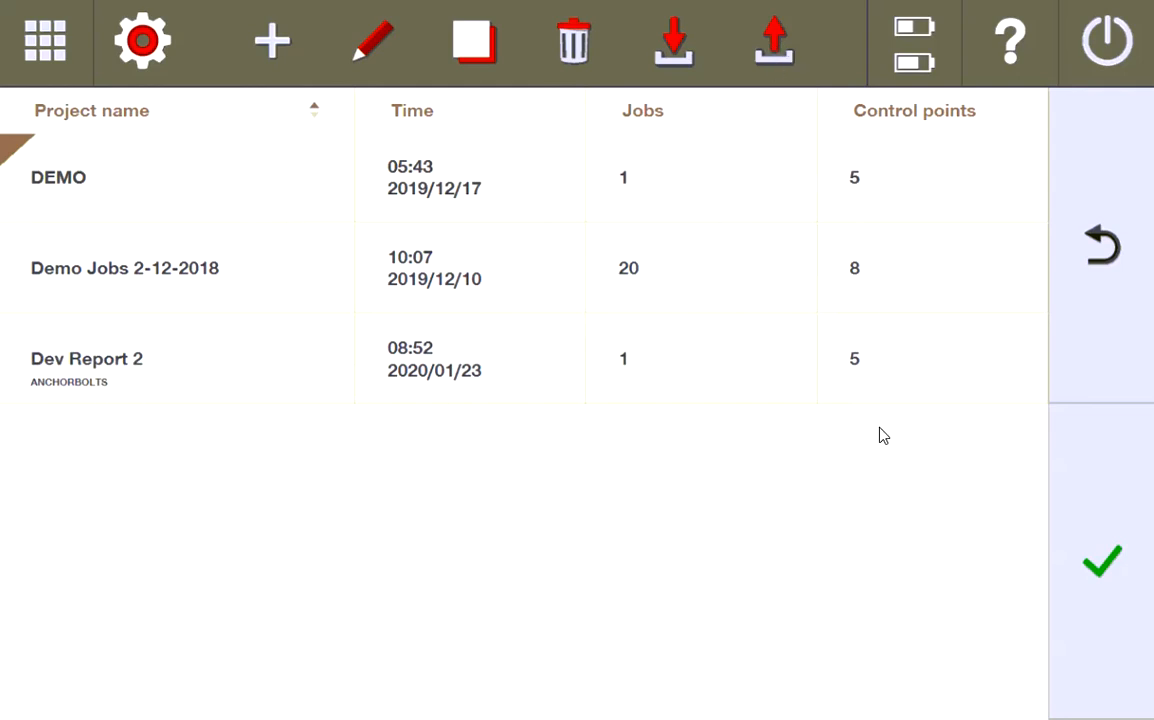